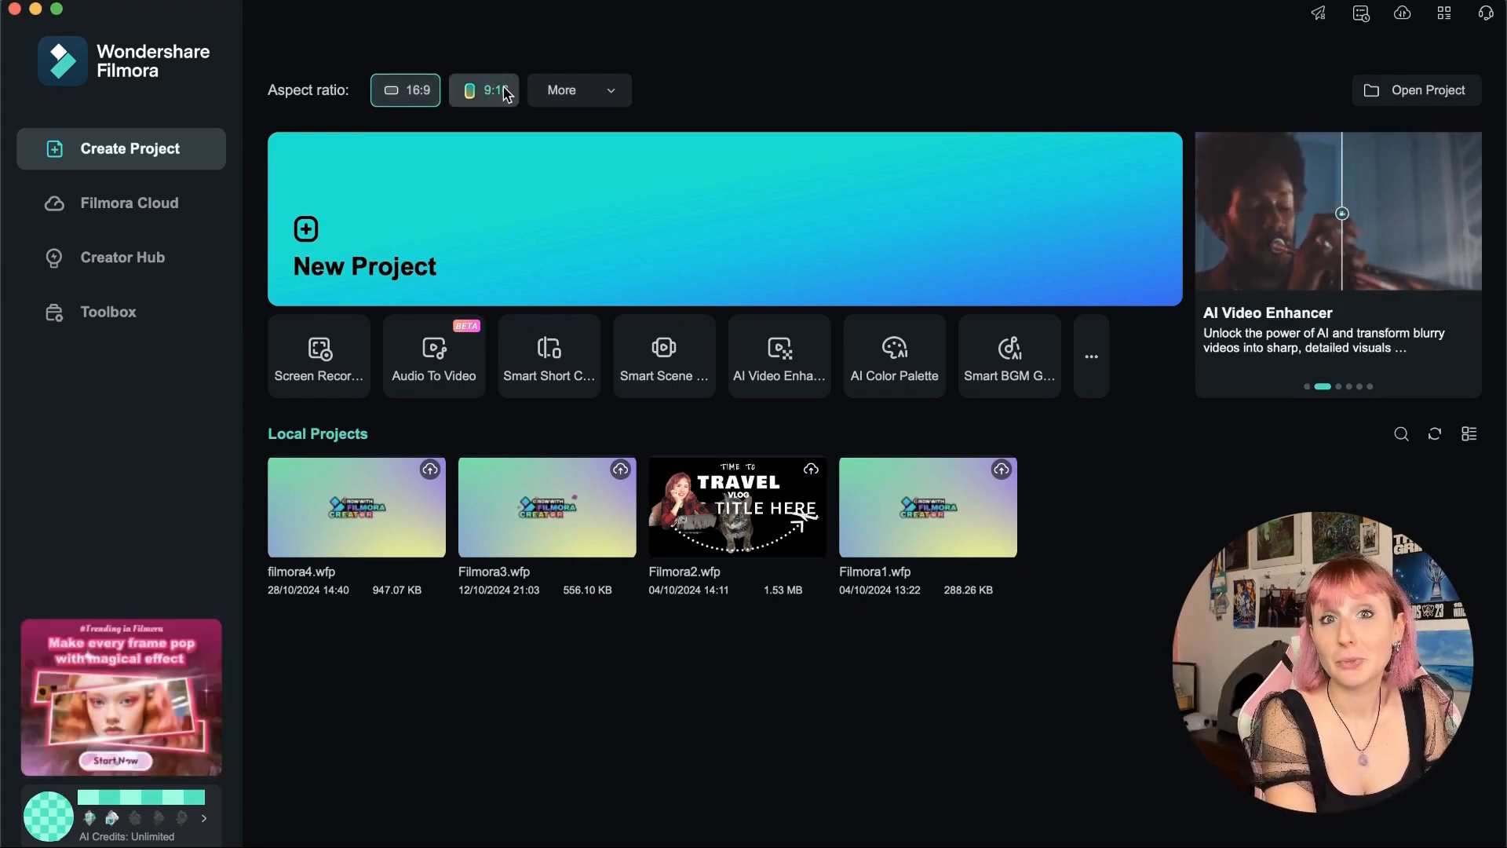
- Switch the new project to vertical 9:16 and browse the extra aspect ratio choices
{"action": "left_click", "coordinate": [483, 90]}
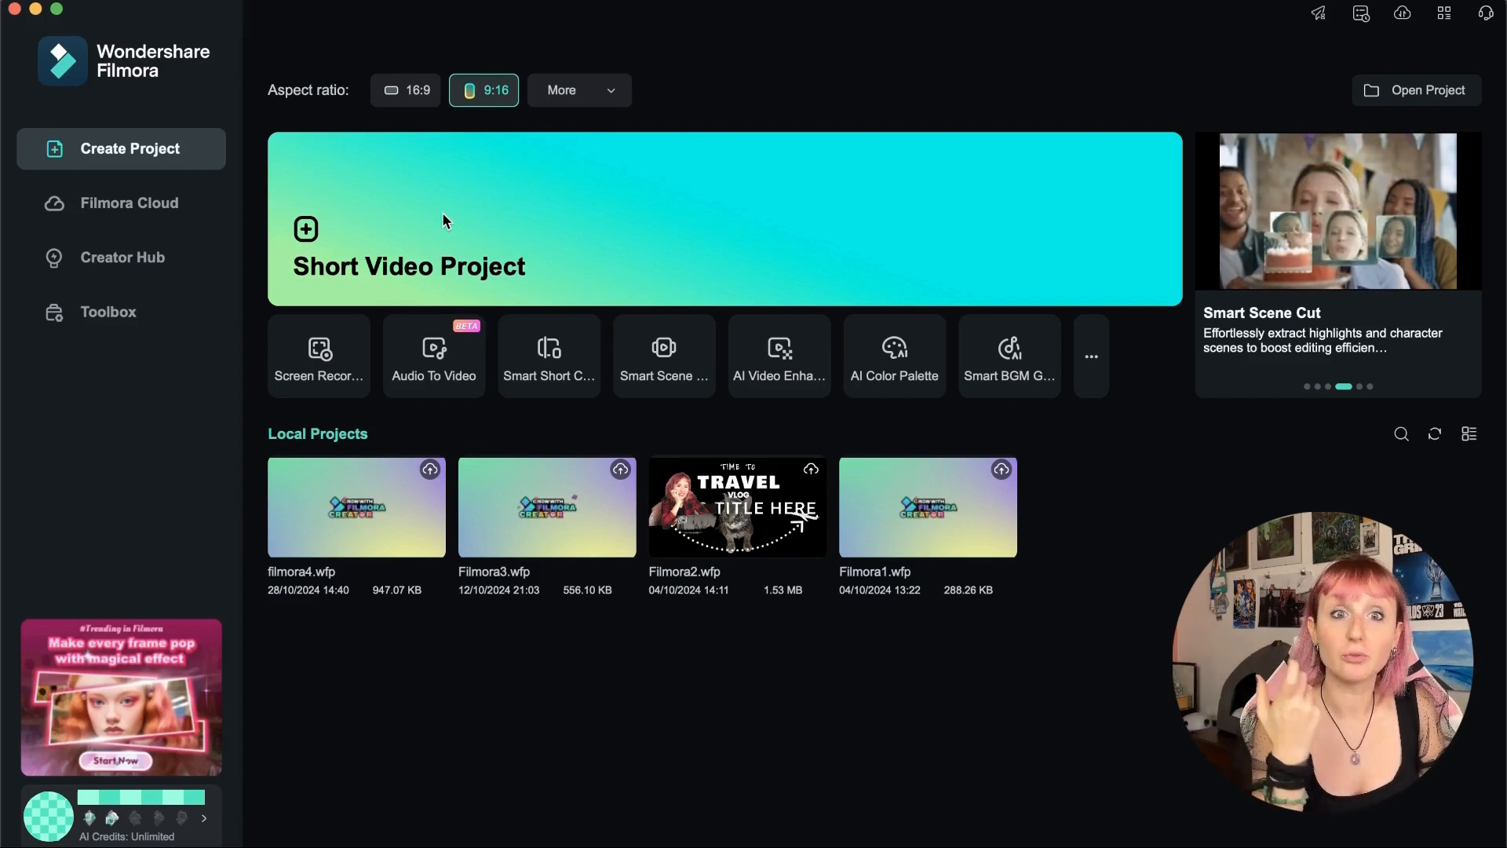
{"action": "left_click", "coordinate": [577, 89]}
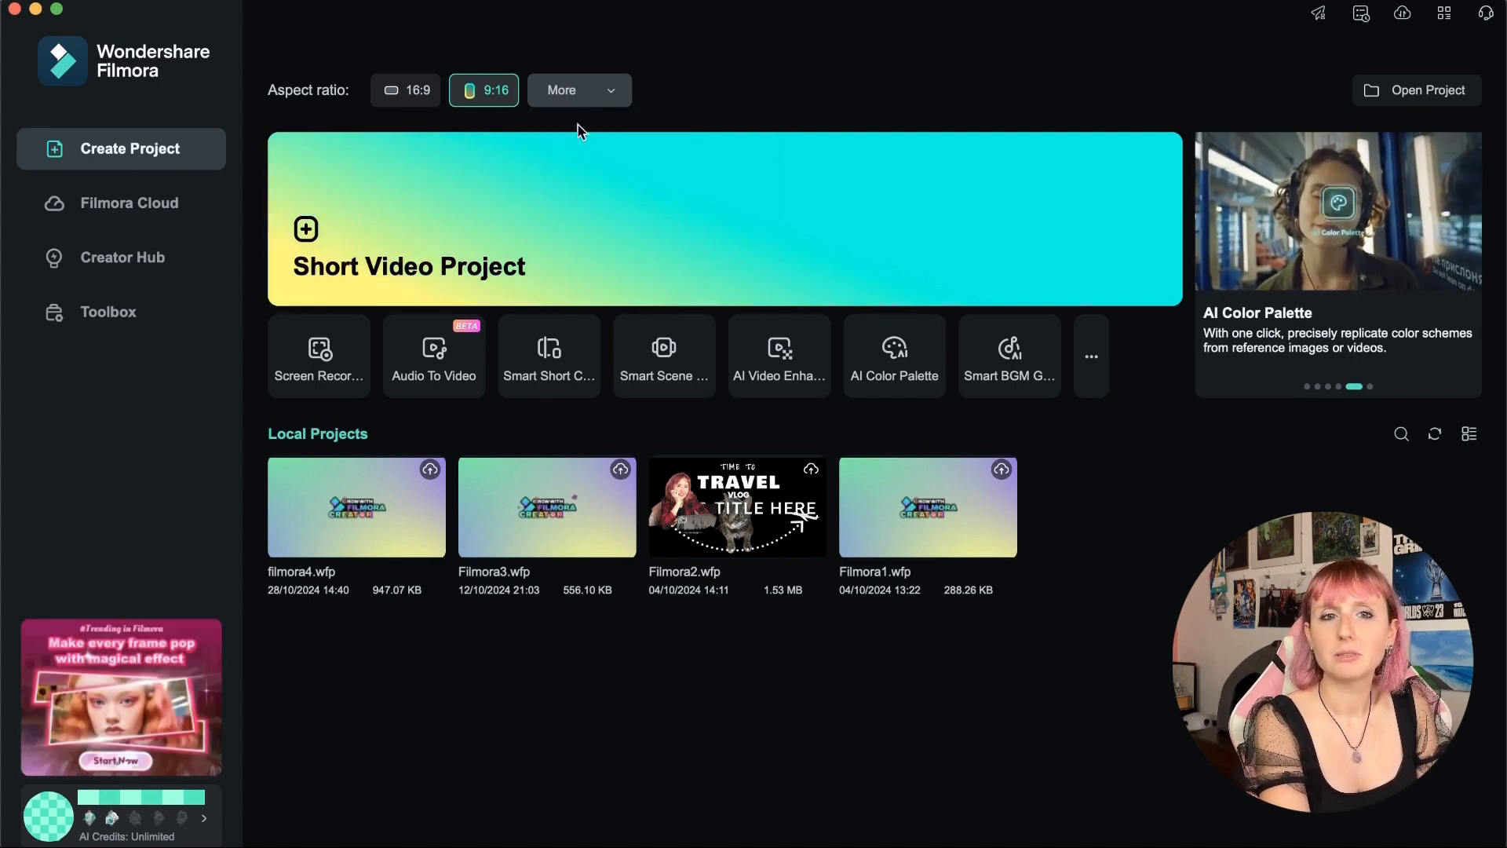
{"action": "left_click", "coordinate": [578, 89]}
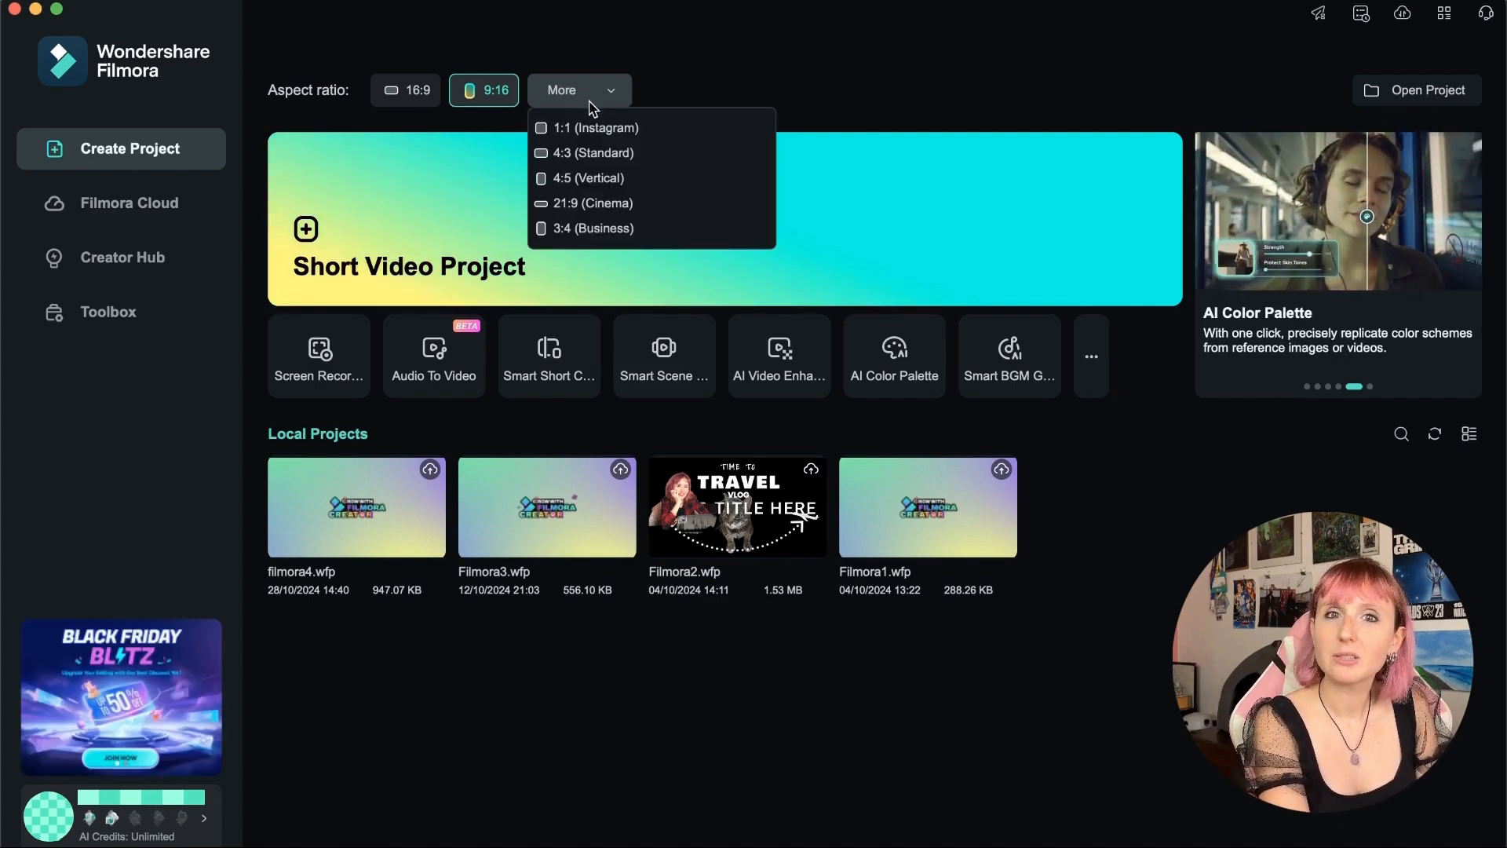
{"action": "mouse_move", "coordinate": [594, 128]}
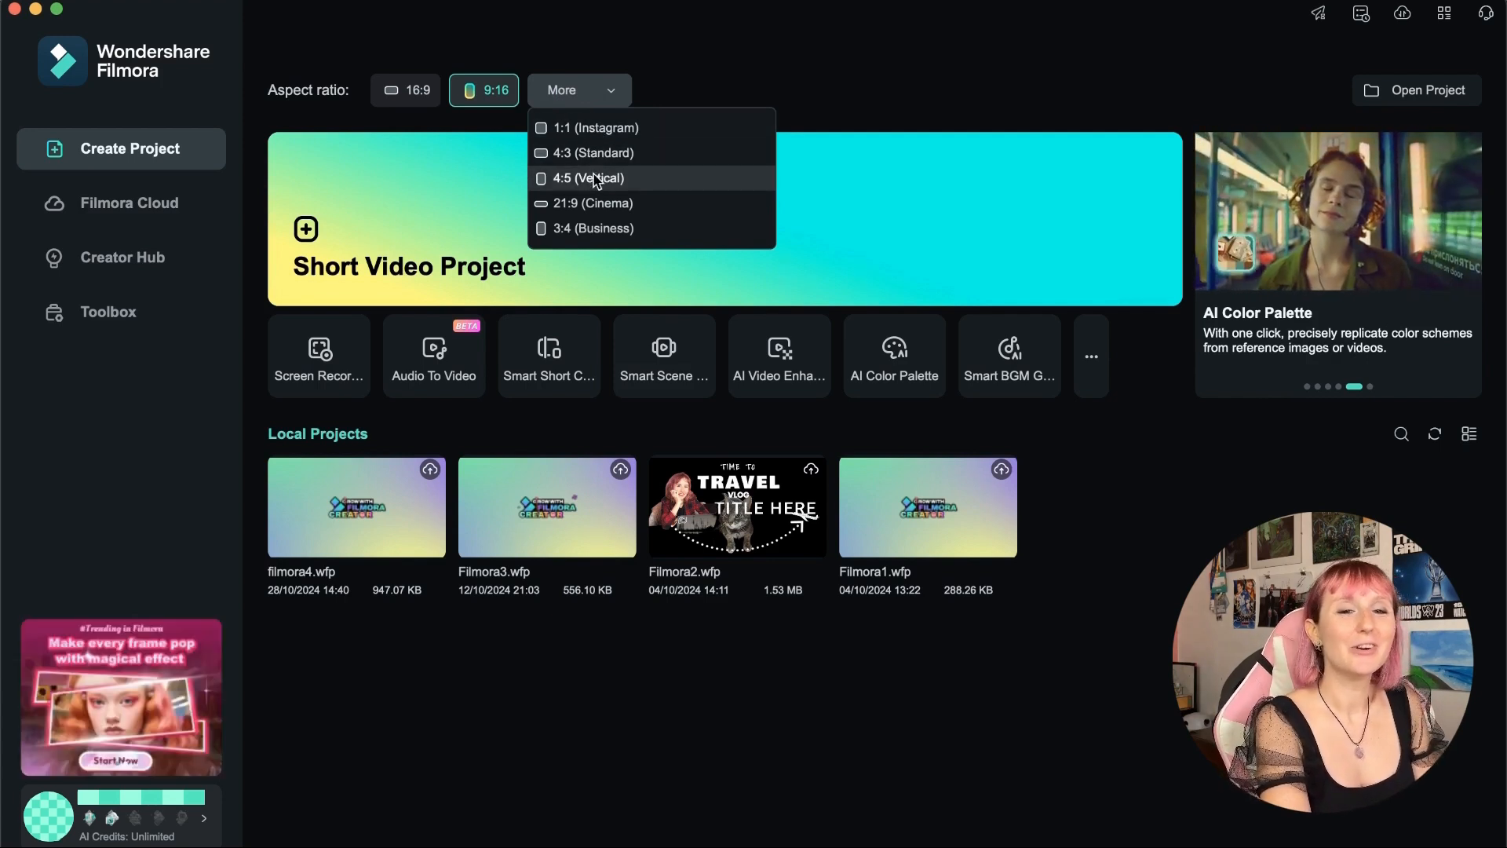
{"action": "mouse_move", "coordinate": [582, 202]}
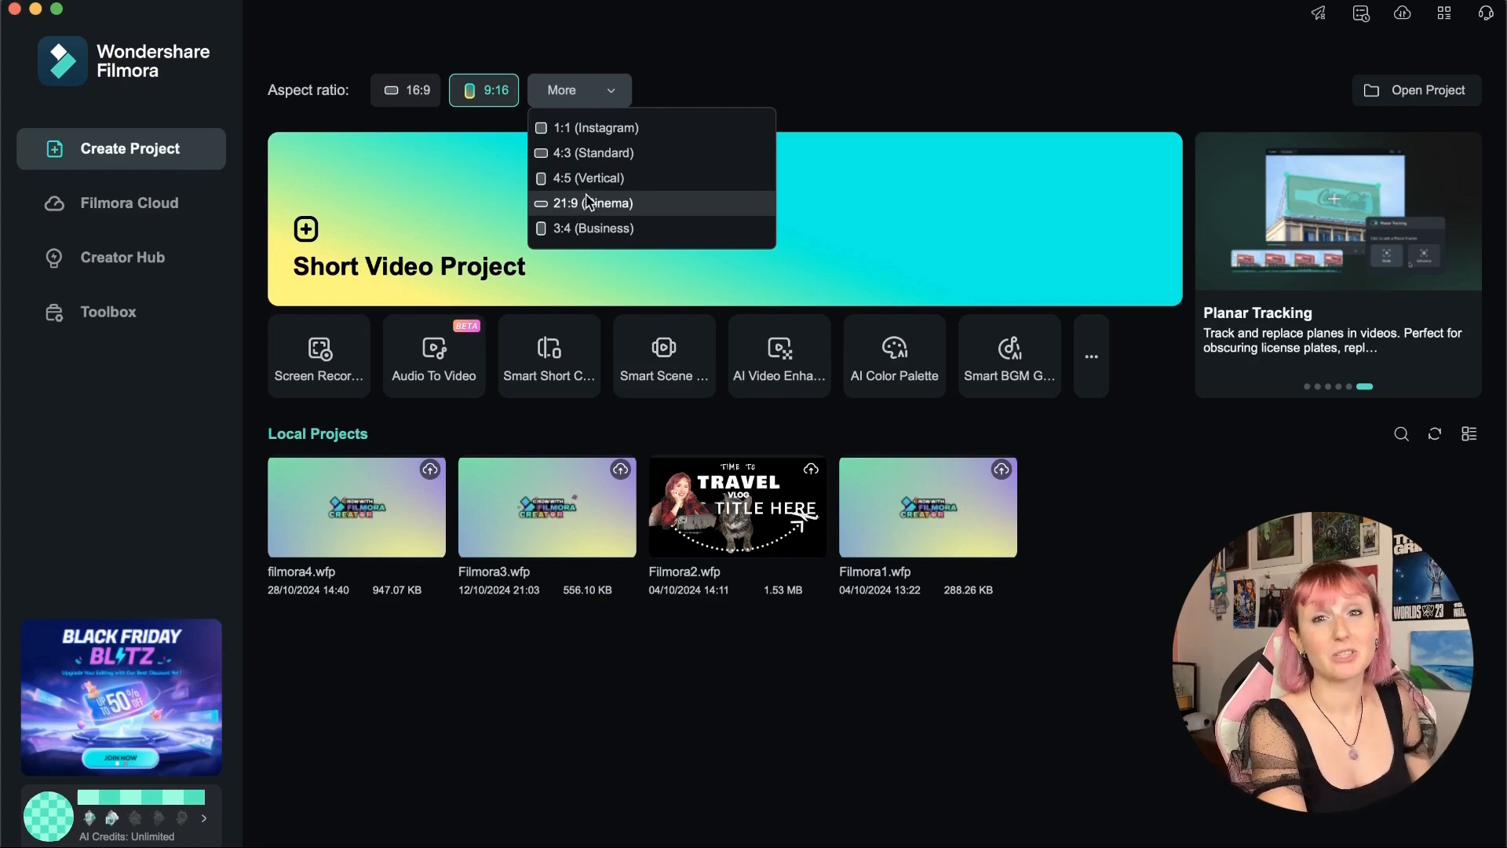
{"action": "left_click", "coordinate": [574, 89]}
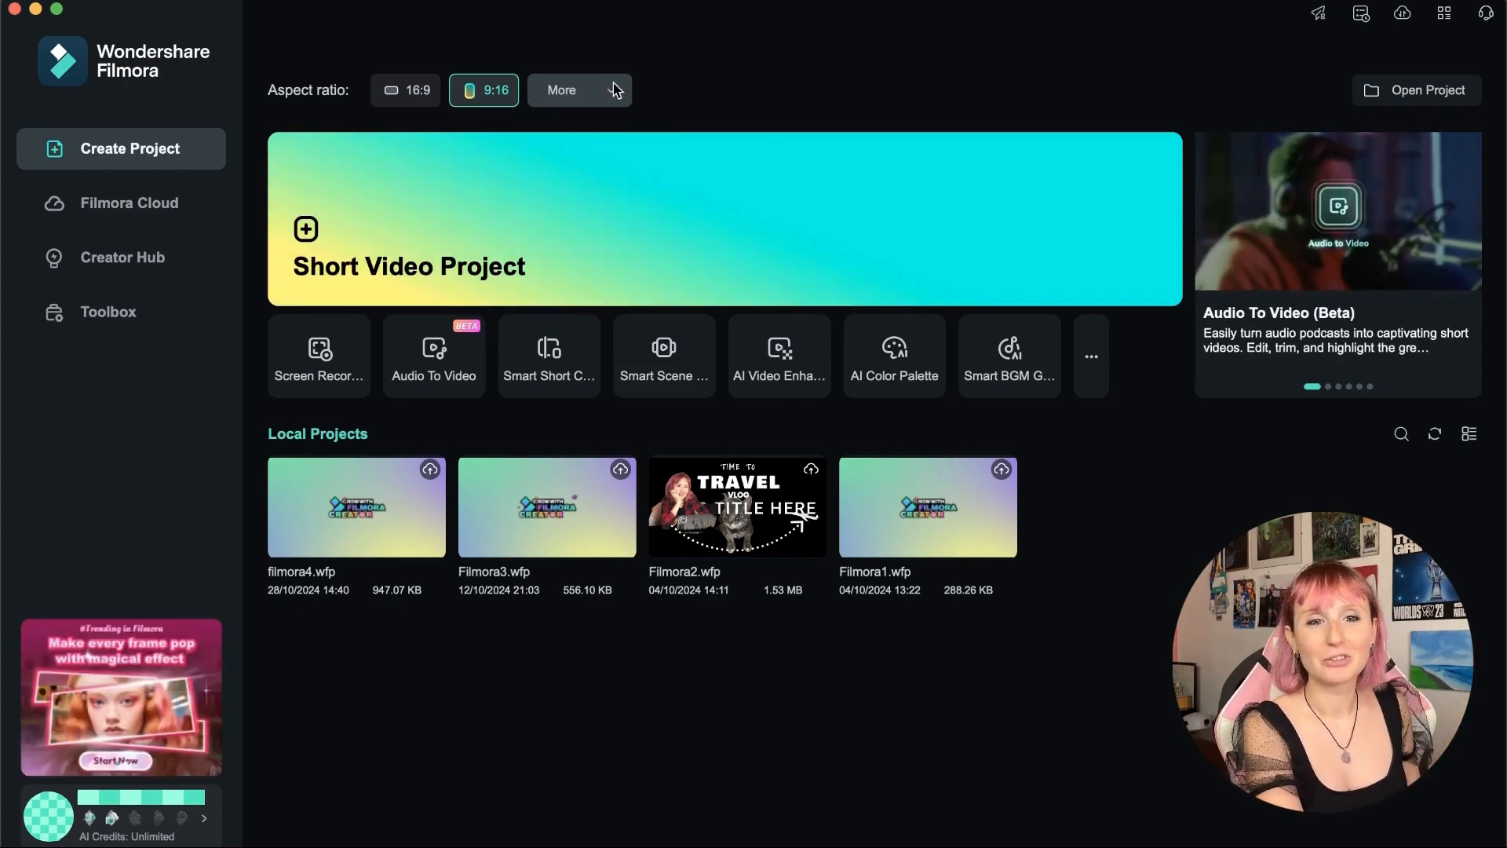
{"action": "left_click", "coordinate": [578, 89]}
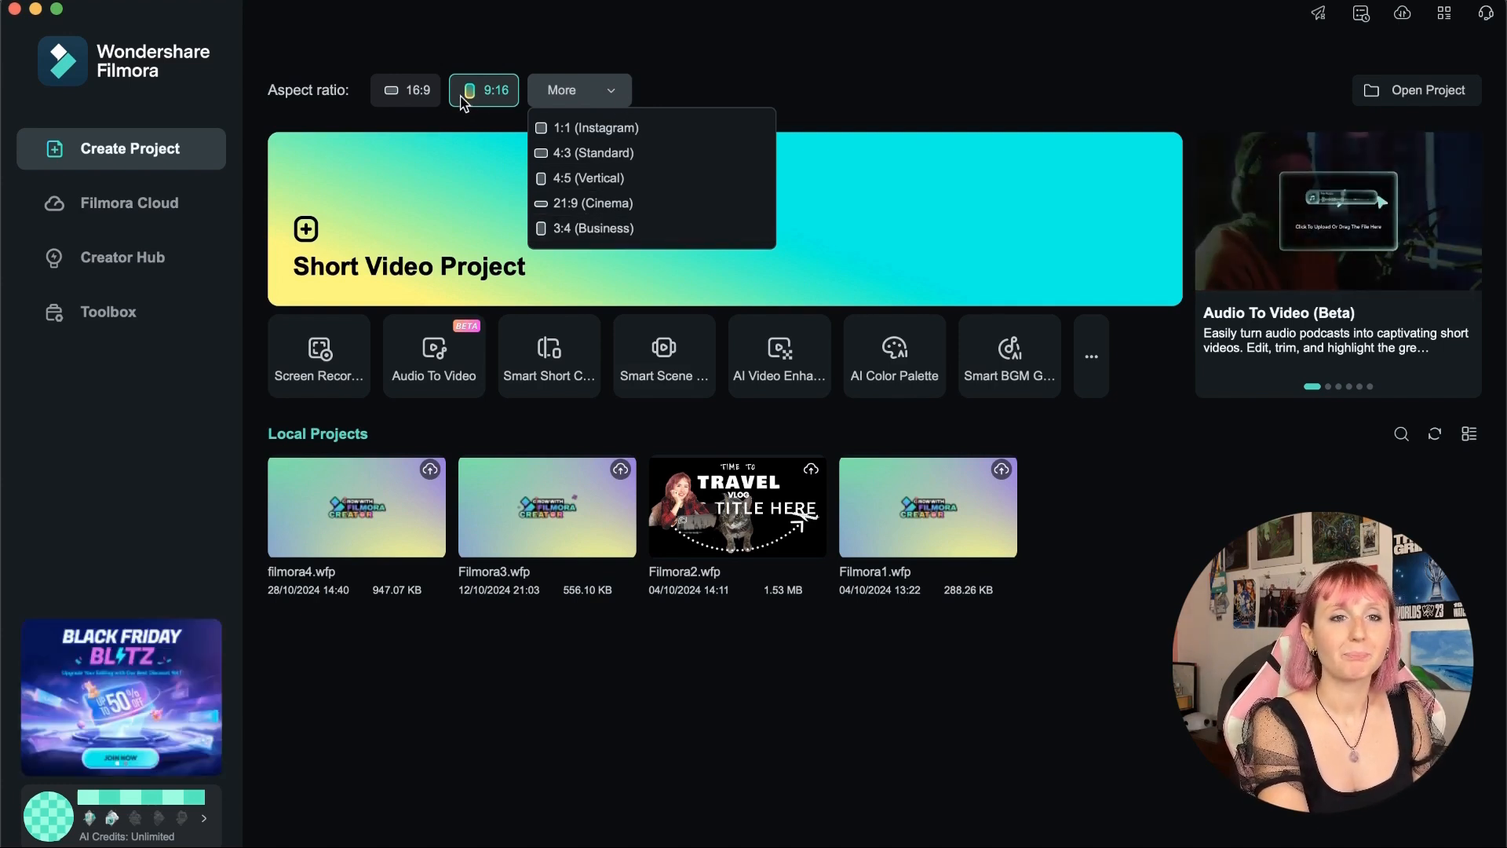
- Close the extra aspect ratio list and return to the 16:9 widescreen ratio
{"action": "left_click", "coordinate": [405, 90]}
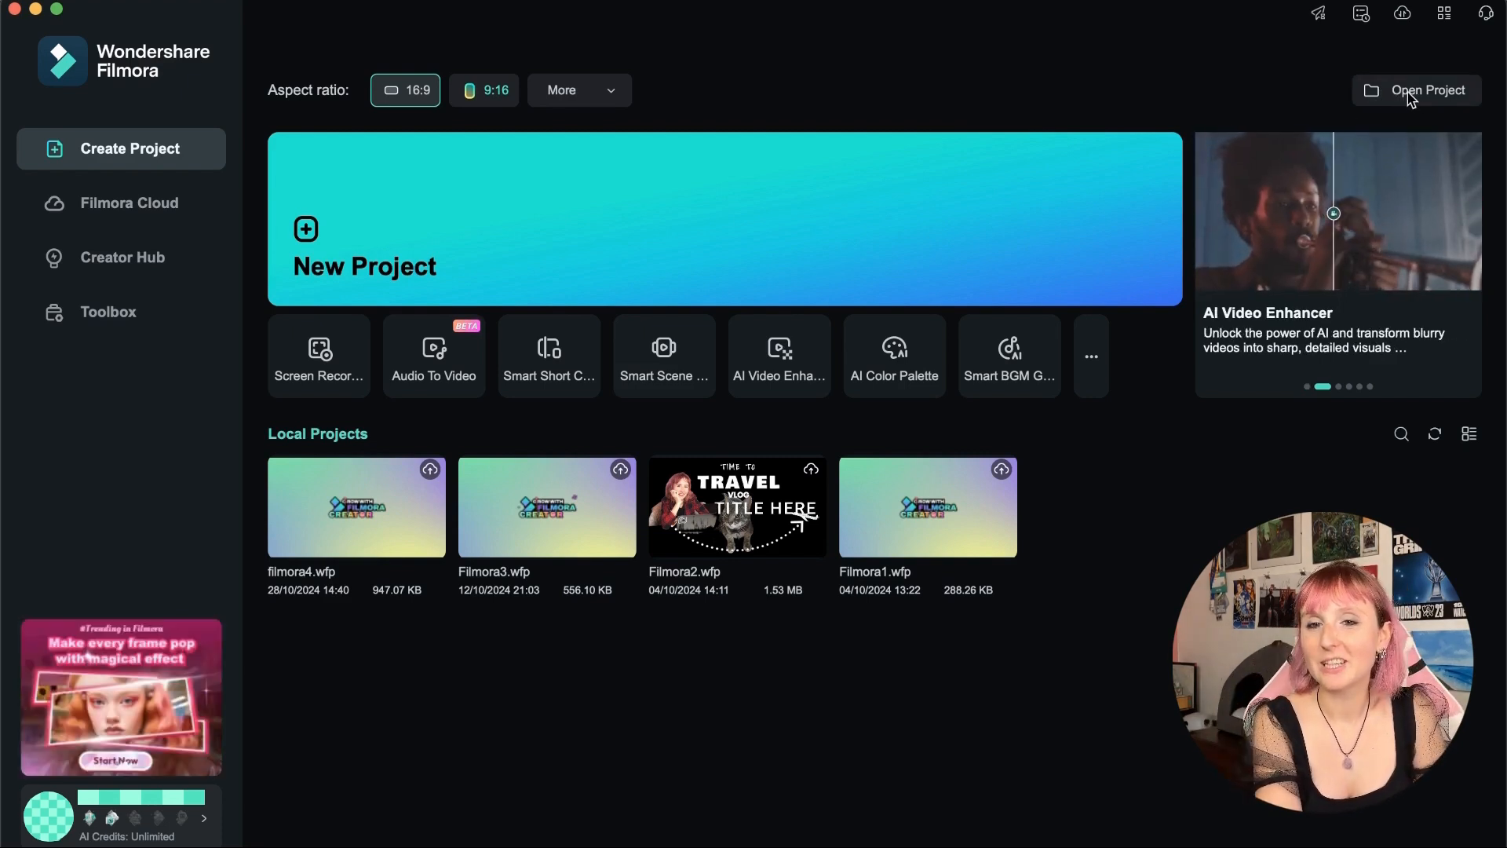
{"action": "left_click", "coordinate": [1414, 89]}
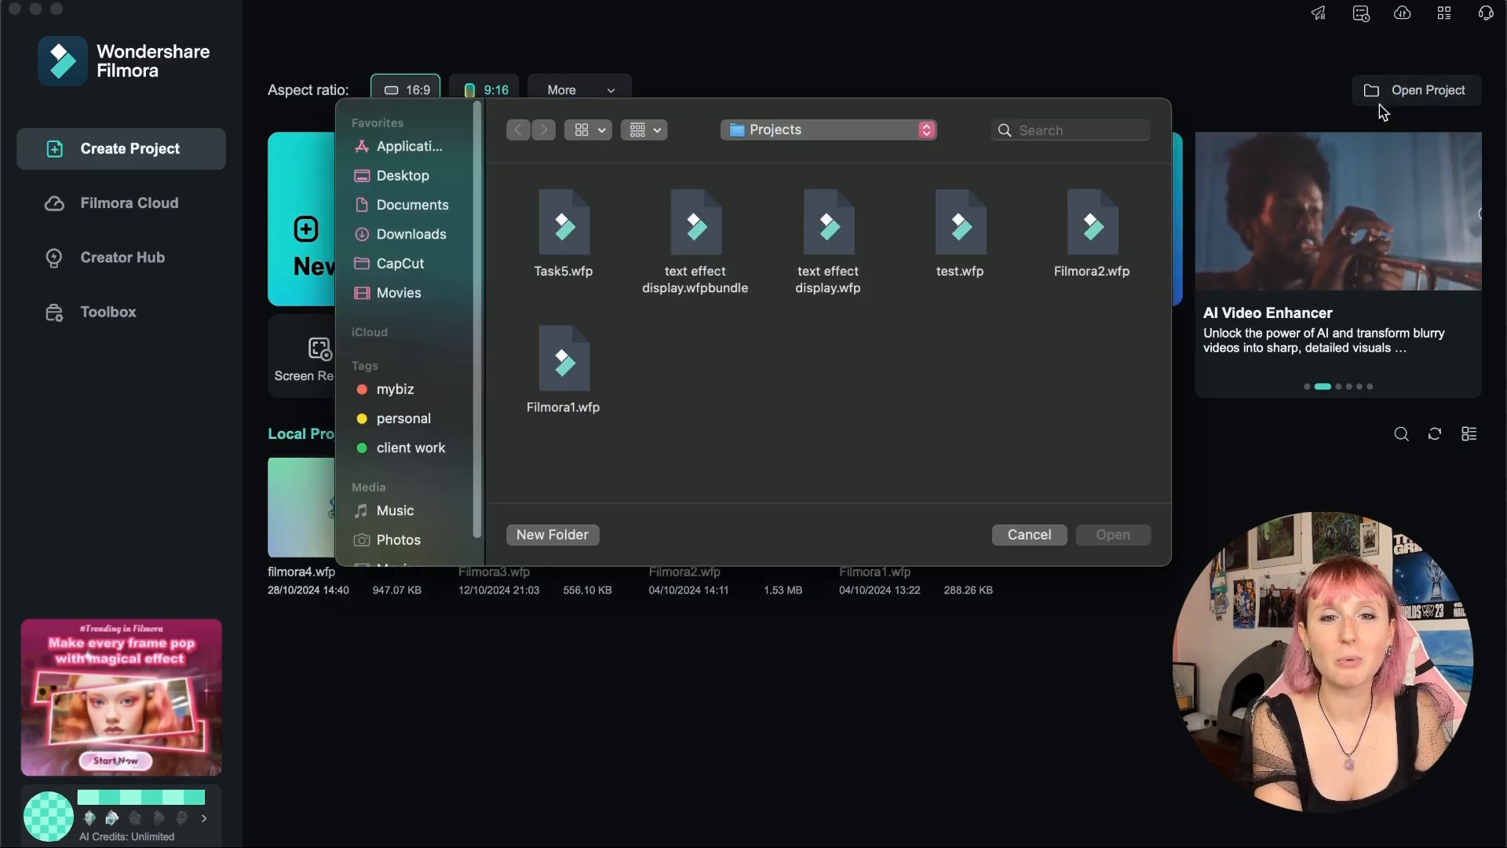
{"action": "mouse_move", "coordinate": [841, 234]}
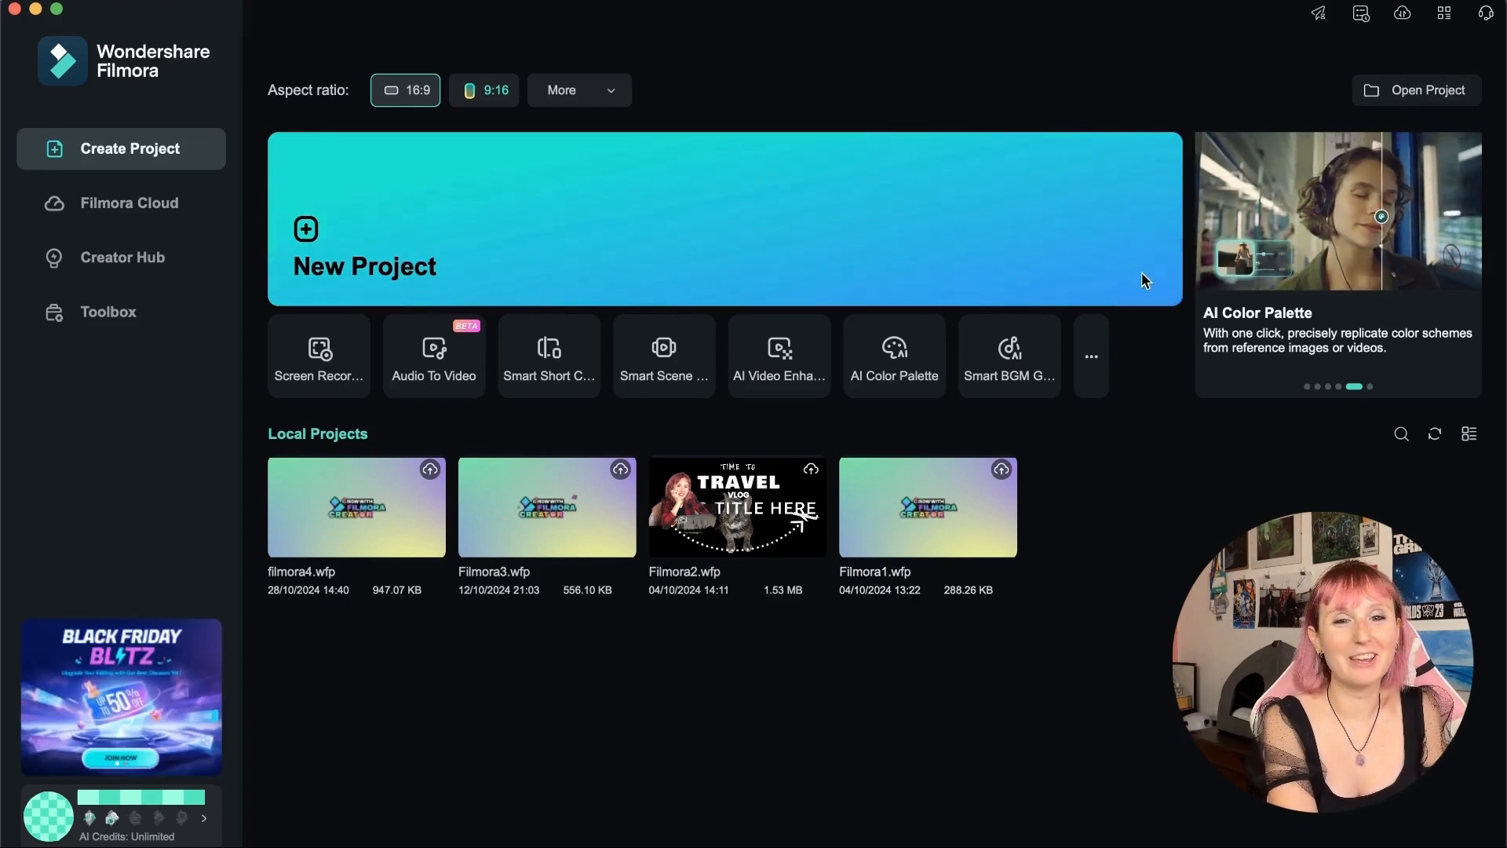
{"action": "mouse_move", "coordinate": [946, 492]}
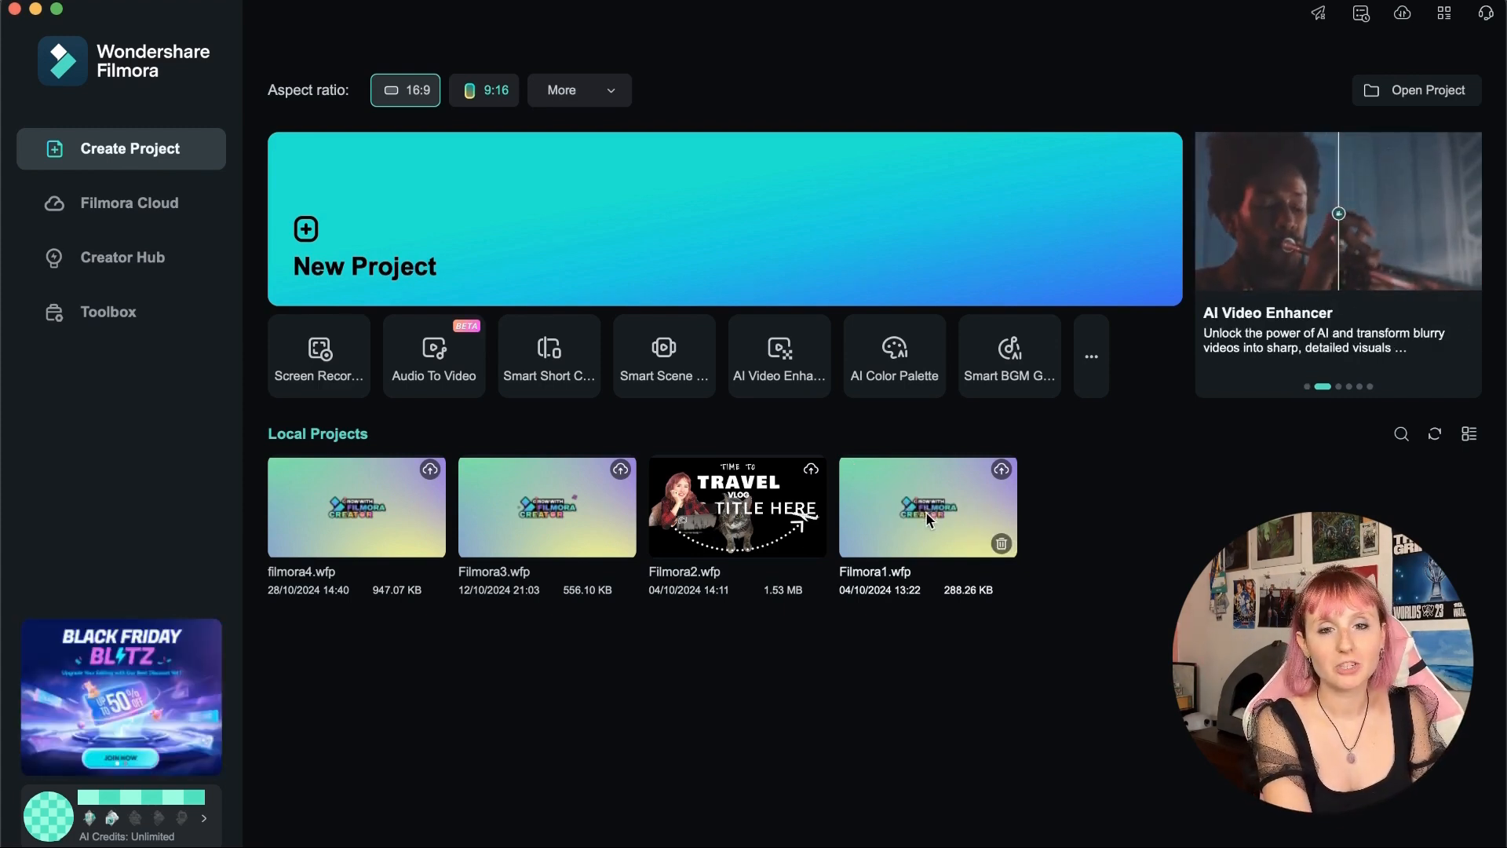
{"action": "right_click", "coordinate": [925, 506]}
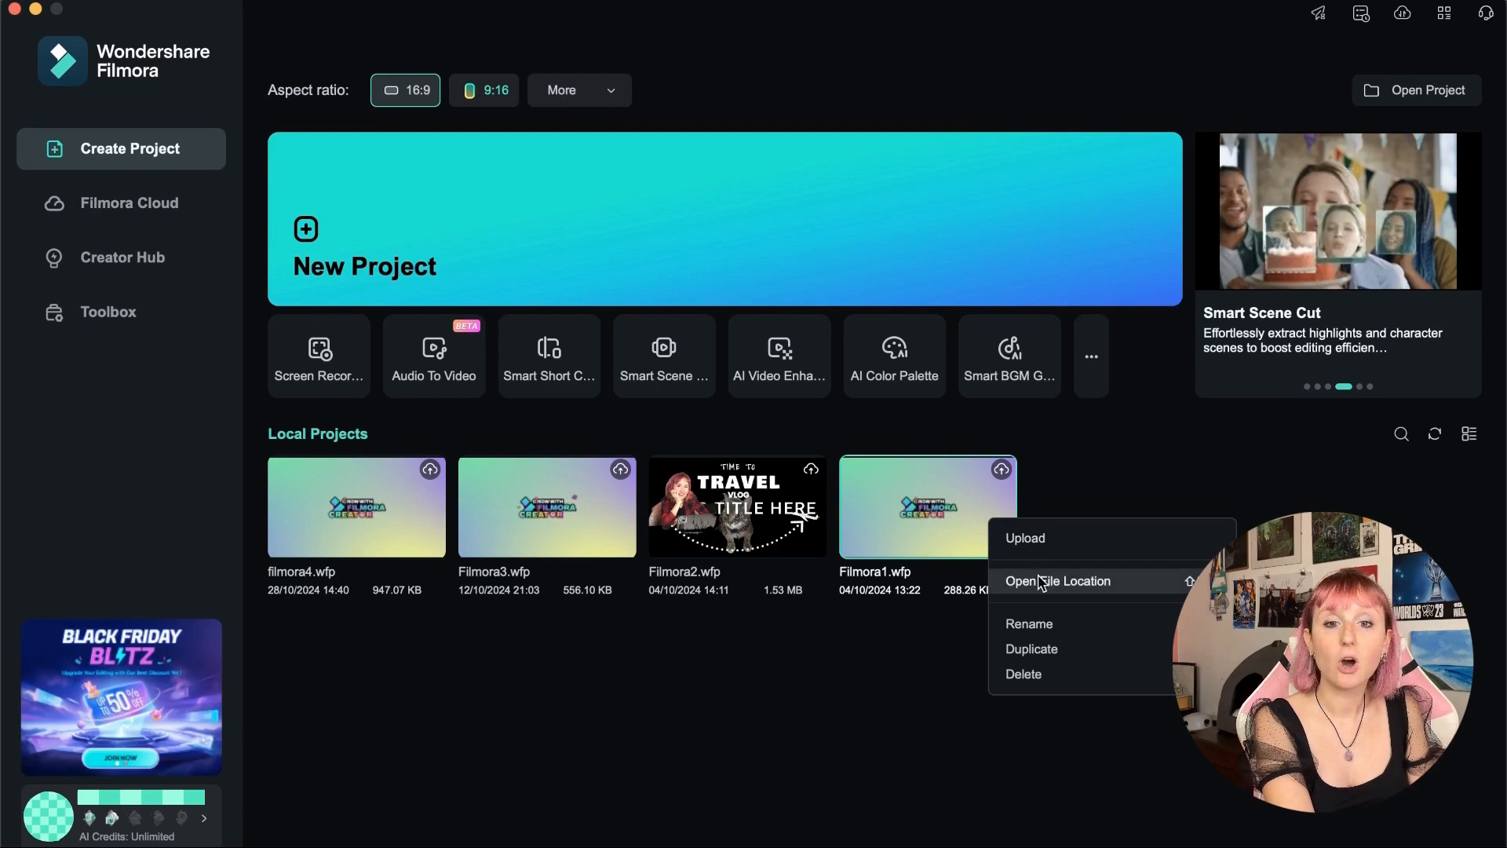
{"action": "mouse_move", "coordinate": [1050, 625]}
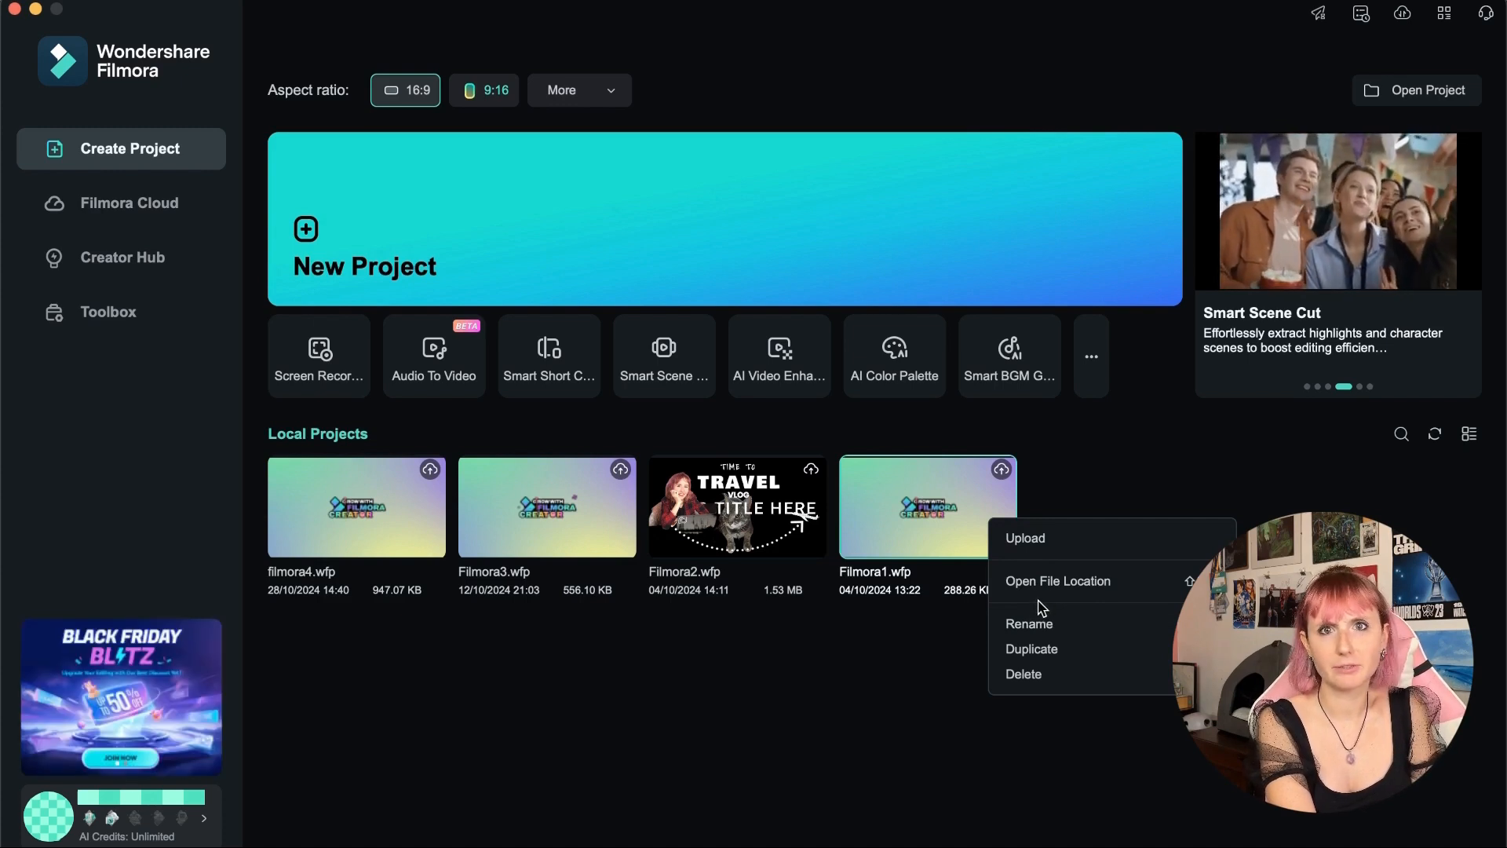
{"action": "mouse_move", "coordinate": [1046, 629]}
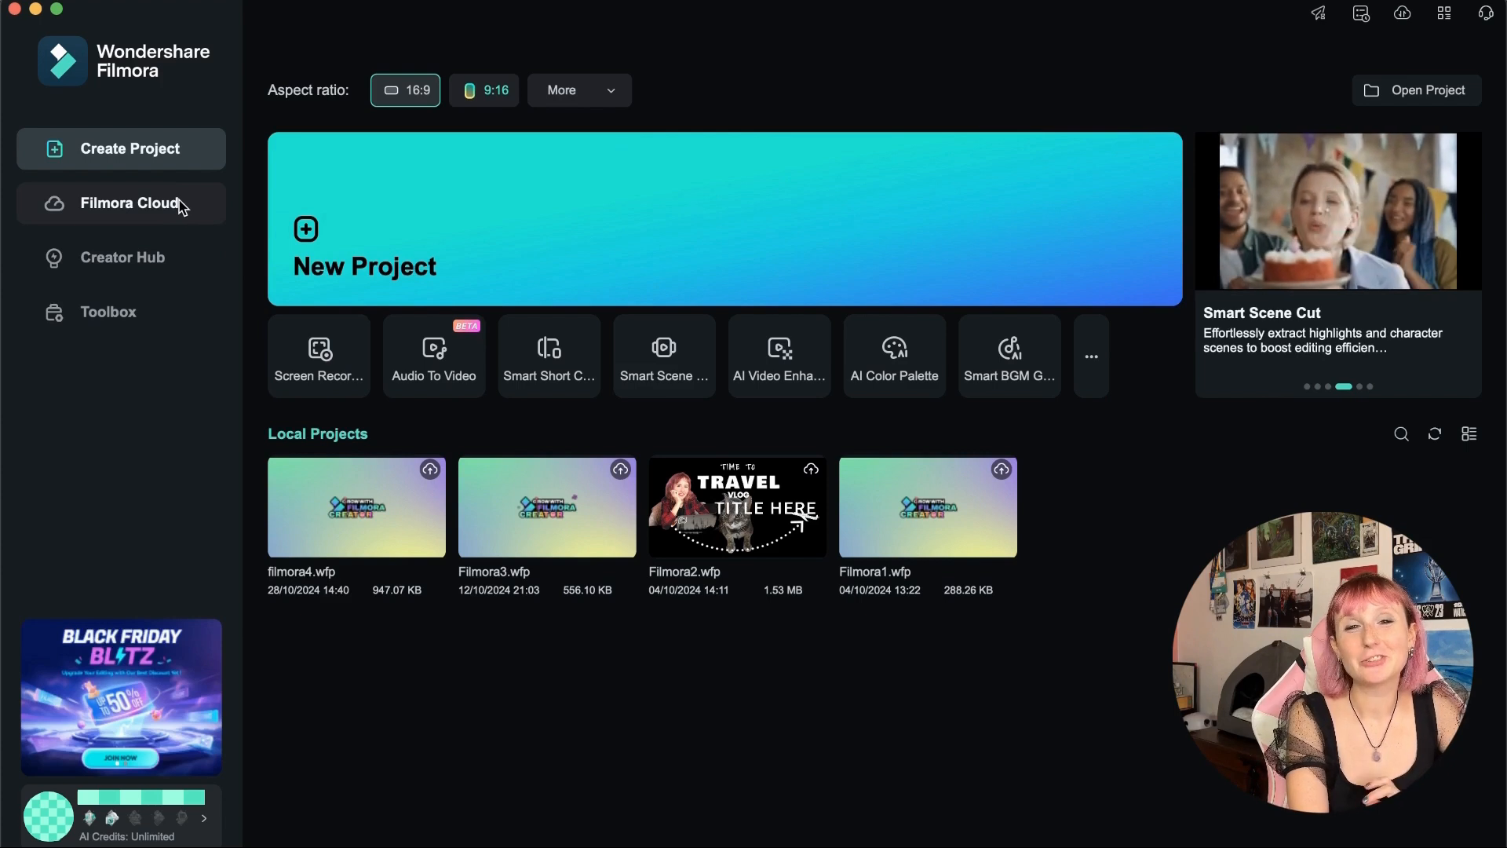
- Open Filmora Cloud, showing 11 GB of storage and one uploaded project
{"action": "left_click", "coordinate": [120, 203]}
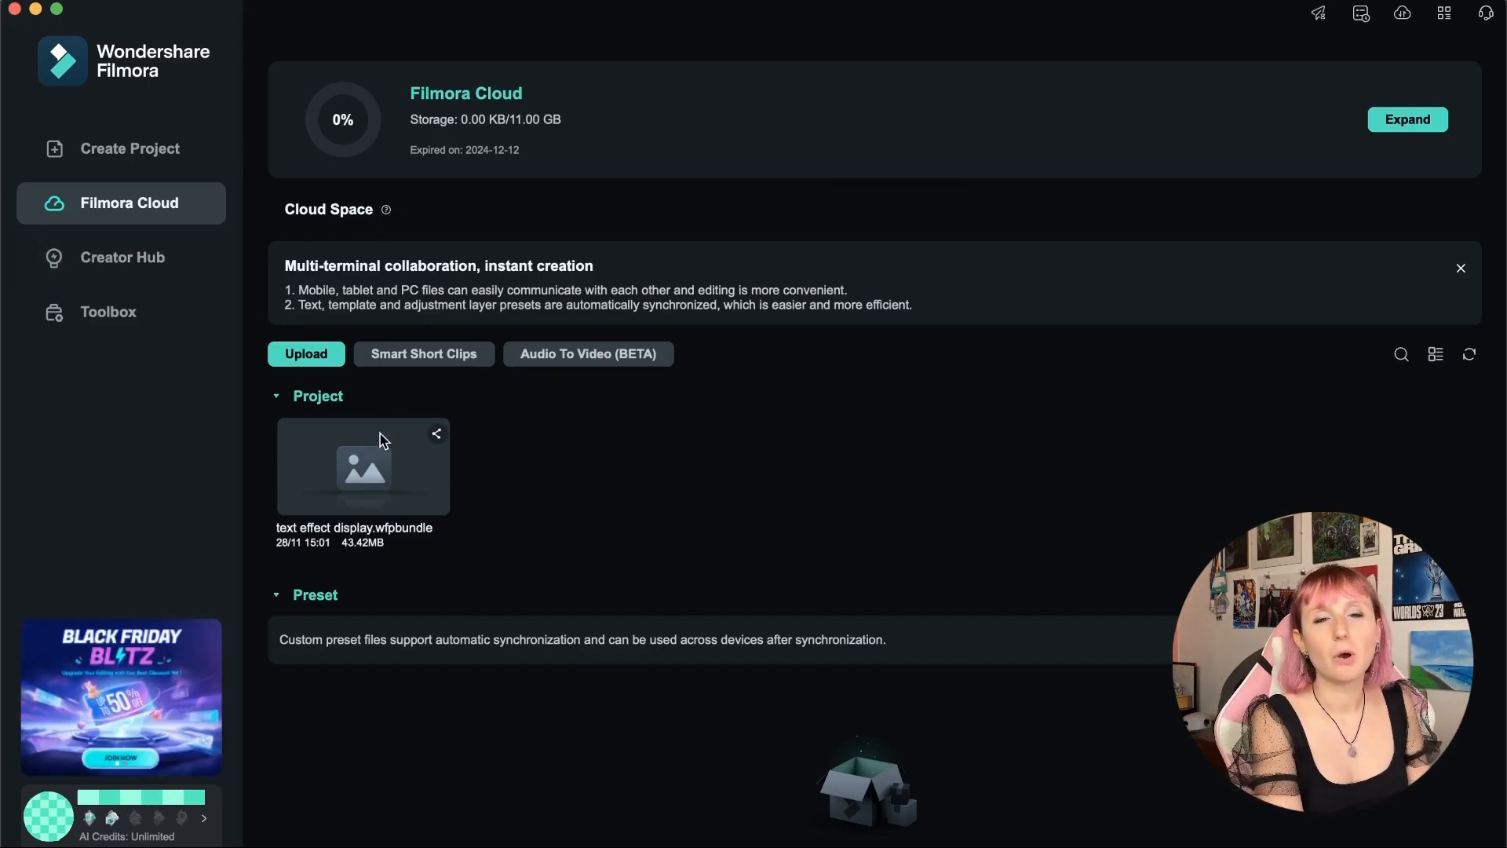
{"action": "mouse_move", "coordinate": [408, 437]}
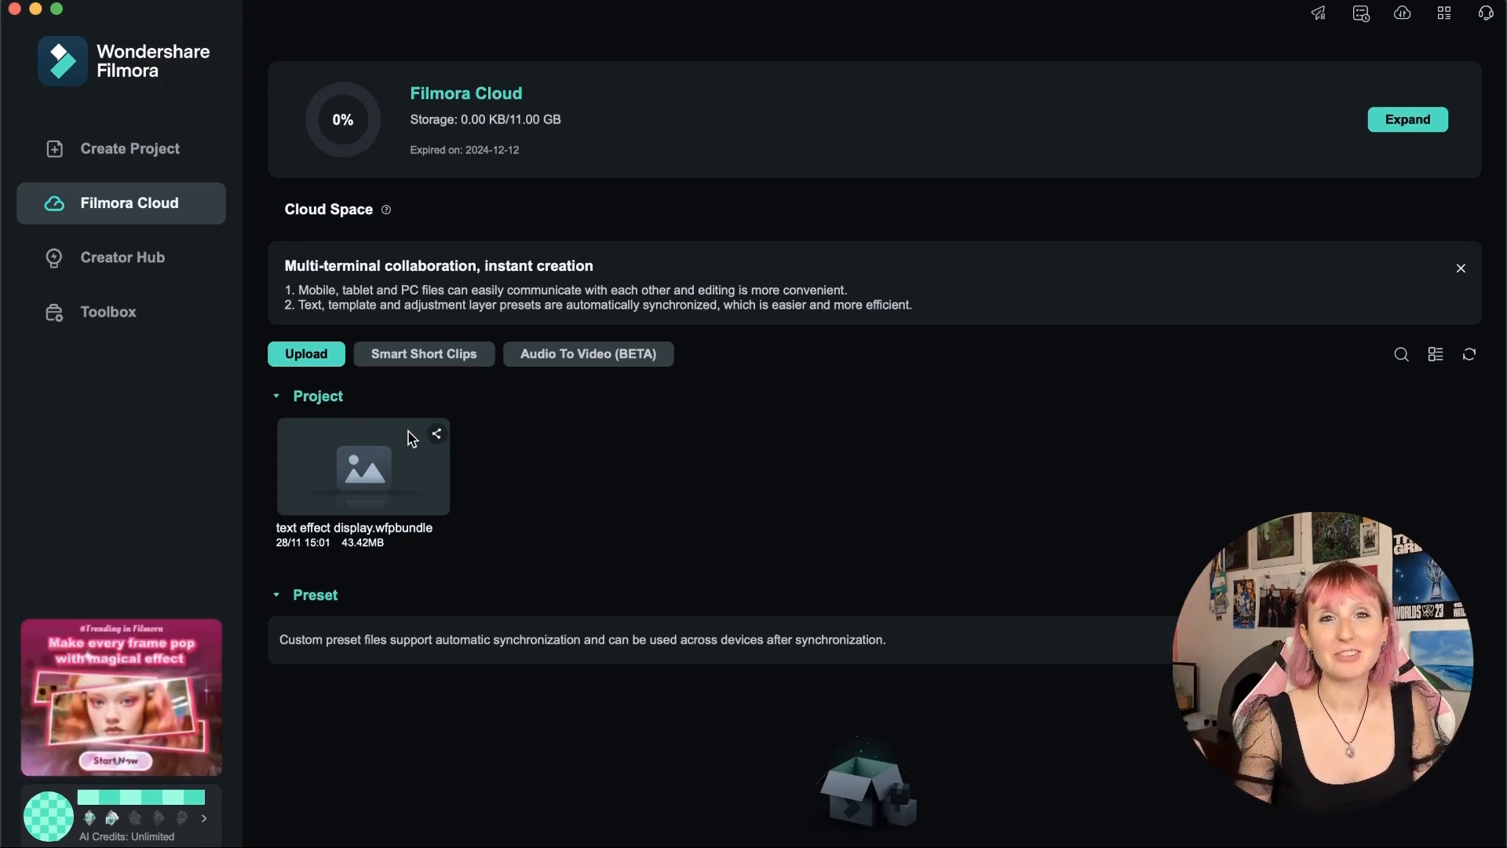
{"action": "mouse_move", "coordinate": [511, 693]}
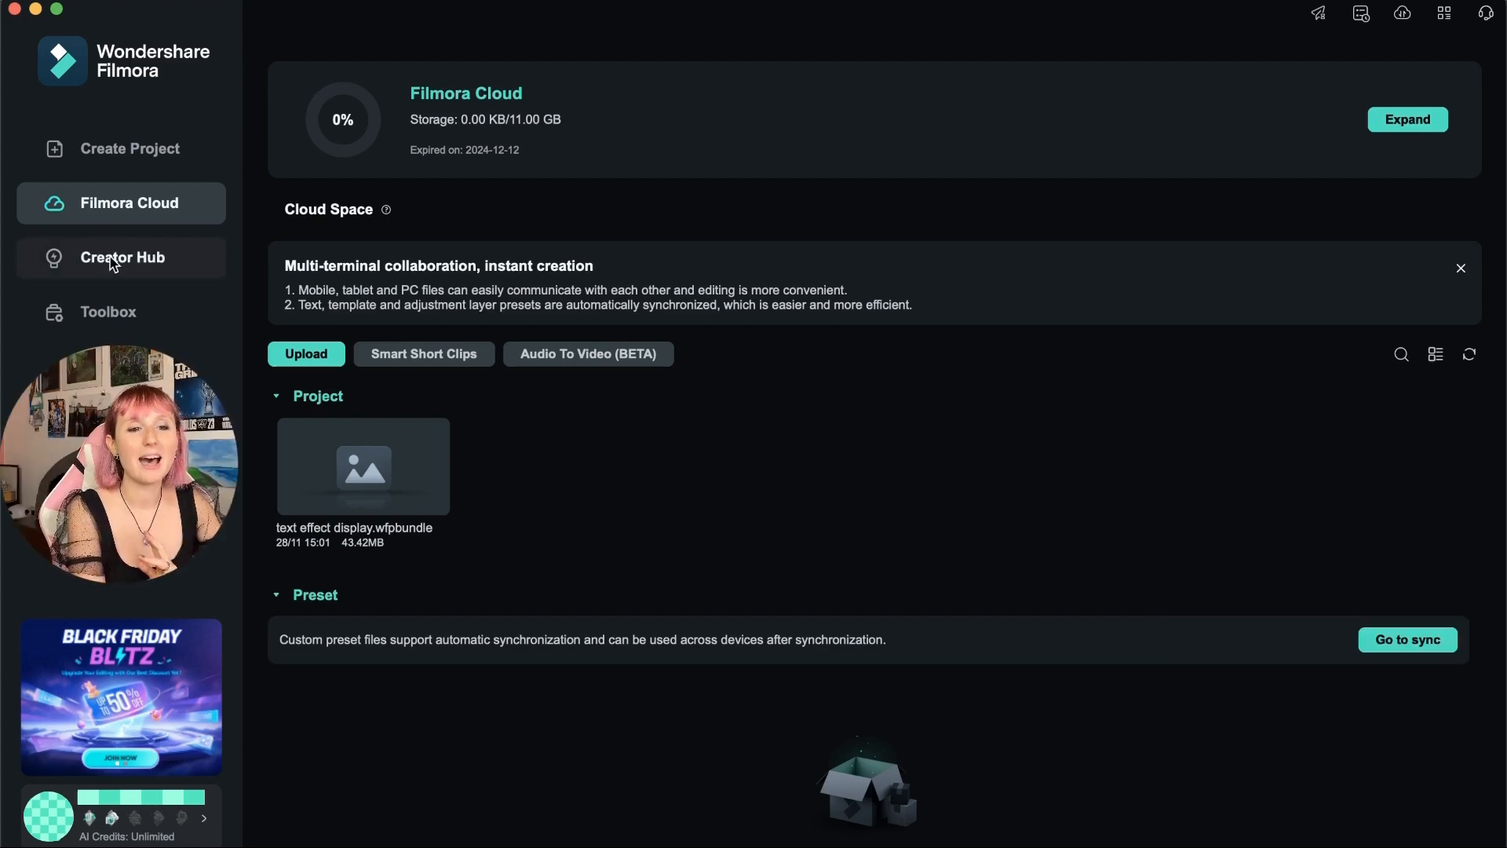
- Open Creator Hub with its VIP courses, trending tutorials and inspiration videos
{"action": "left_click", "coordinate": [123, 256]}
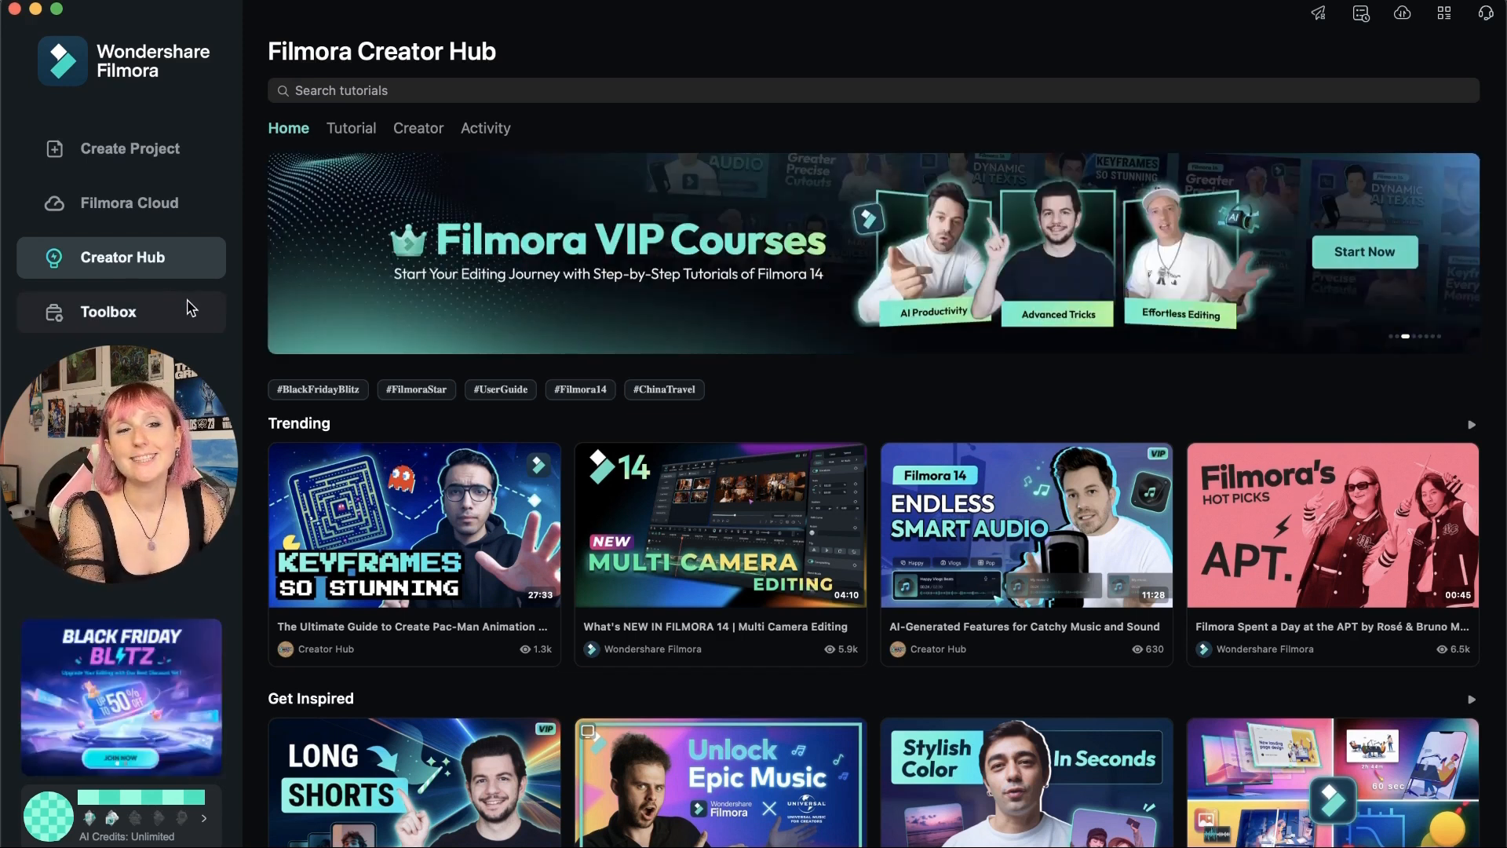
- Open the Toolbox and scroll through AI tools like Object Remover and Voice Cloning
{"action": "left_click", "coordinate": [109, 312]}
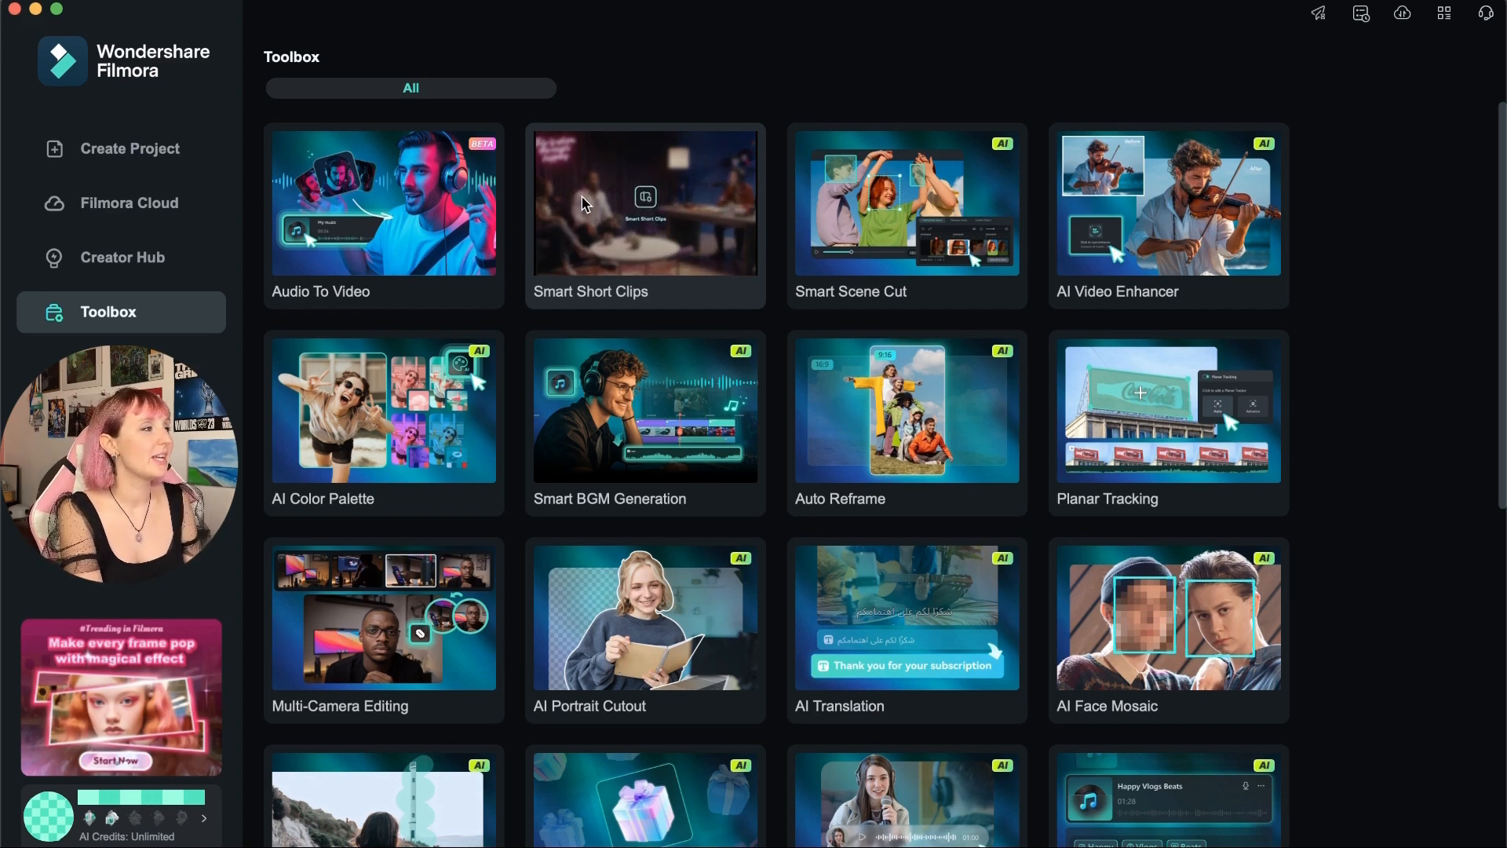
{"action": "scroll", "scroll_direction": "down", "scroll_amount": 3}
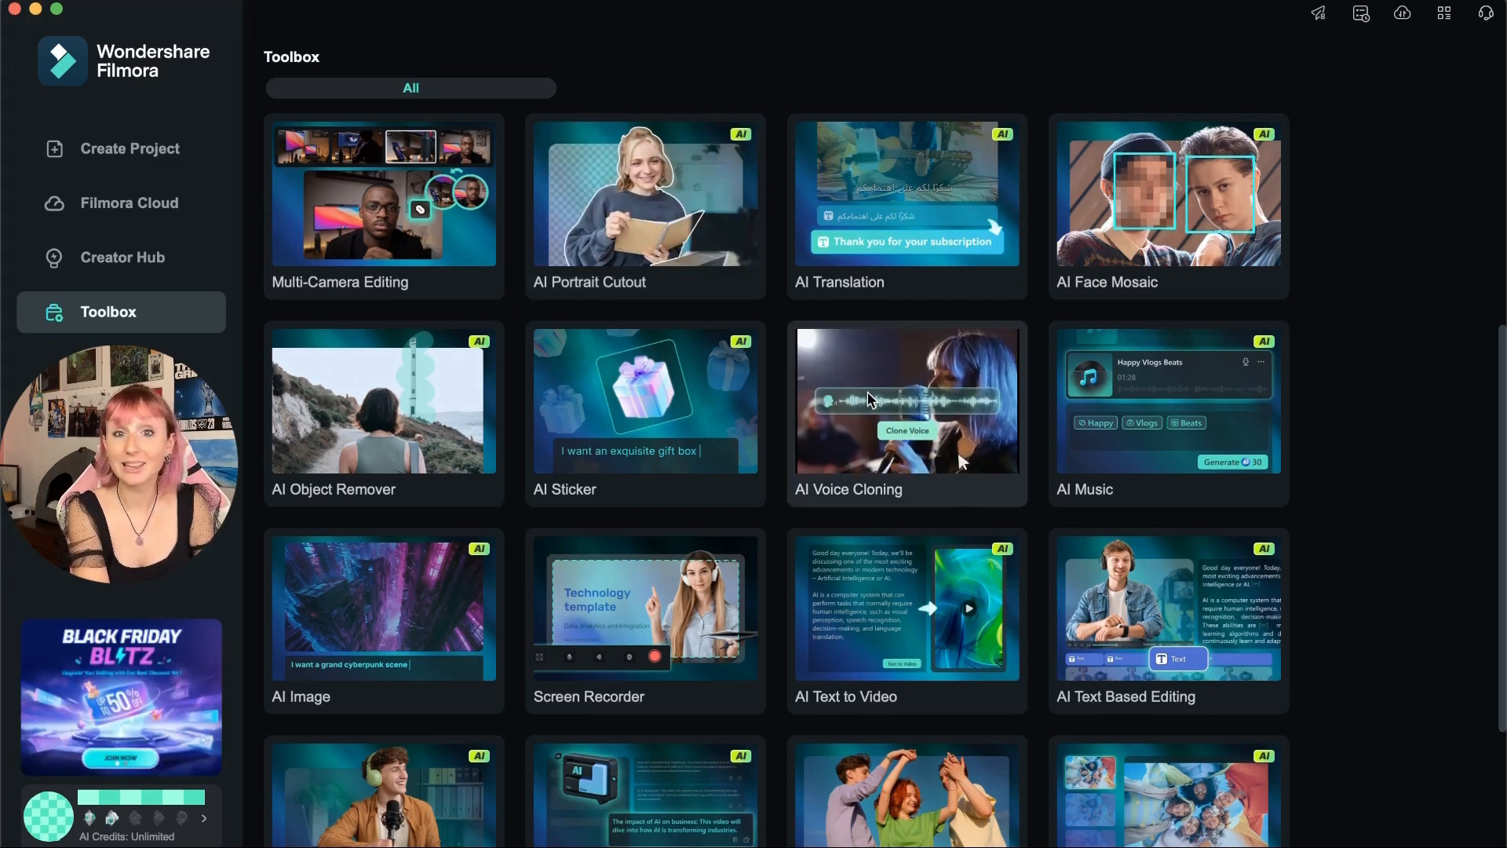
{"action": "mouse_move", "coordinate": [885, 350]}
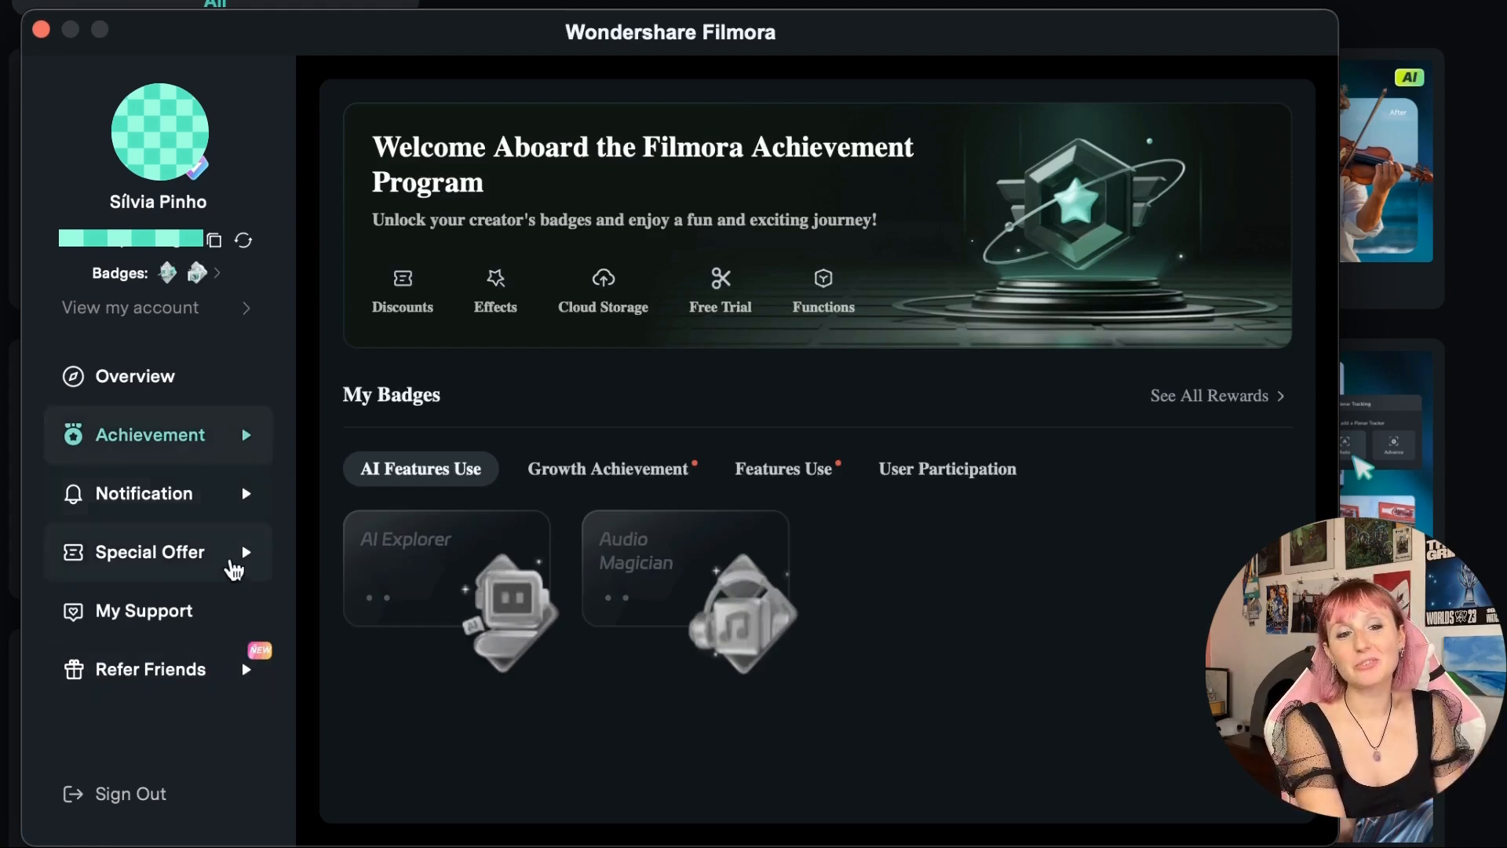
- Show the account Overview with the free Drive plan and owned Filmora products
{"action": "left_click", "coordinate": [134, 376]}
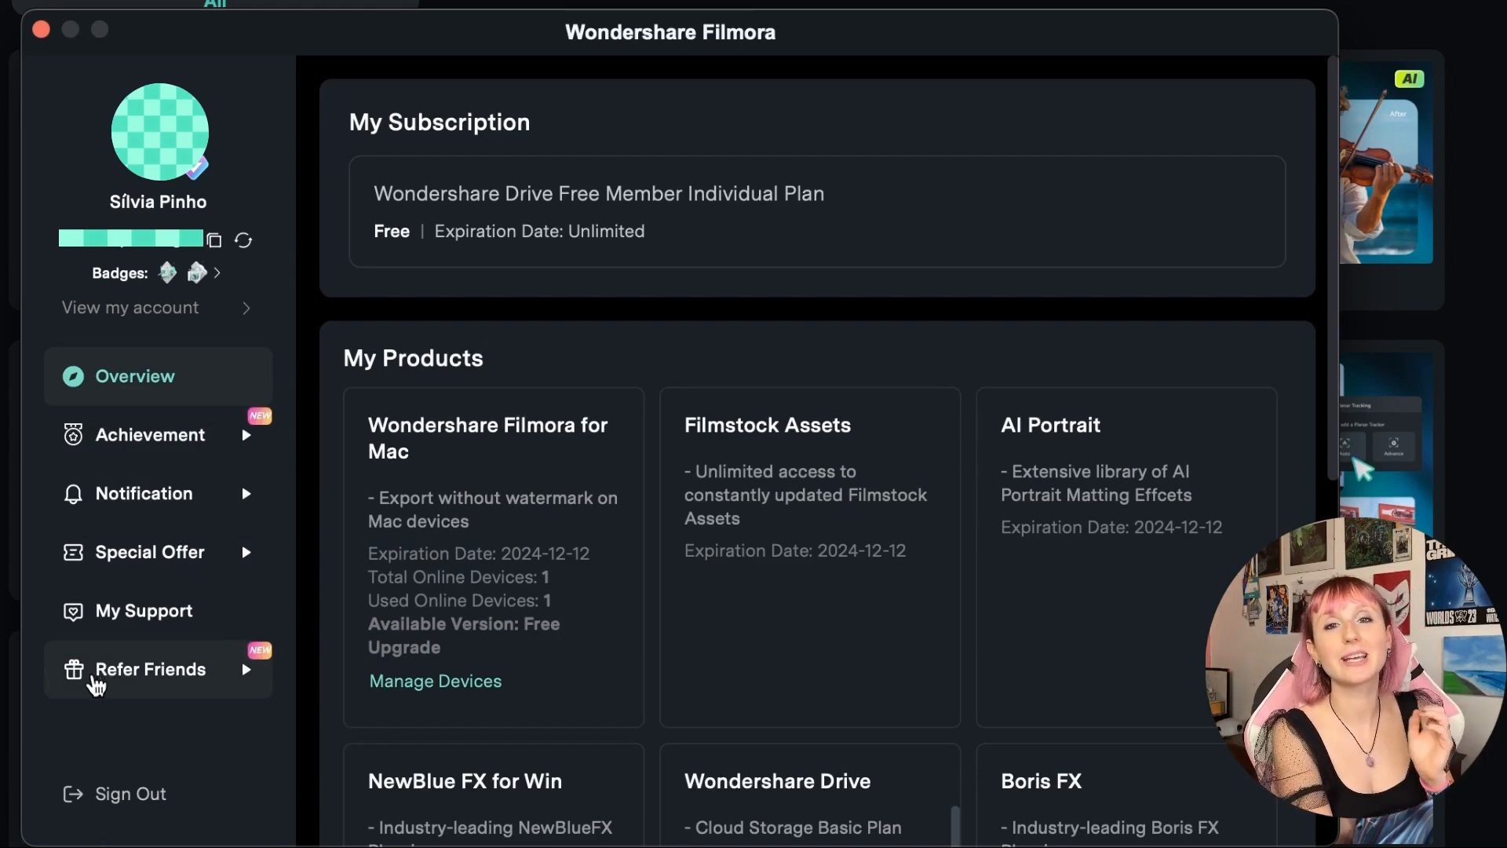
{"action": "mouse_move", "coordinate": [215, 738]}
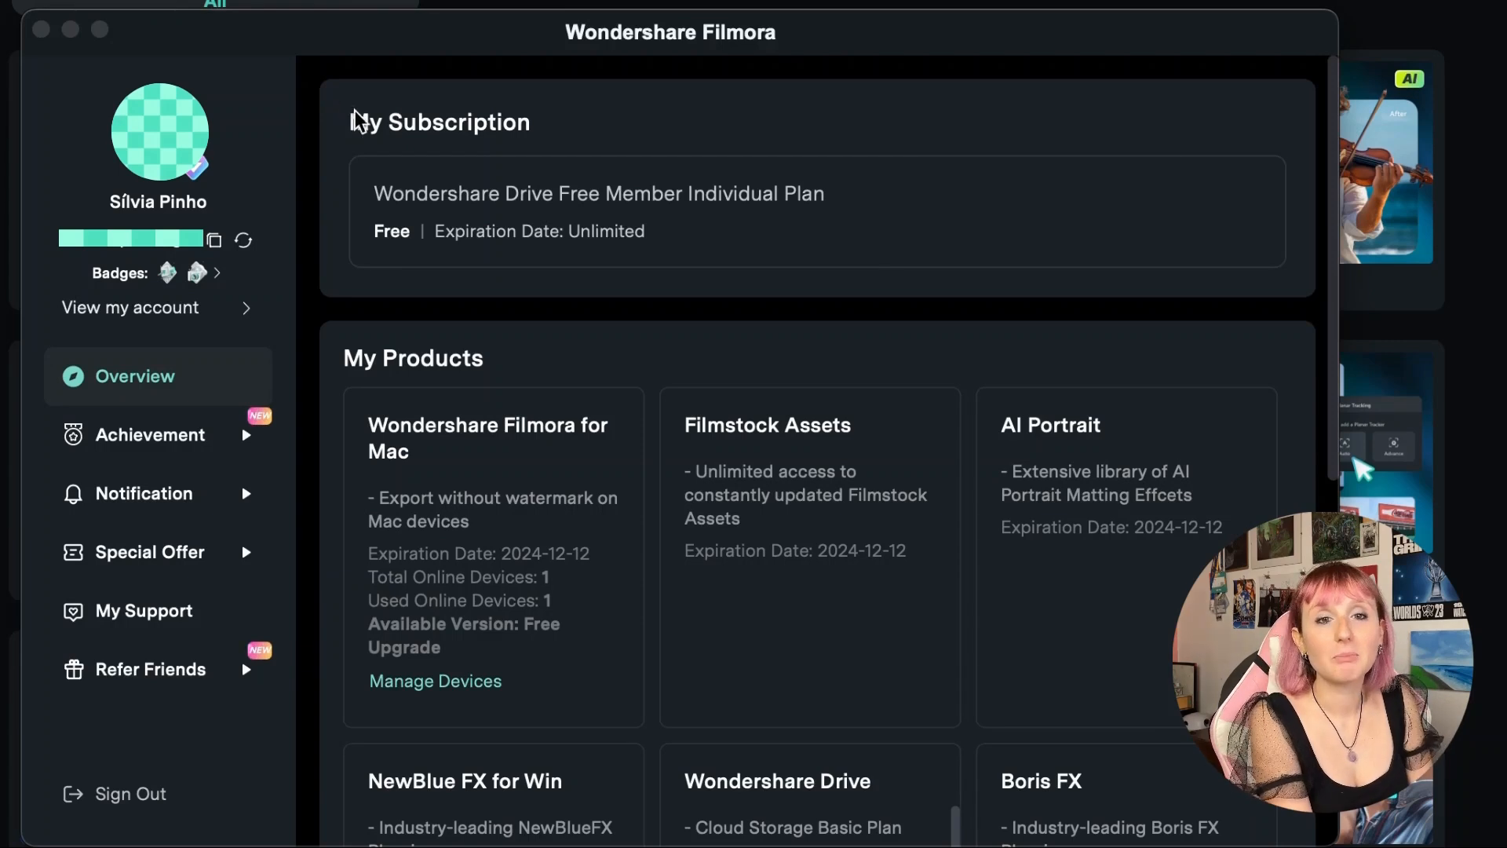
{"action": "mouse_move", "coordinate": [448, 129]}
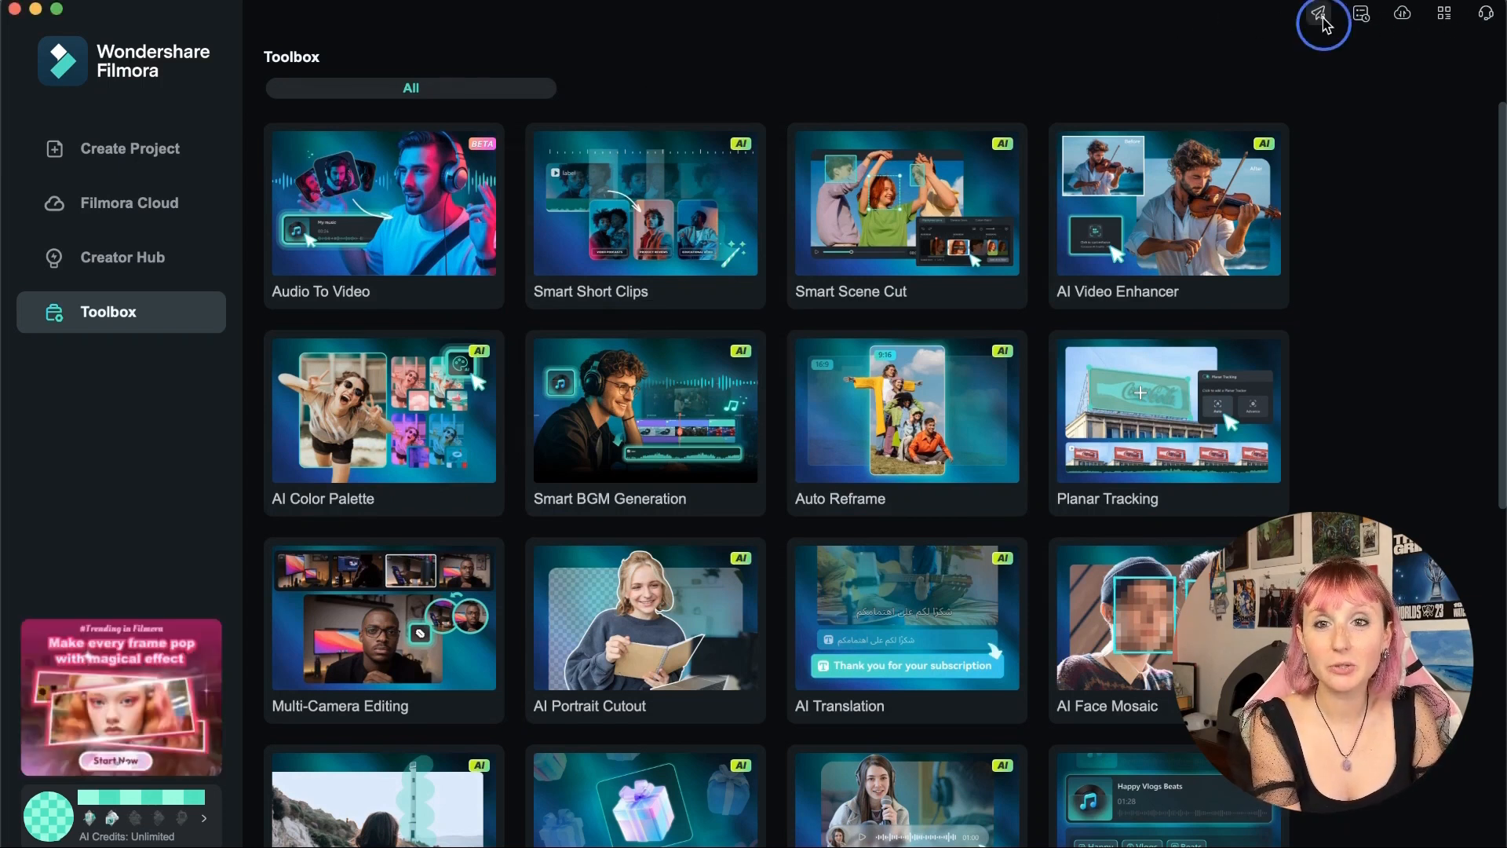
{"action": "left_click", "coordinate": [1322, 14]}
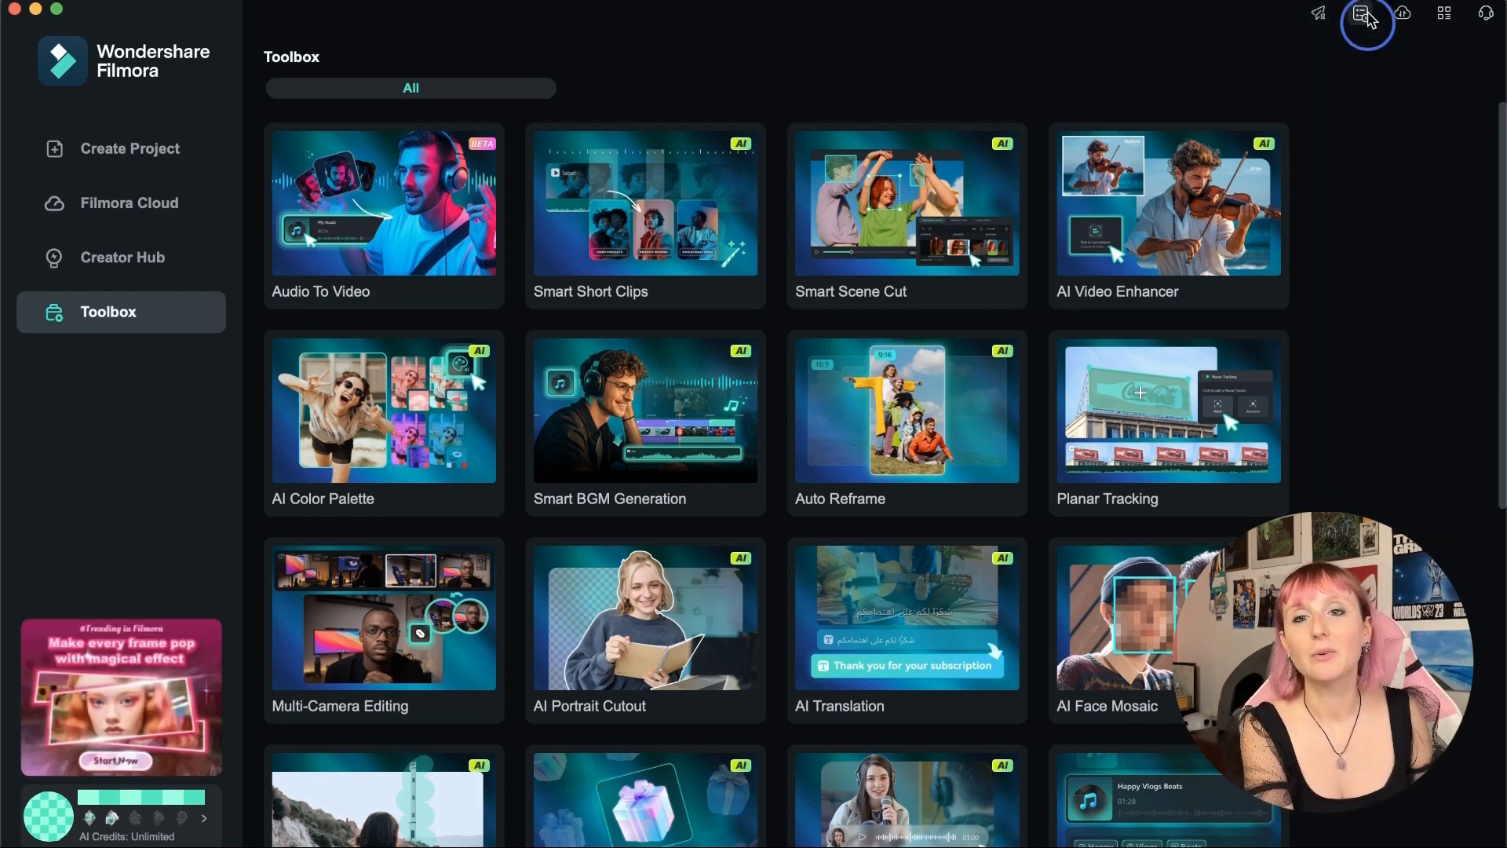
{"action": "left_click", "coordinate": [1364, 14]}
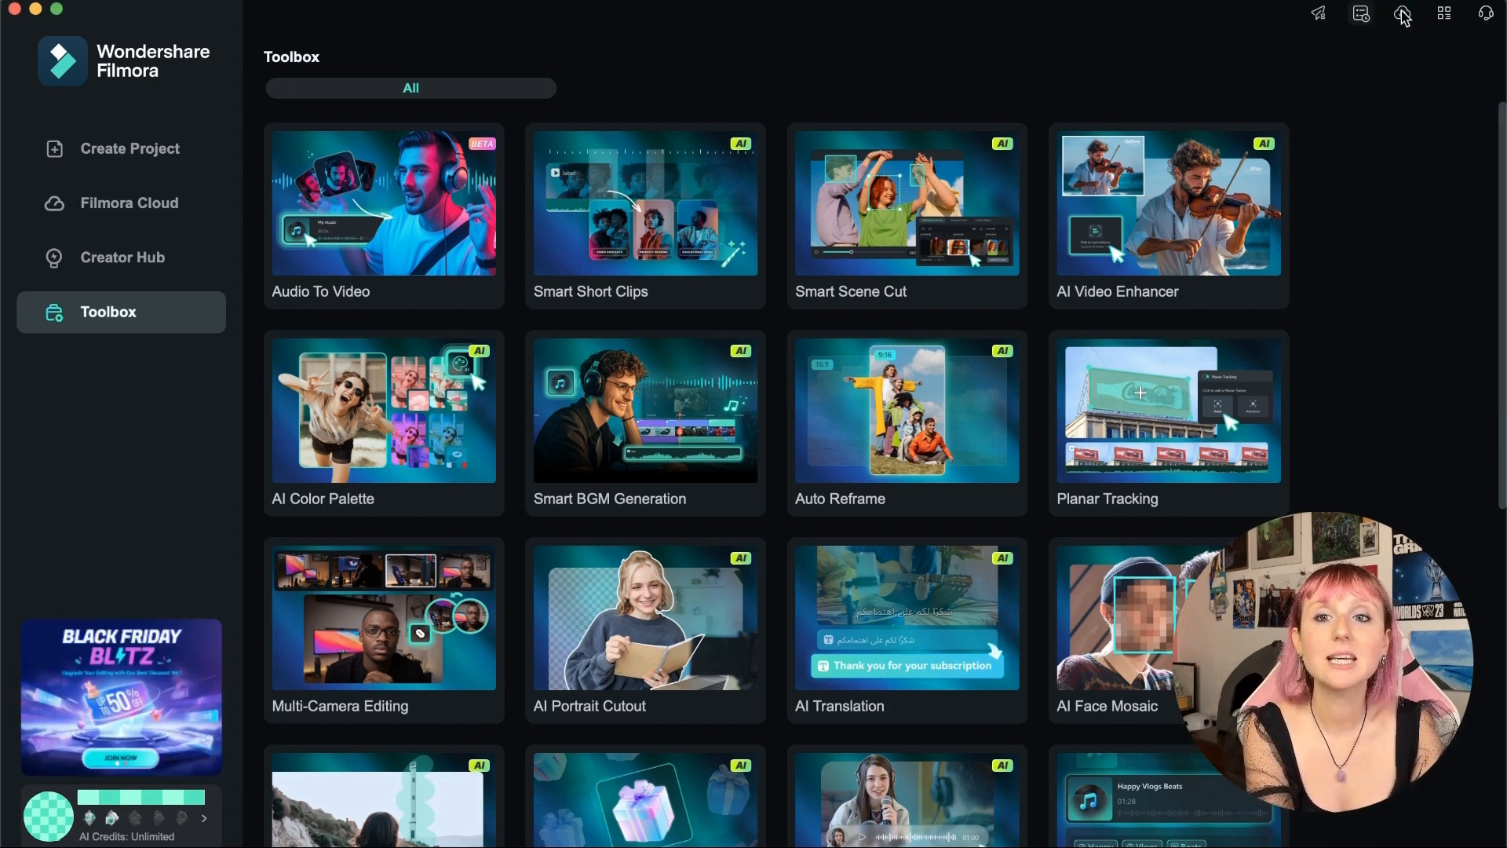
{"action": "left_click", "coordinate": [1361, 14]}
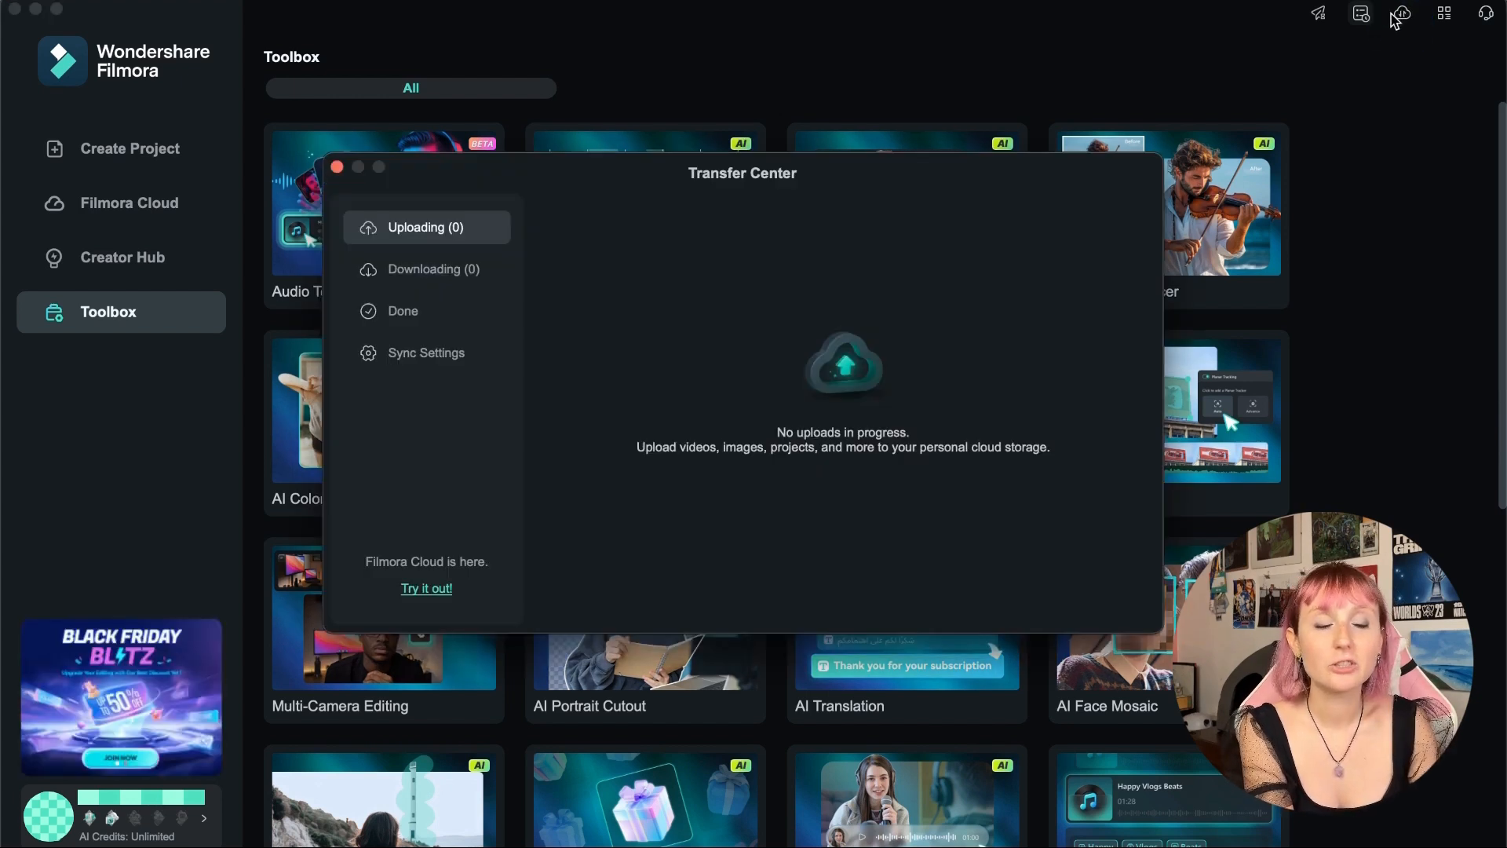
{"action": "mouse_move", "coordinate": [790, 141]}
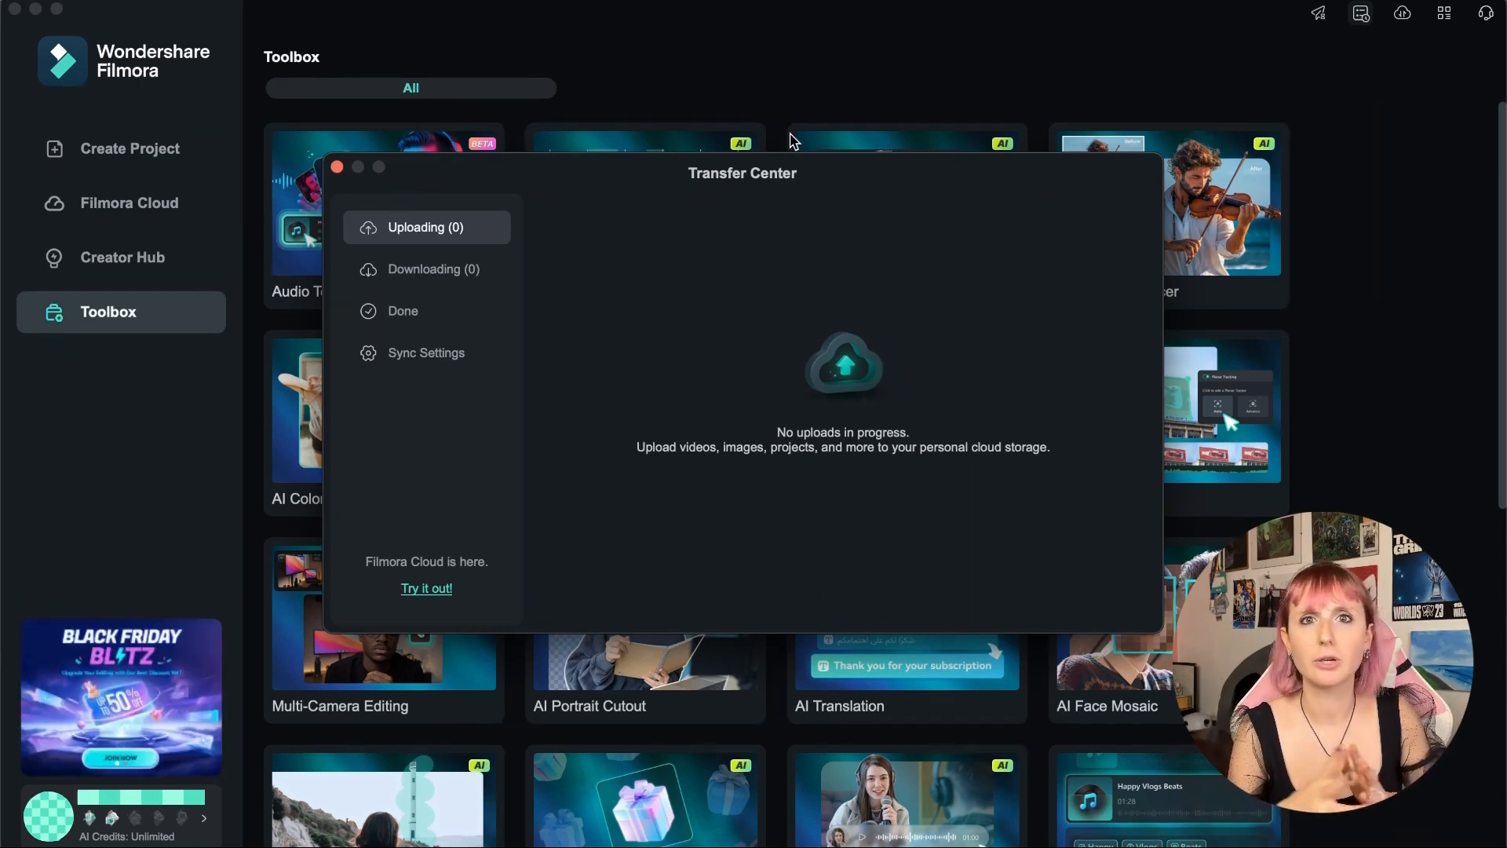
{"action": "mouse_move", "coordinate": [534, 129]}
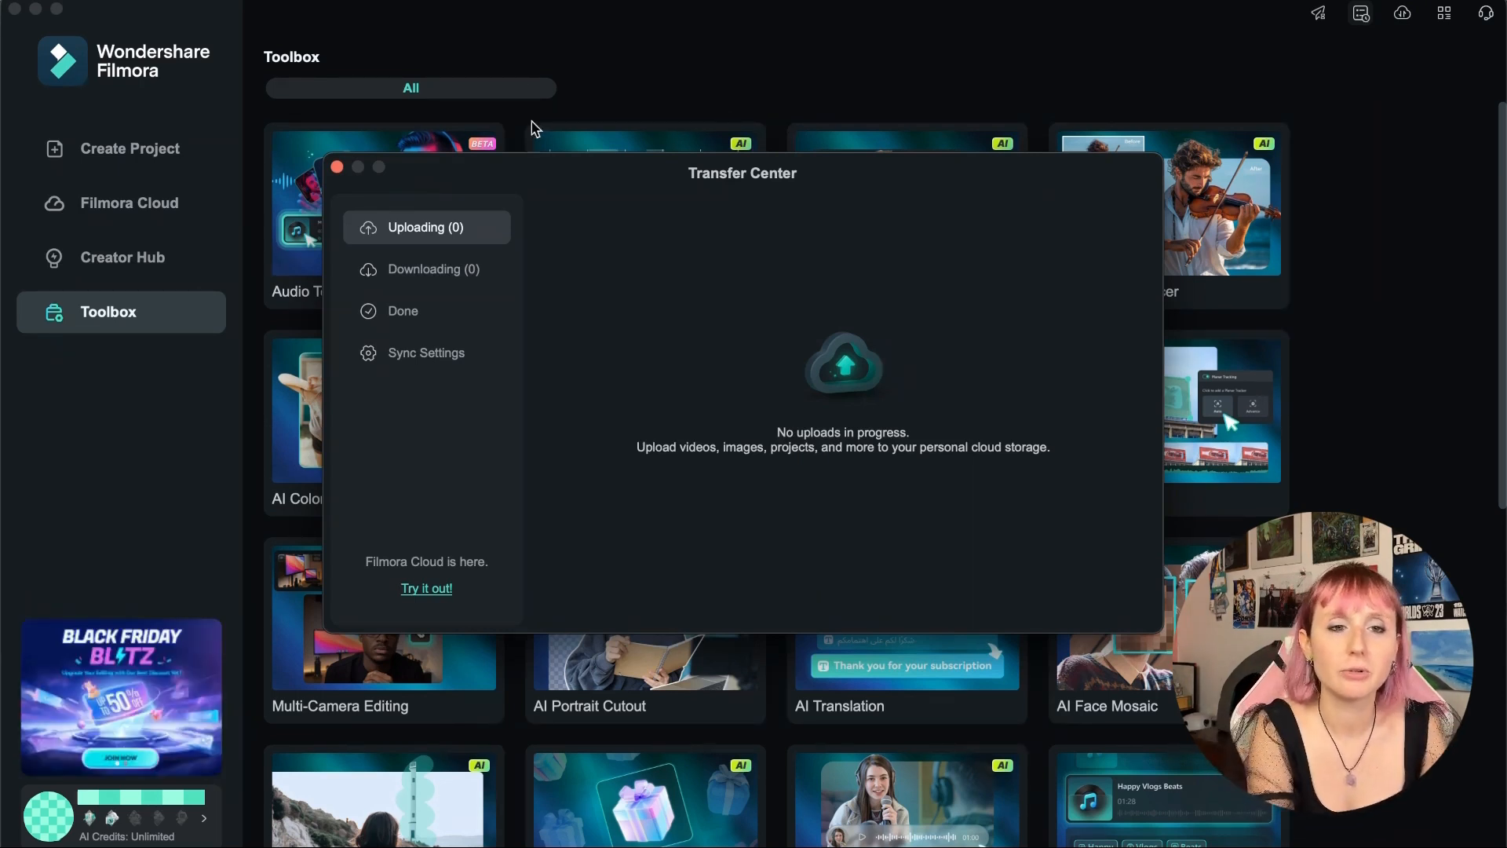
{"action": "left_click", "coordinate": [403, 311]}
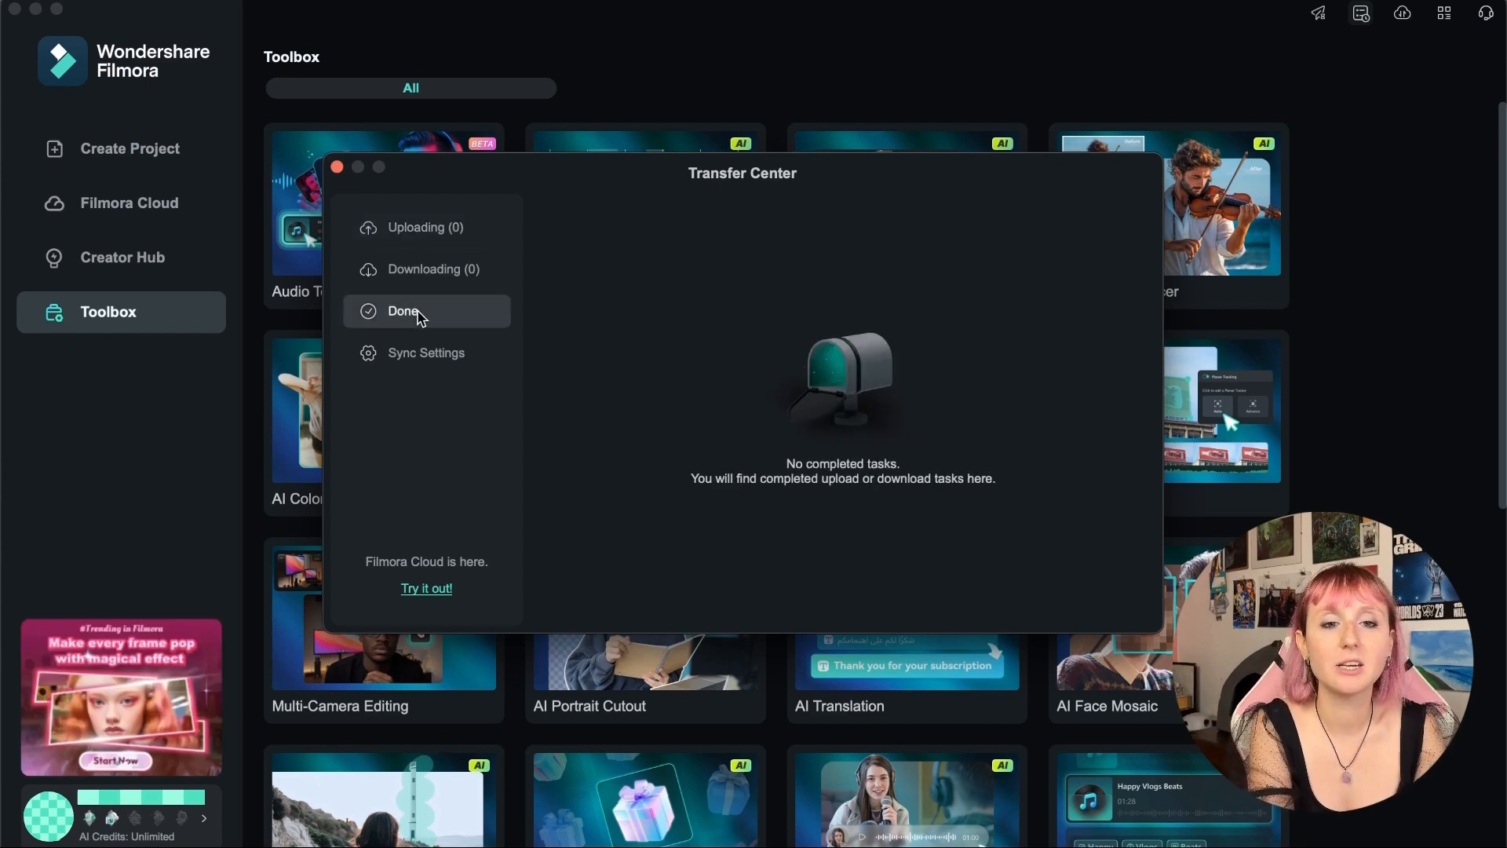
{"action": "left_click", "coordinate": [433, 270]}
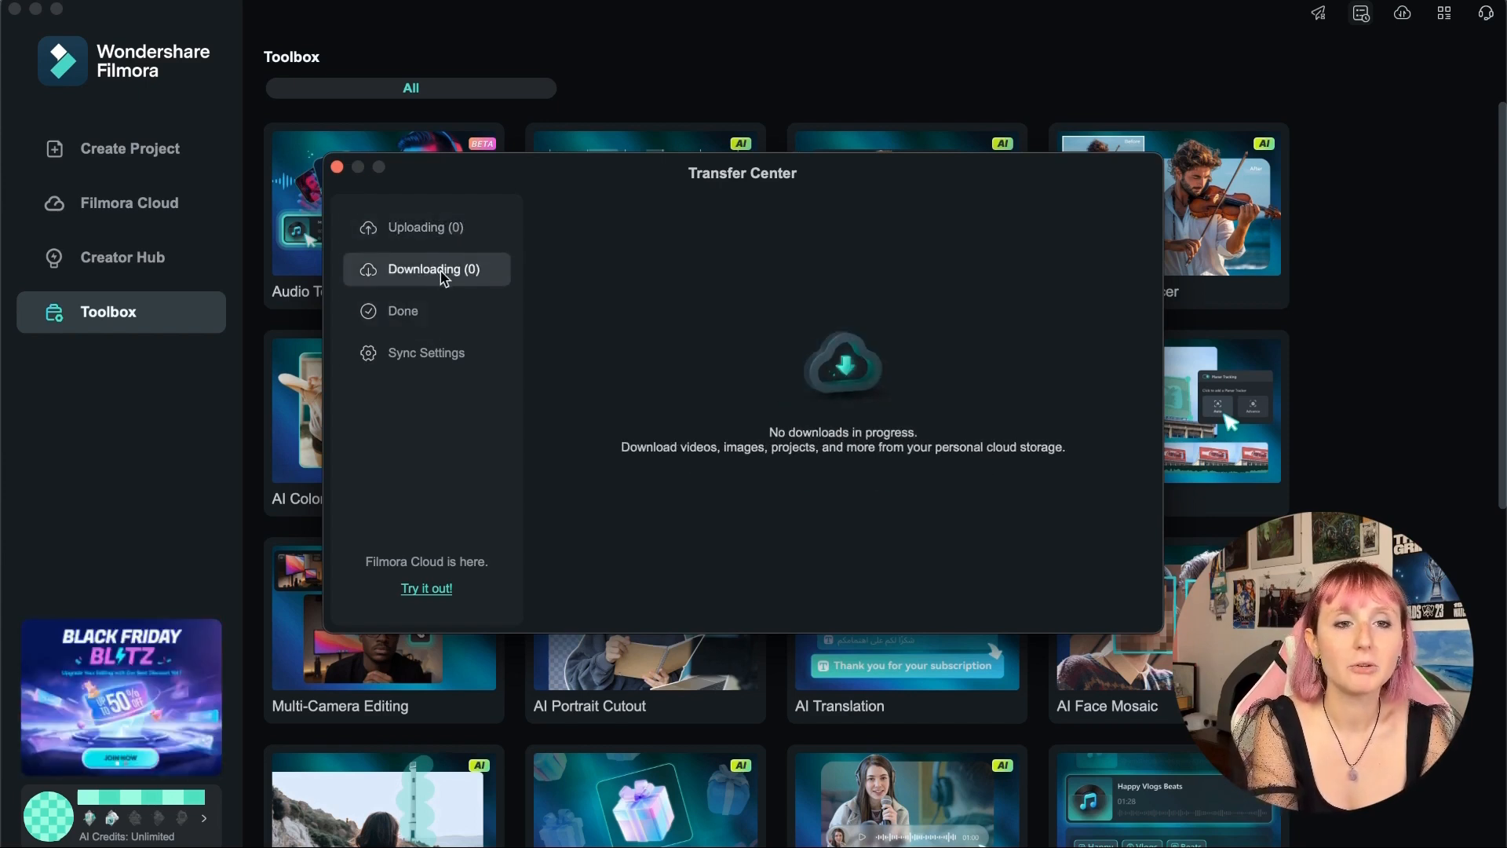
{"action": "left_click", "coordinate": [425, 352]}
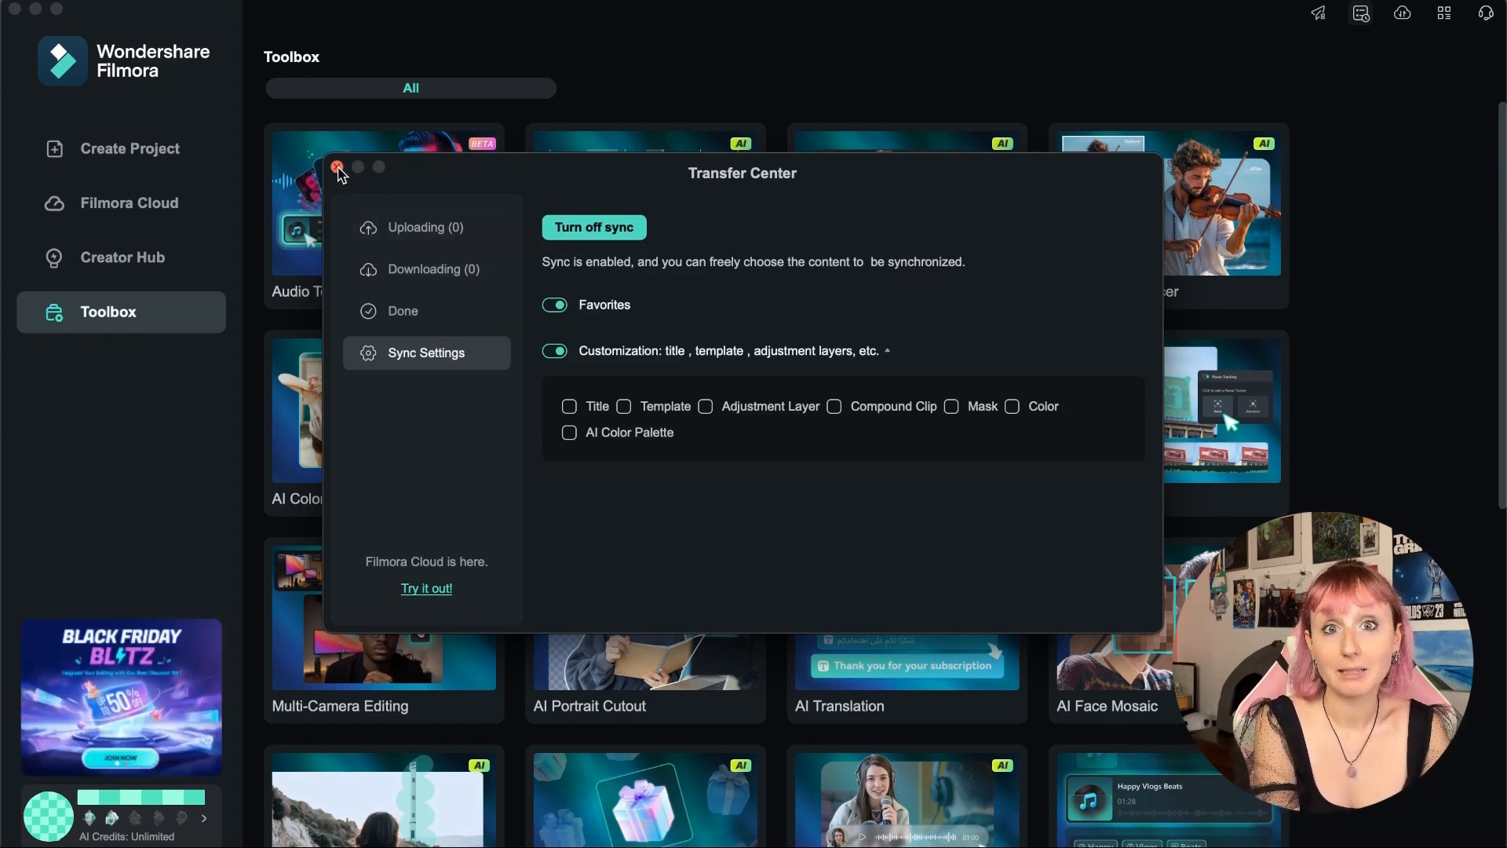
{"action": "left_click", "coordinate": [1486, 13]}
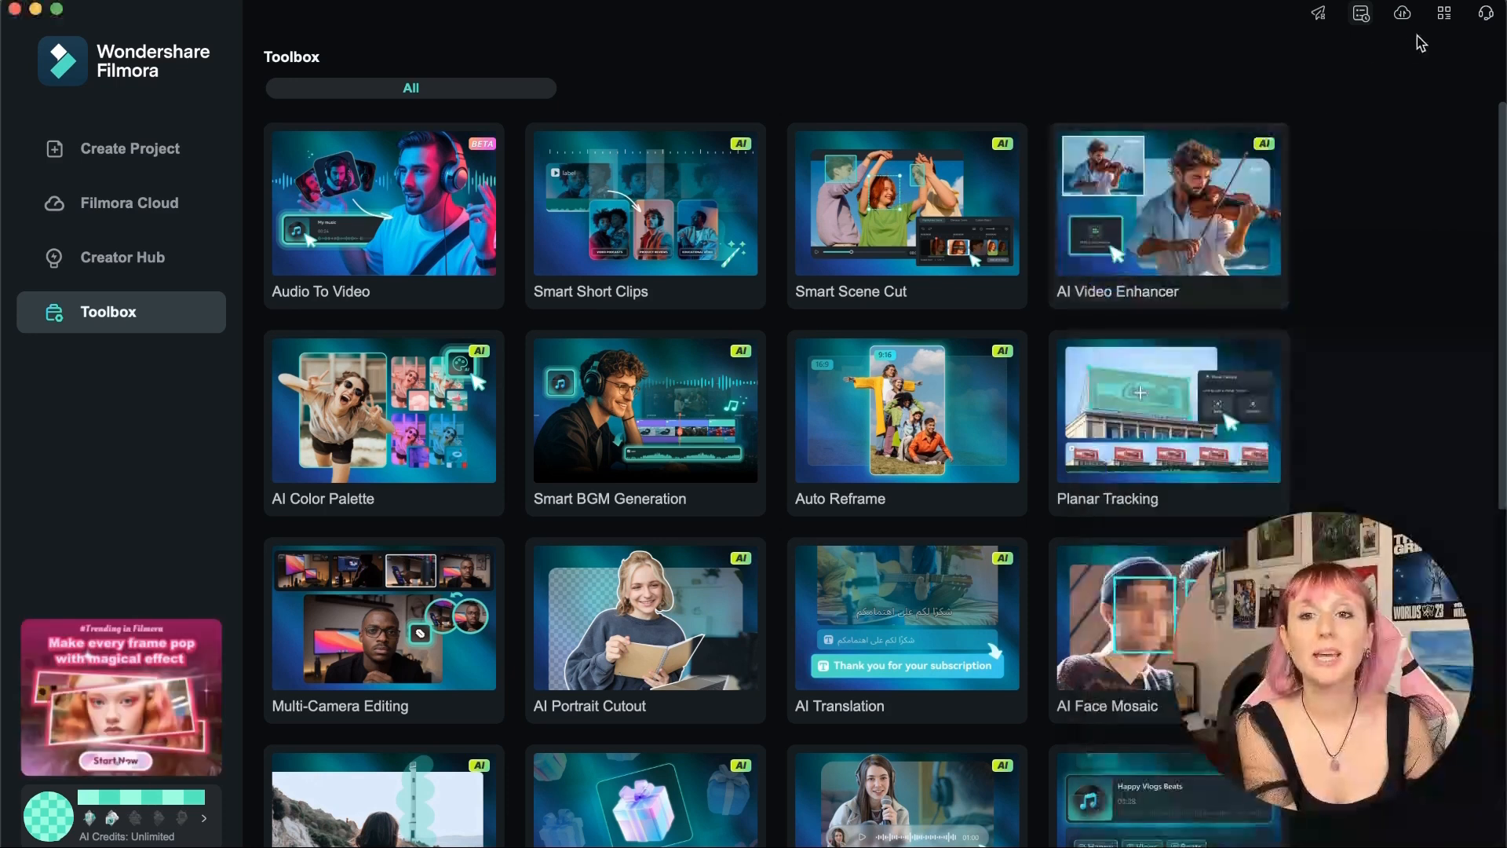
- Open the top-right help and support menu, then start a new untitled project
{"action": "left_click", "coordinate": [1444, 13]}
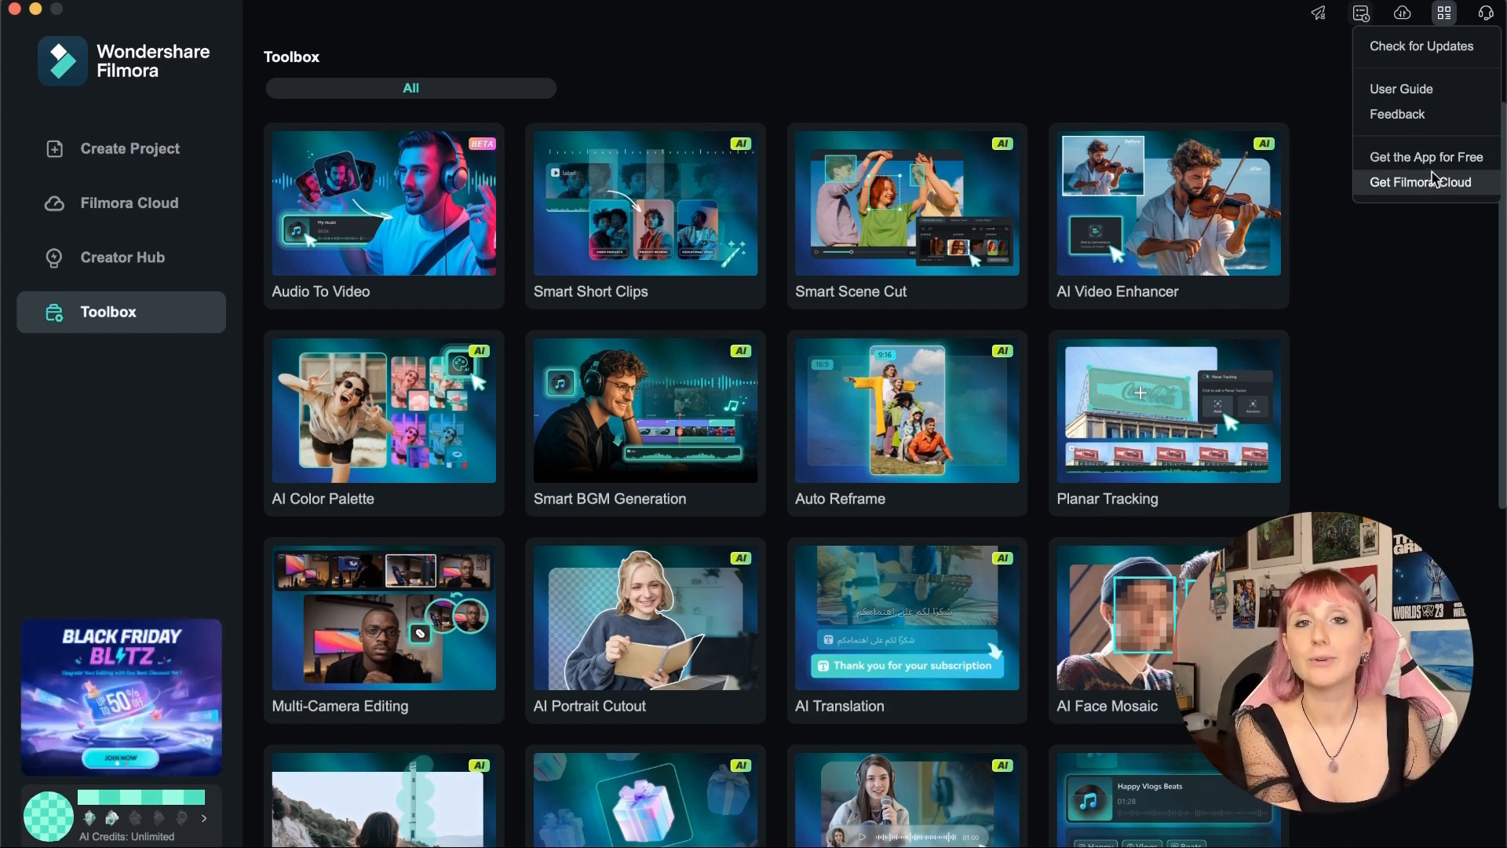
{"action": "left_click", "coordinate": [130, 148]}
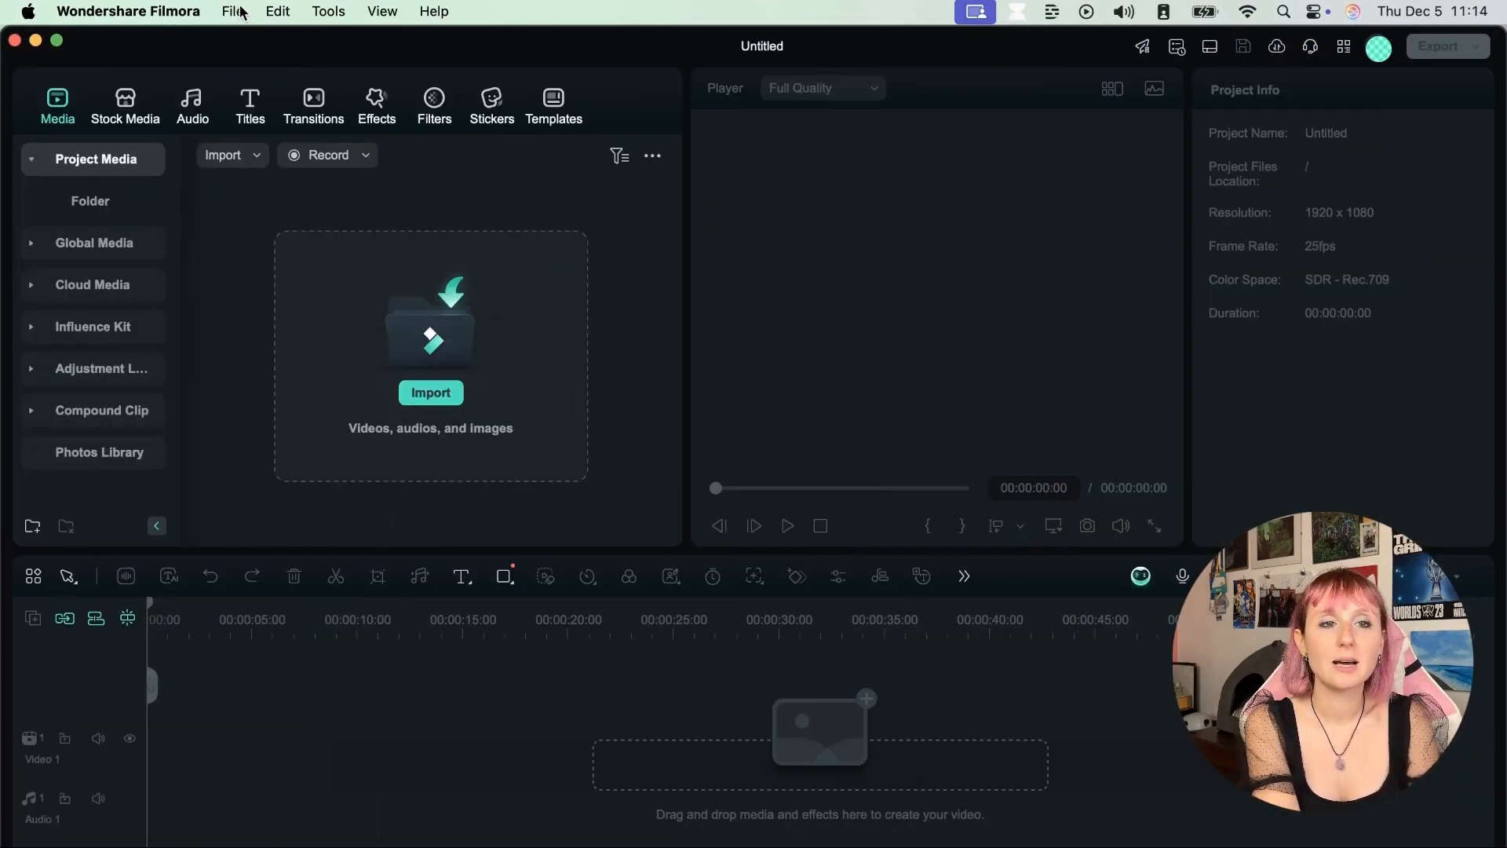
- Open the File menu in the untitled project
{"action": "left_click", "coordinate": [234, 12]}
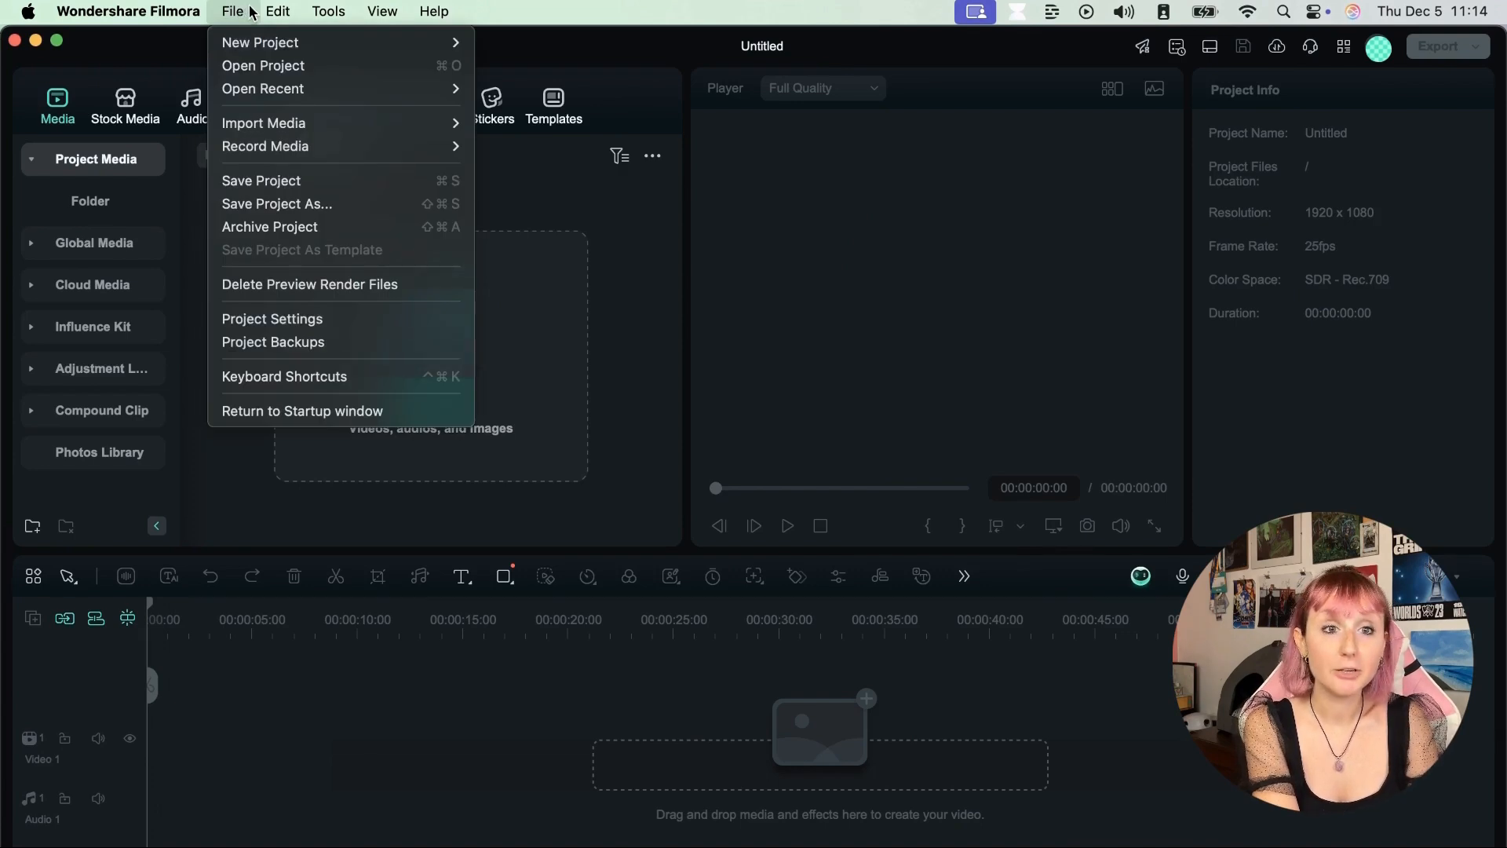
{"action": "mouse_move", "coordinate": [260, 42]}
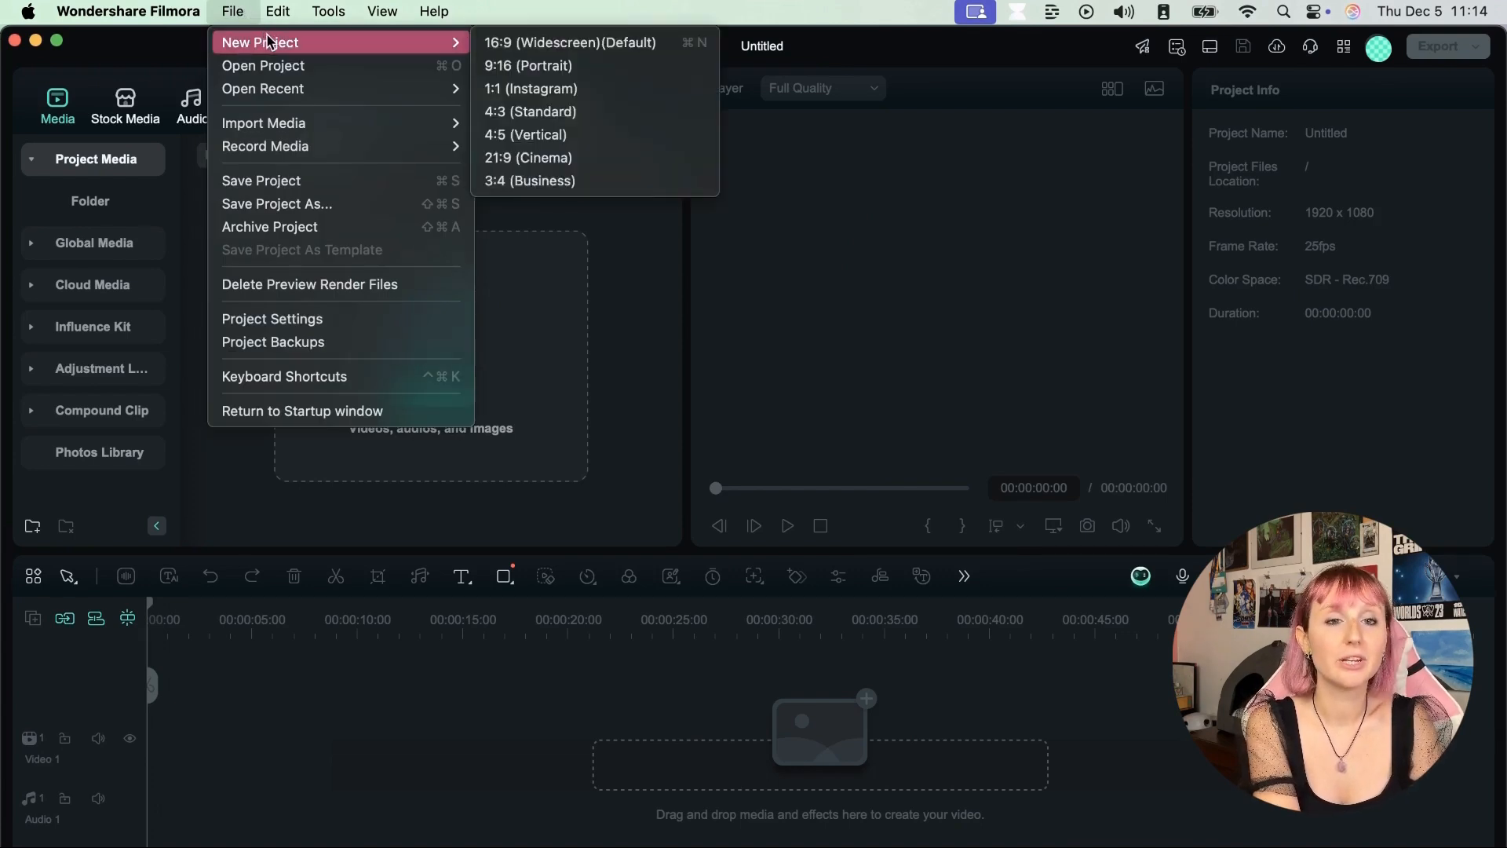
{"action": "mouse_move", "coordinate": [528, 157]}
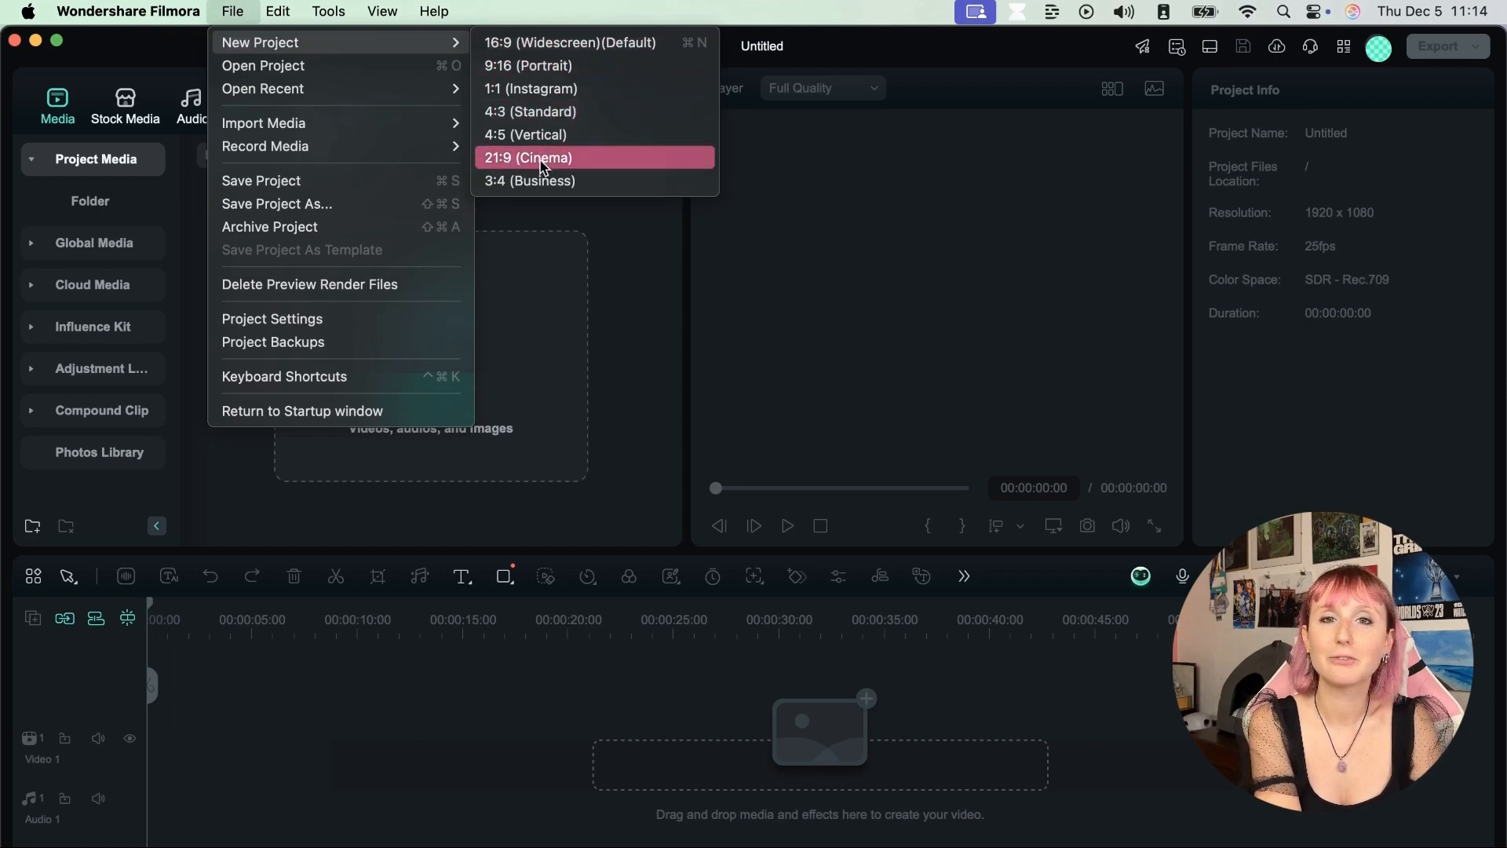
{"action": "mouse_move", "coordinate": [262, 64]}
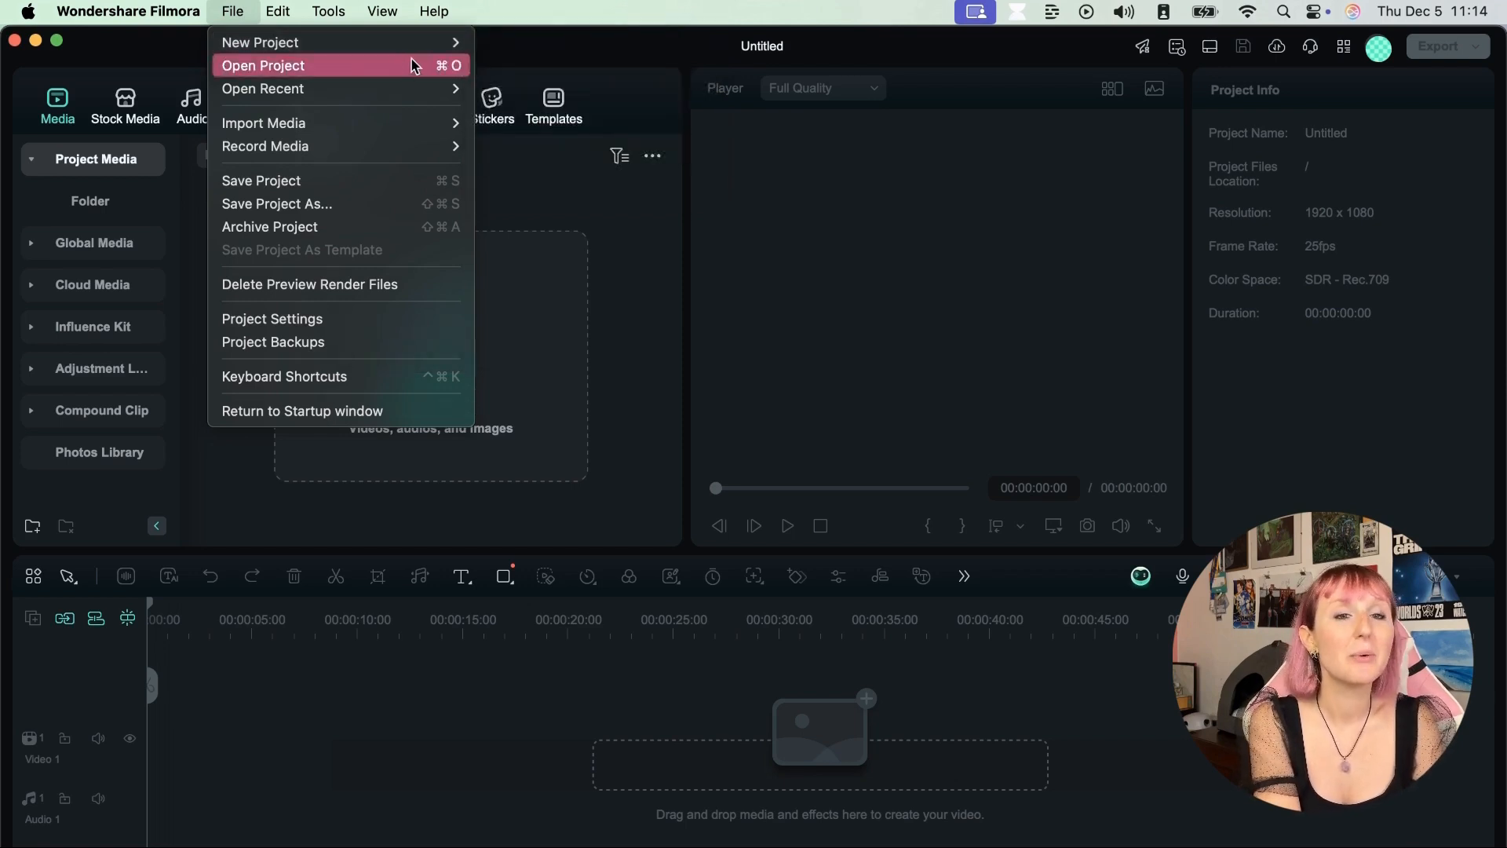
{"action": "mouse_move", "coordinate": [262, 88]}
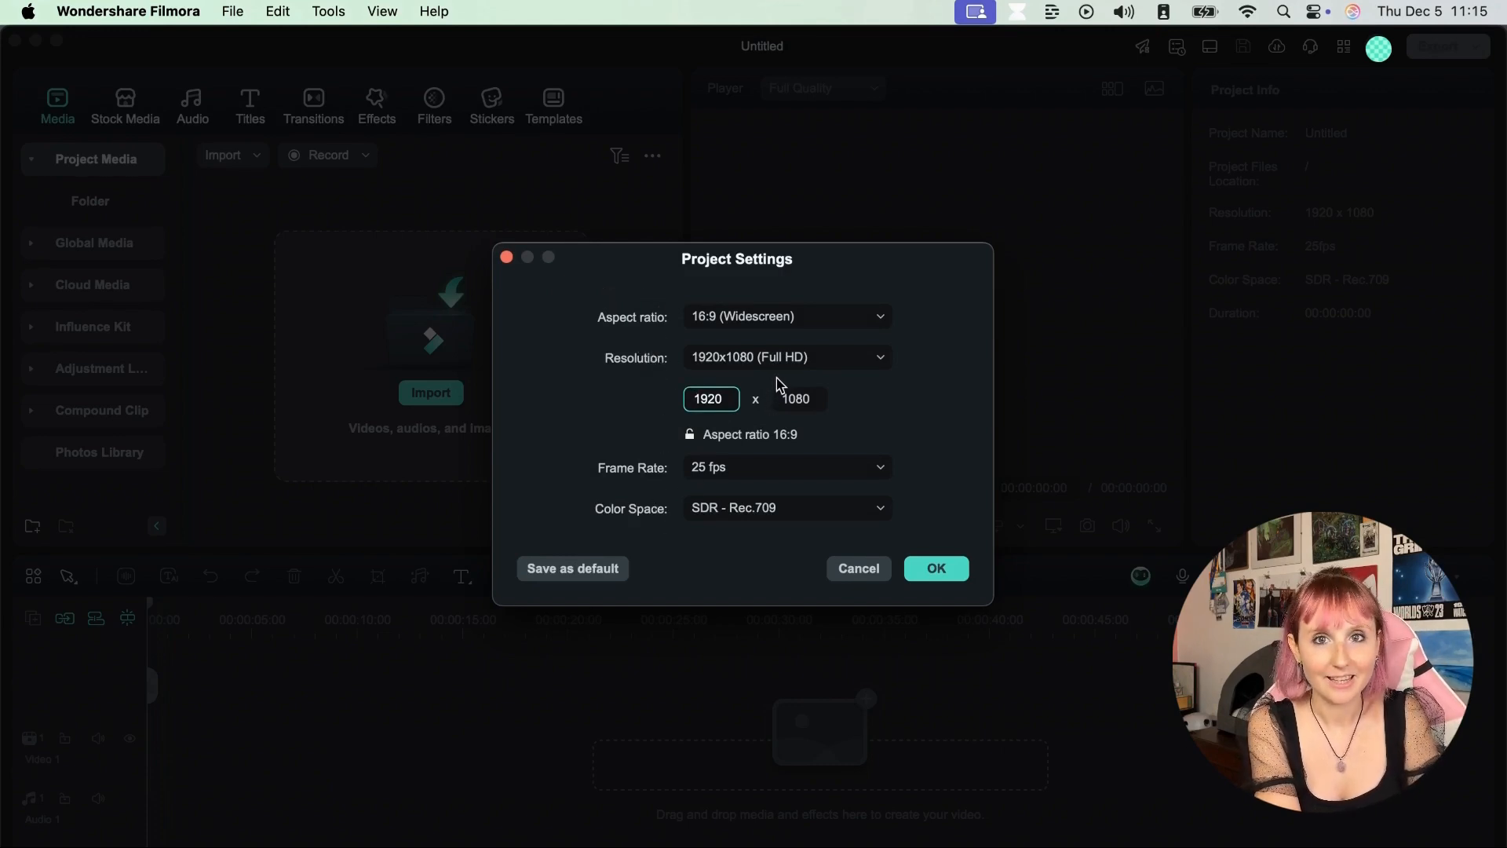
- Cancel Project Settings (16:9, 1920x1080, 25 fps, Rec.709) unchanged and reopen the File menu
{"action": "left_click", "coordinate": [711, 399]}
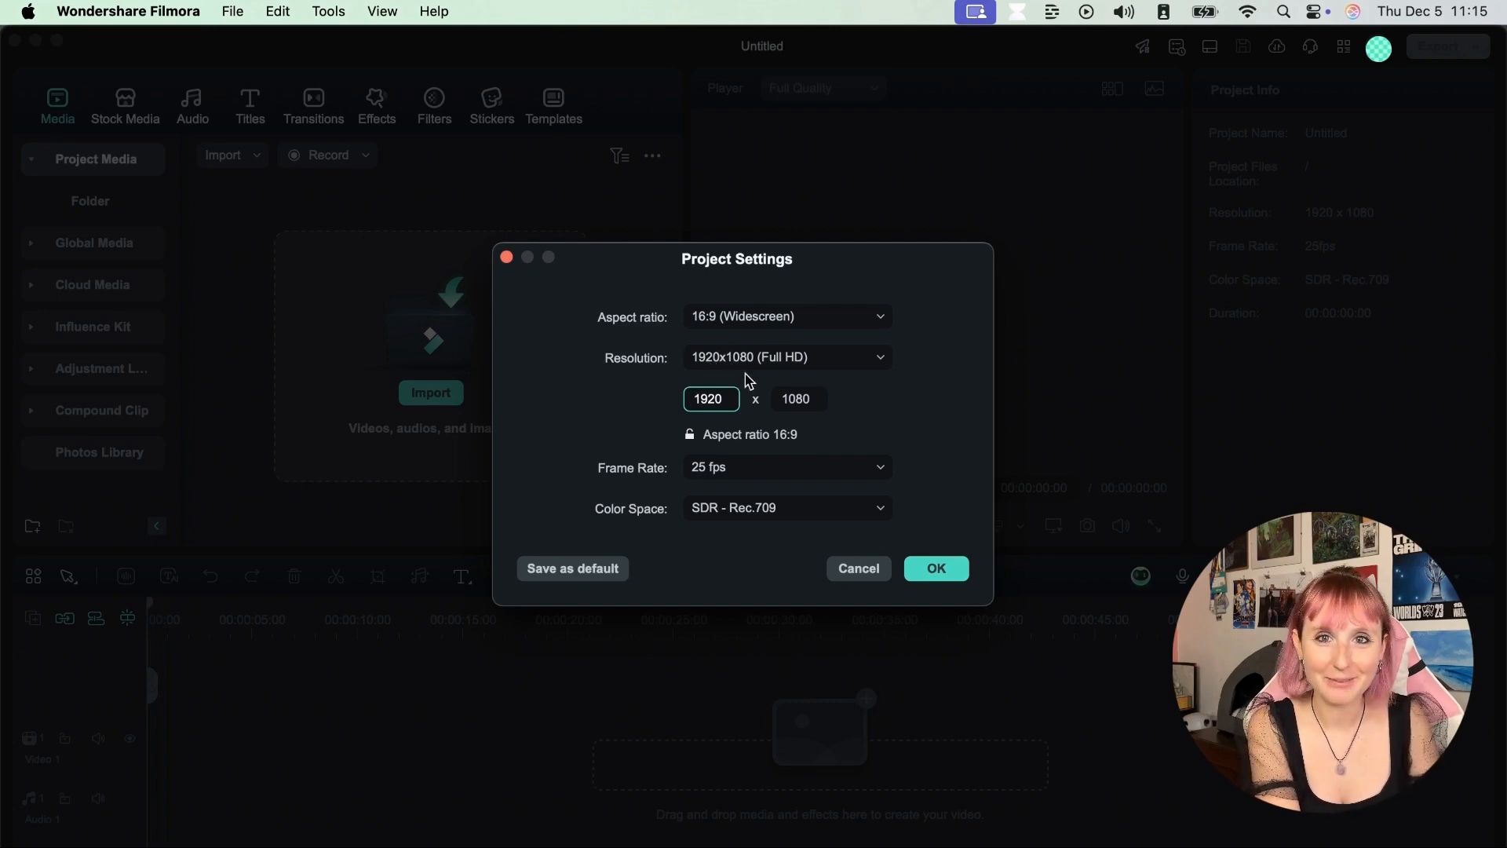
{"action": "left_click", "coordinate": [934, 568]}
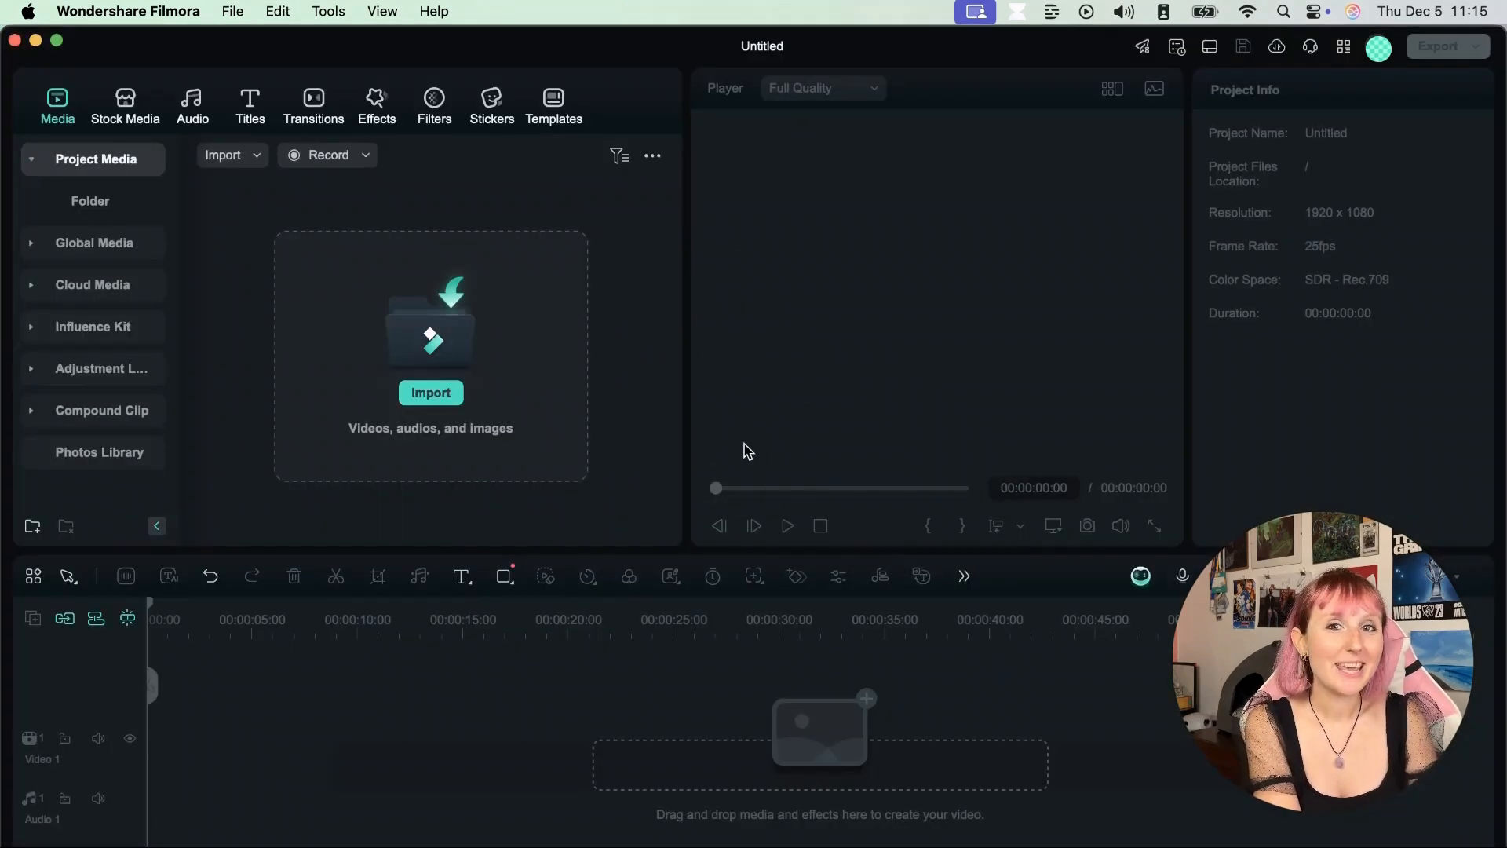
{"action": "left_click", "coordinate": [231, 10]}
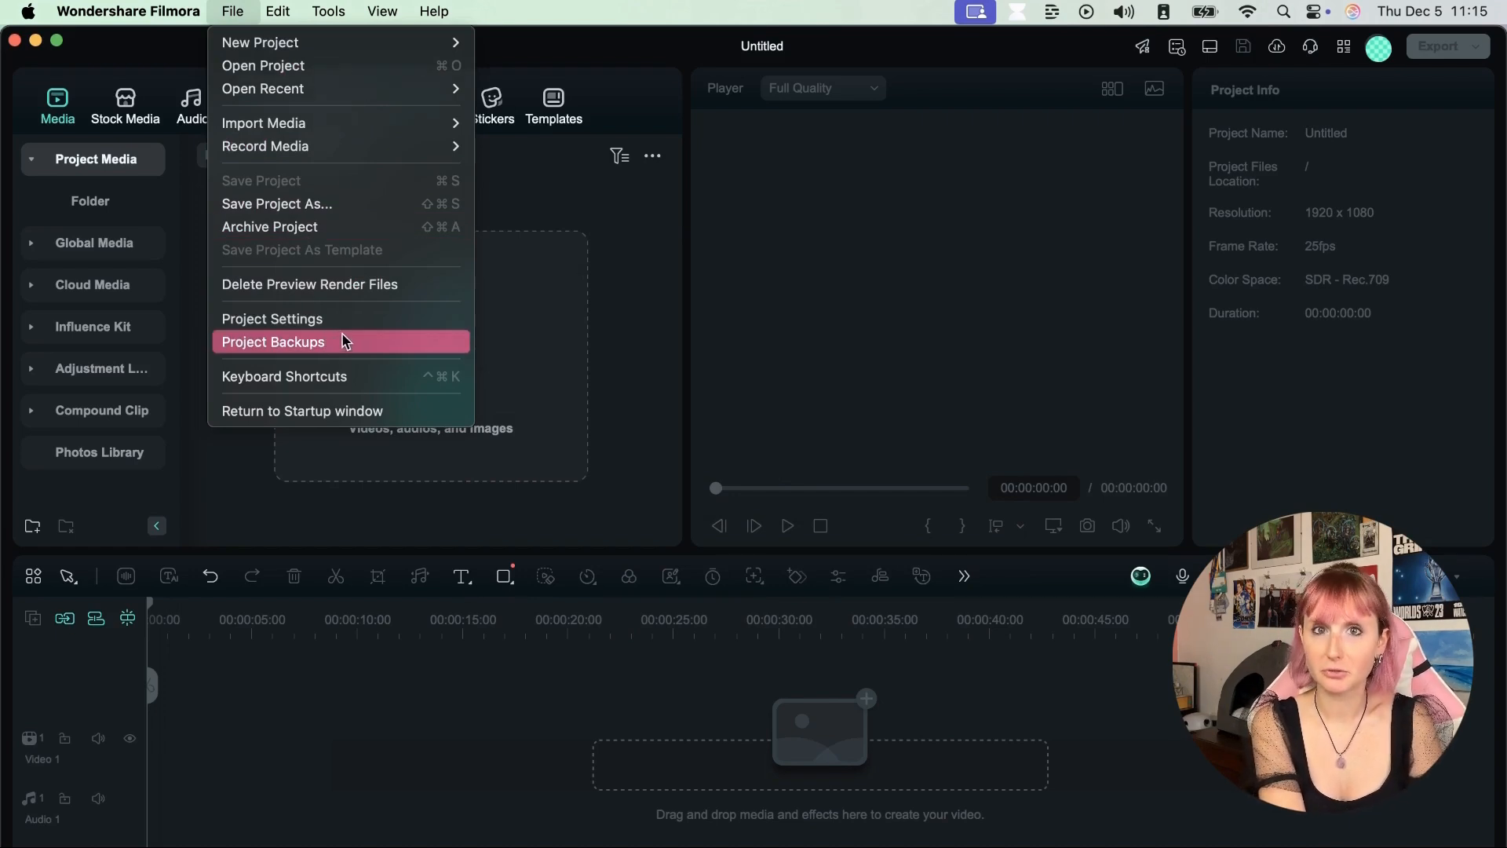
- Review the Project Backups list, close it without opening one, and open the app menu
{"action": "left_click", "coordinate": [274, 341]}
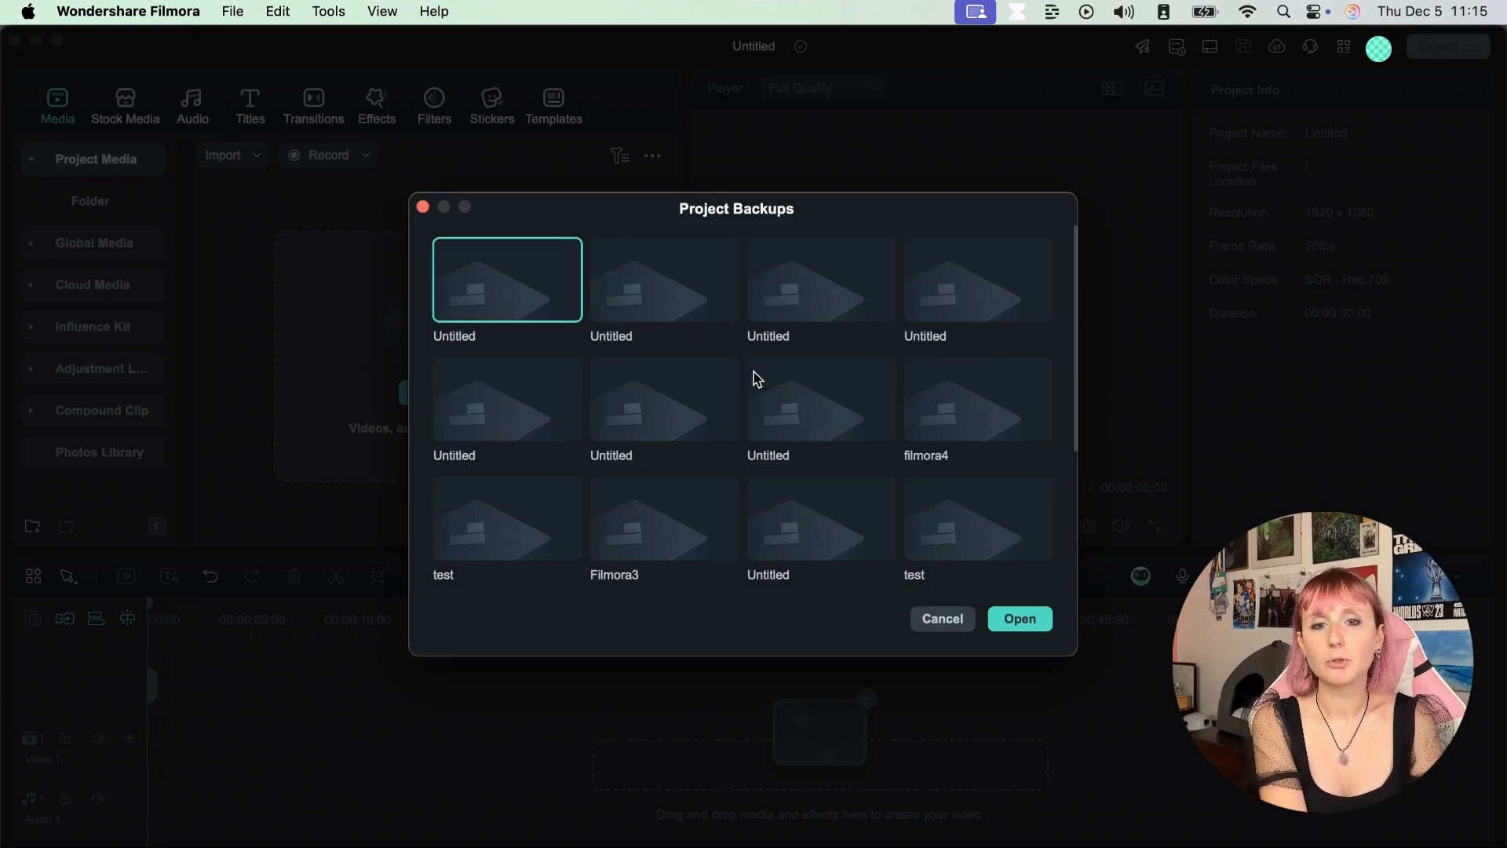
{"action": "mouse_move", "coordinate": [799, 380]}
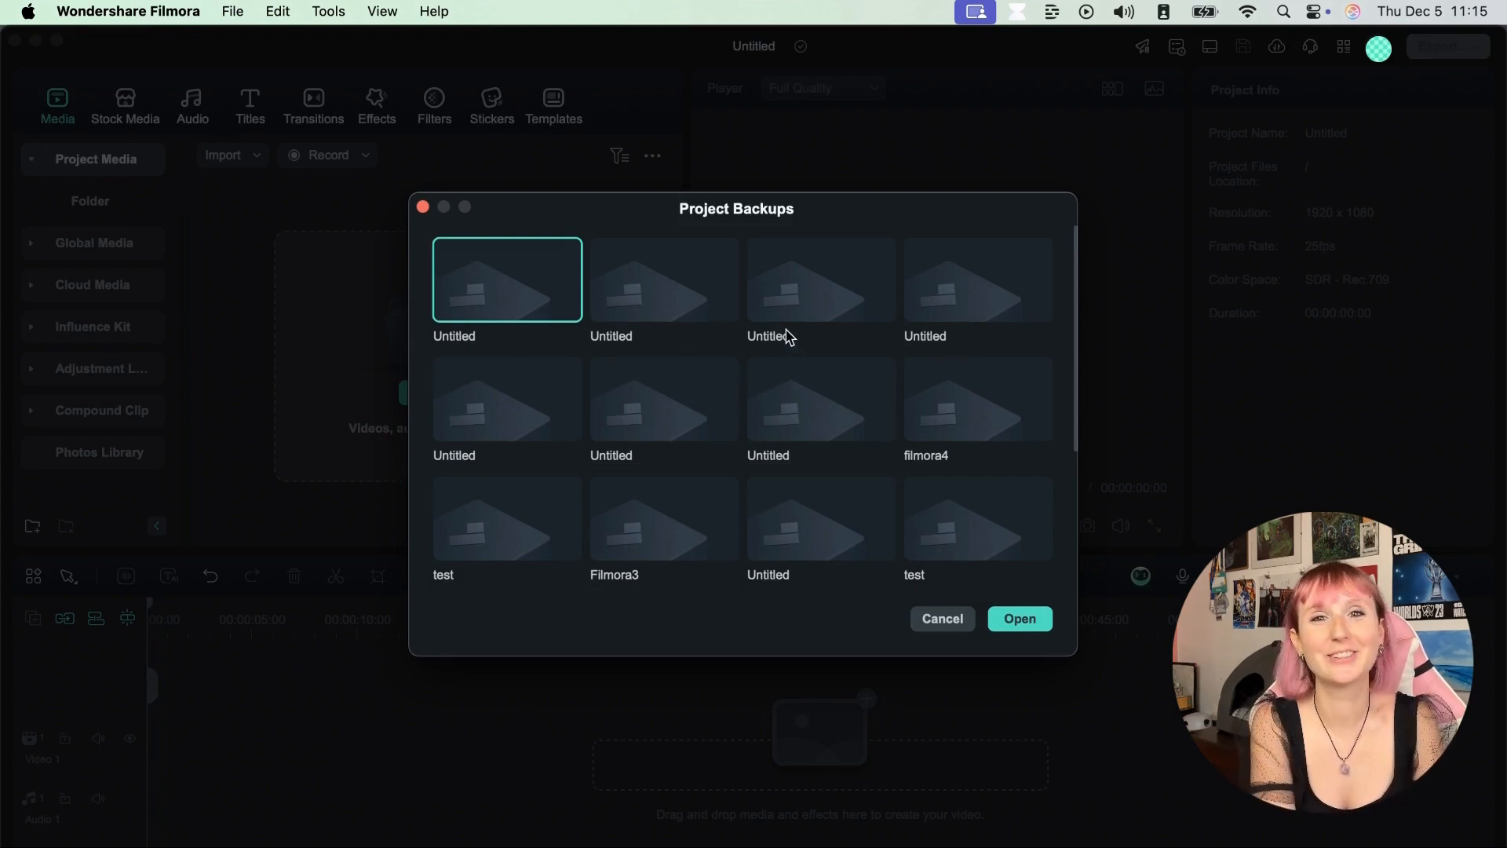
{"action": "mouse_move", "coordinate": [643, 322]}
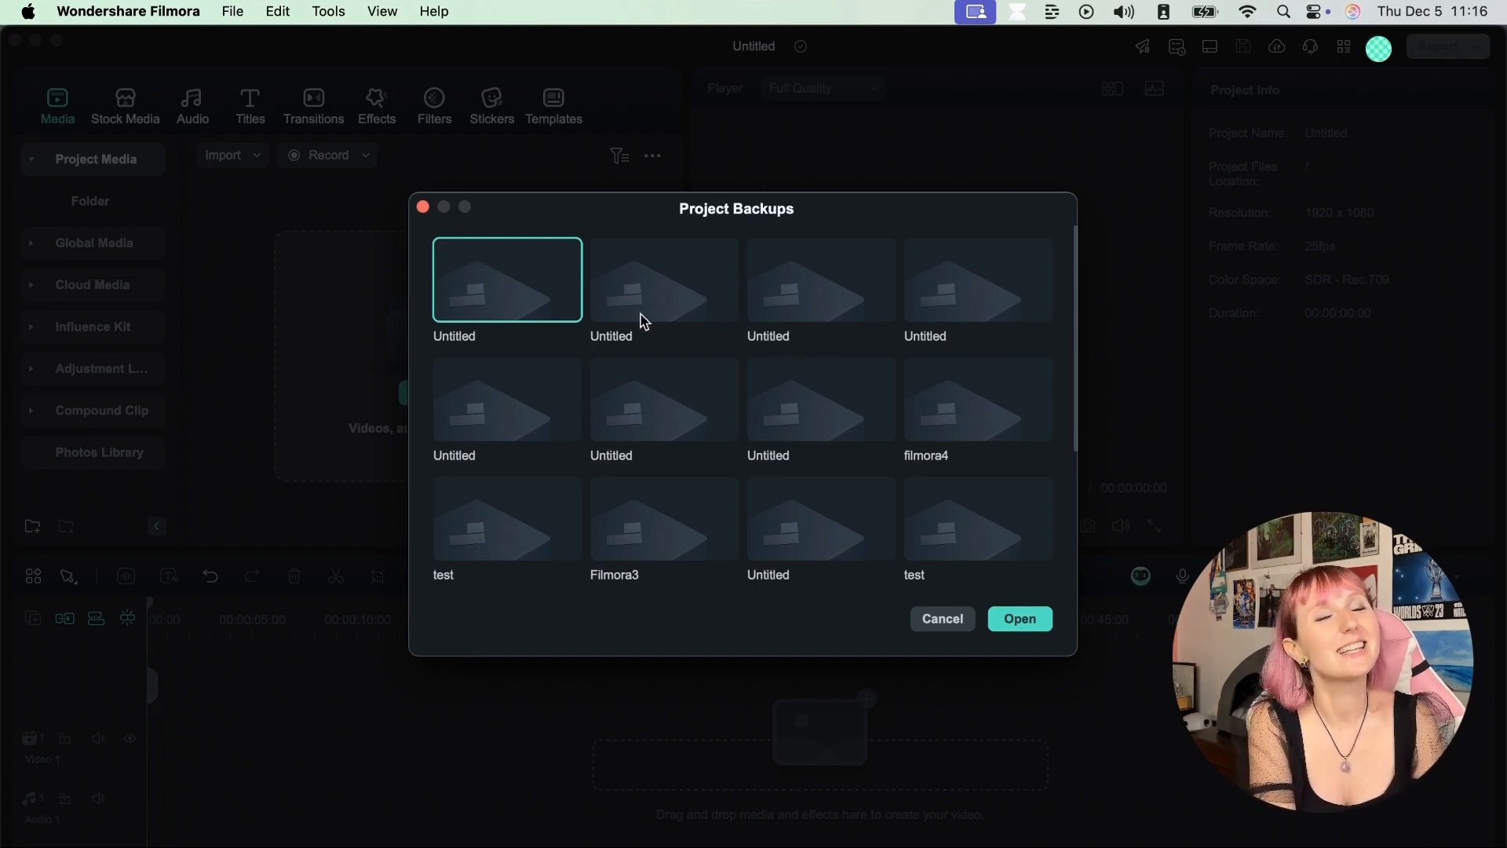
{"action": "mouse_move", "coordinate": [855, 384]}
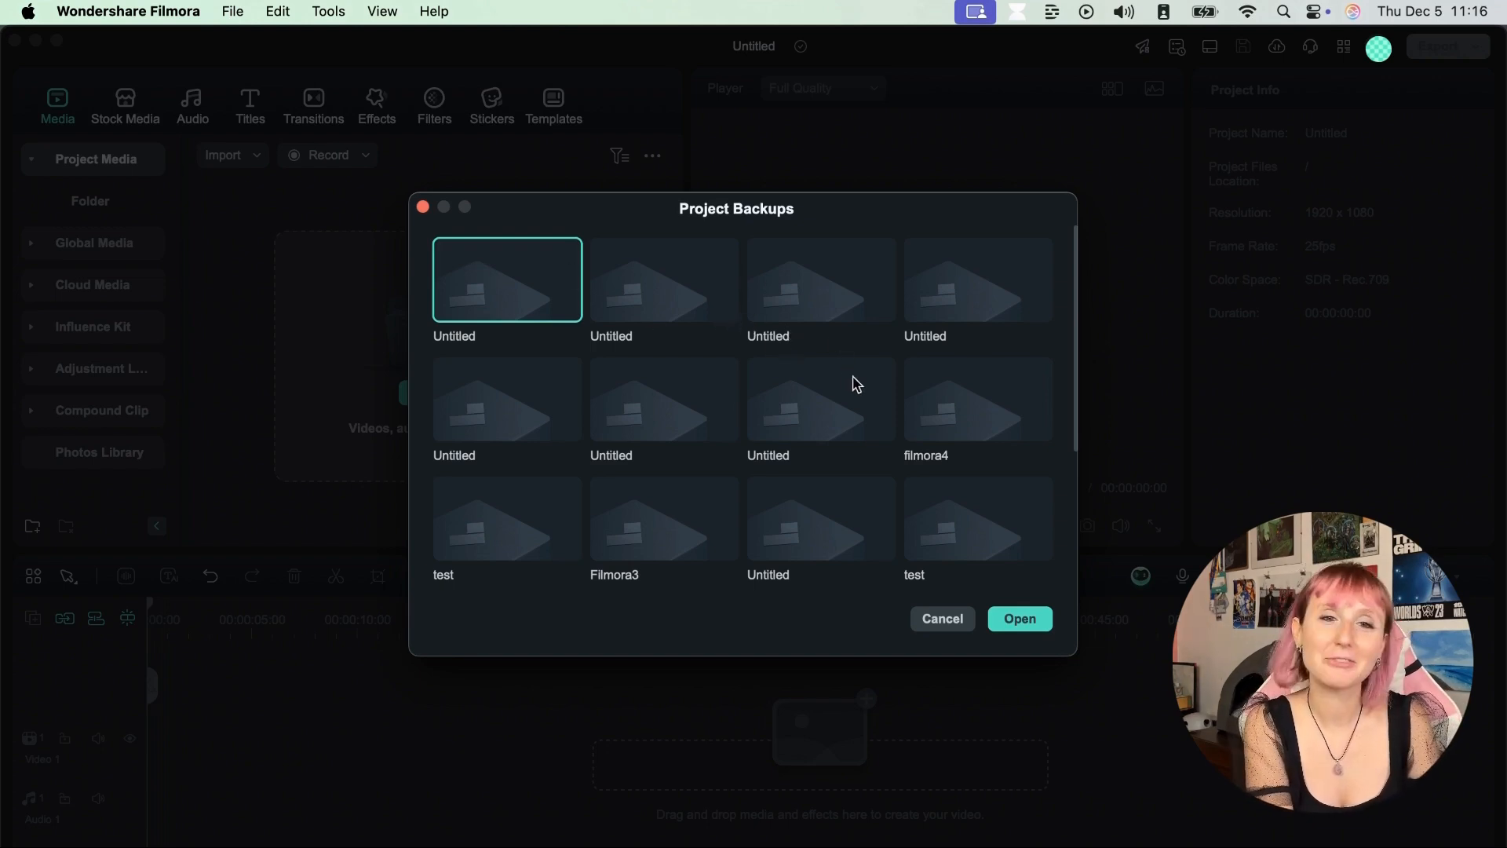
{"action": "left_click", "coordinate": [128, 10]}
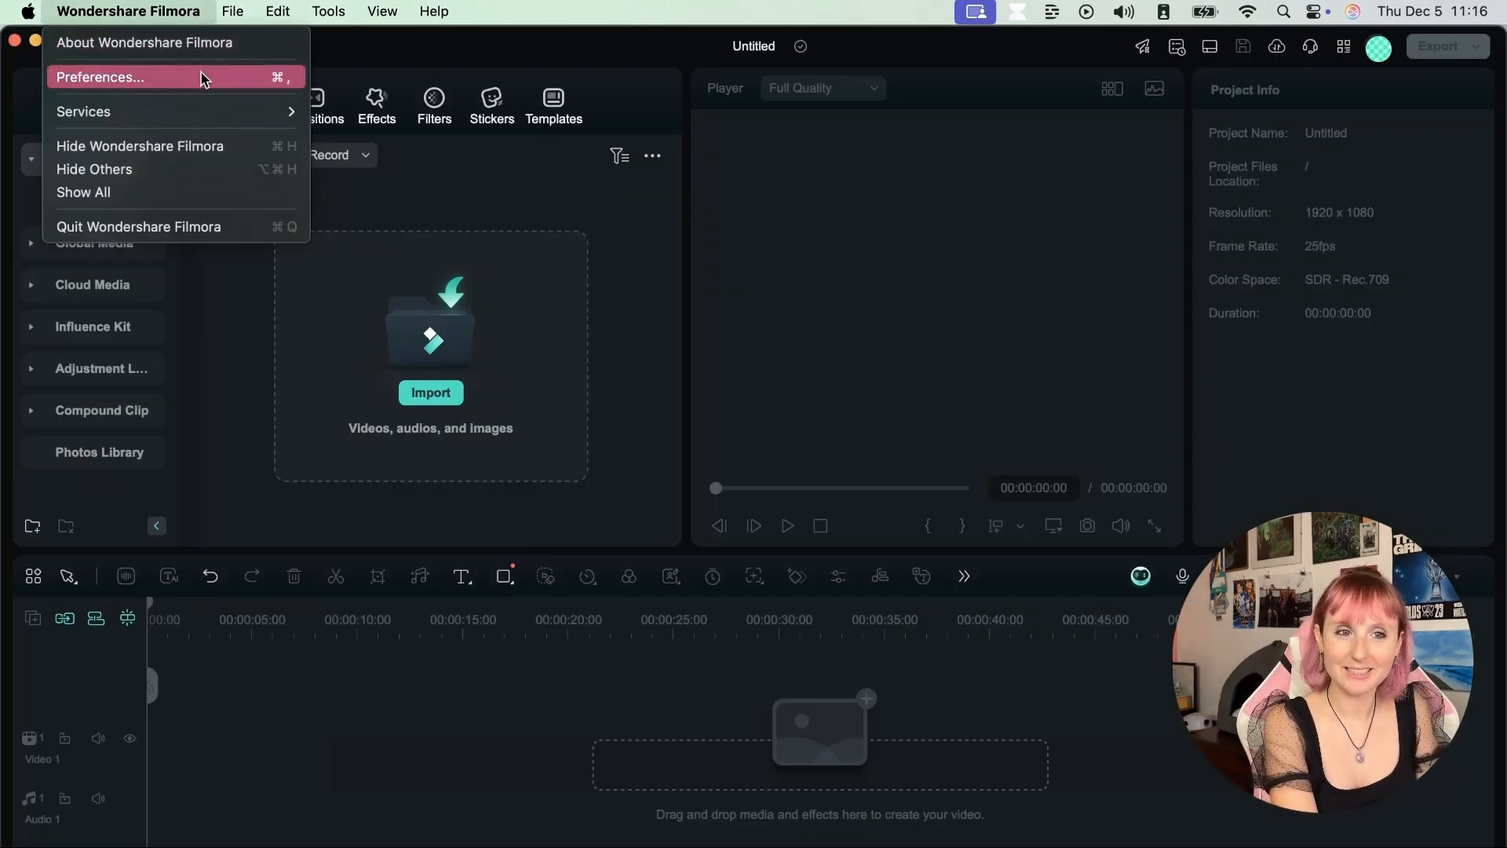
- Open Preferences and scroll the General tab's Dark Mode, daily update checks and startup options
{"action": "left_click", "coordinate": [100, 77]}
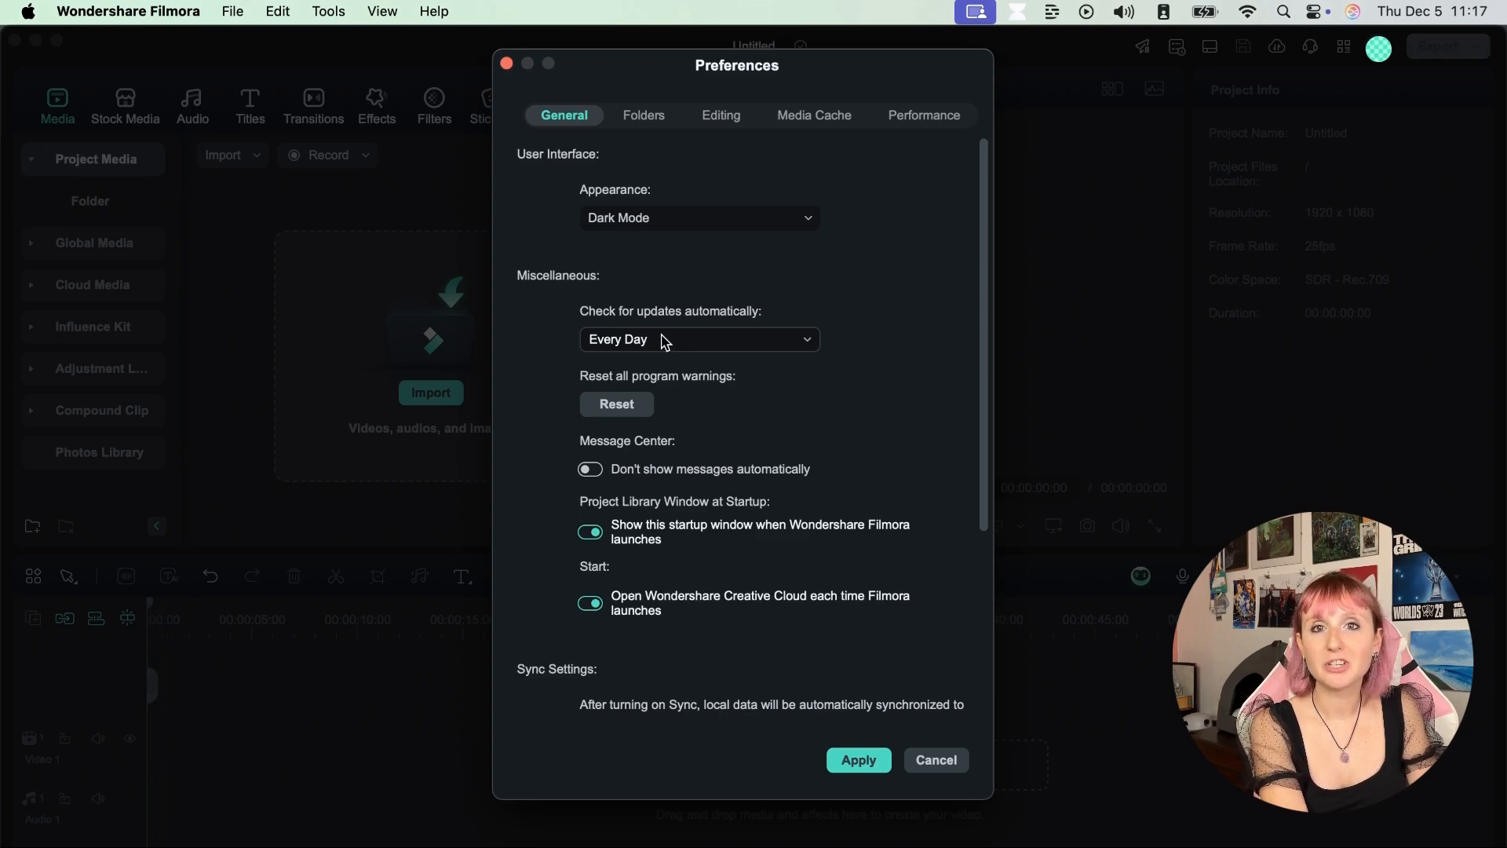
{"action": "scroll", "scroll_direction": "down", "scroll_amount": 3}
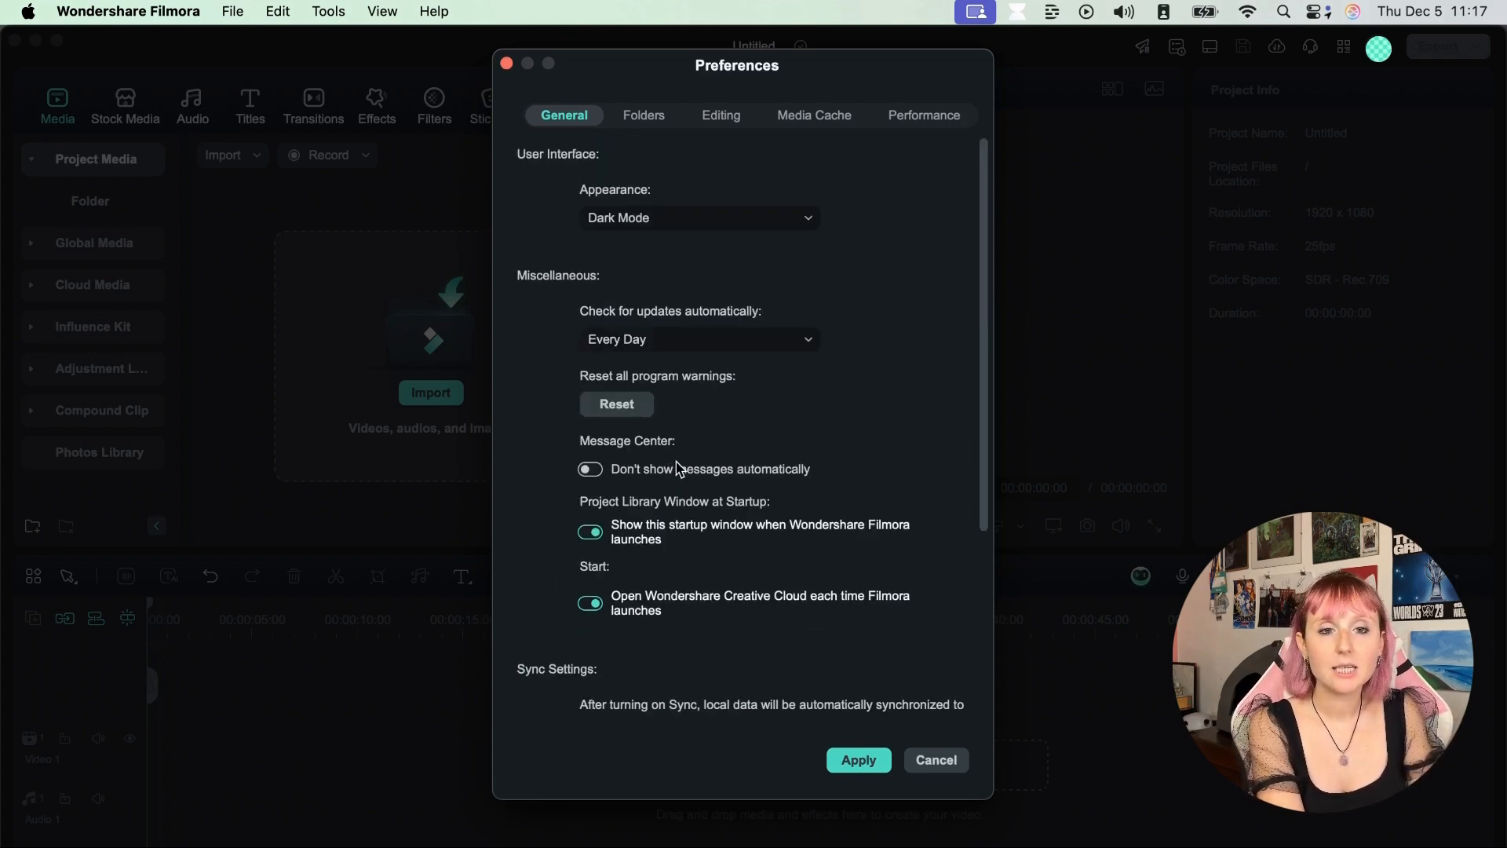
- Switch to the Folders tab to see storage locations and the 5-minute auto-backup
{"action": "left_click", "coordinate": [643, 115]}
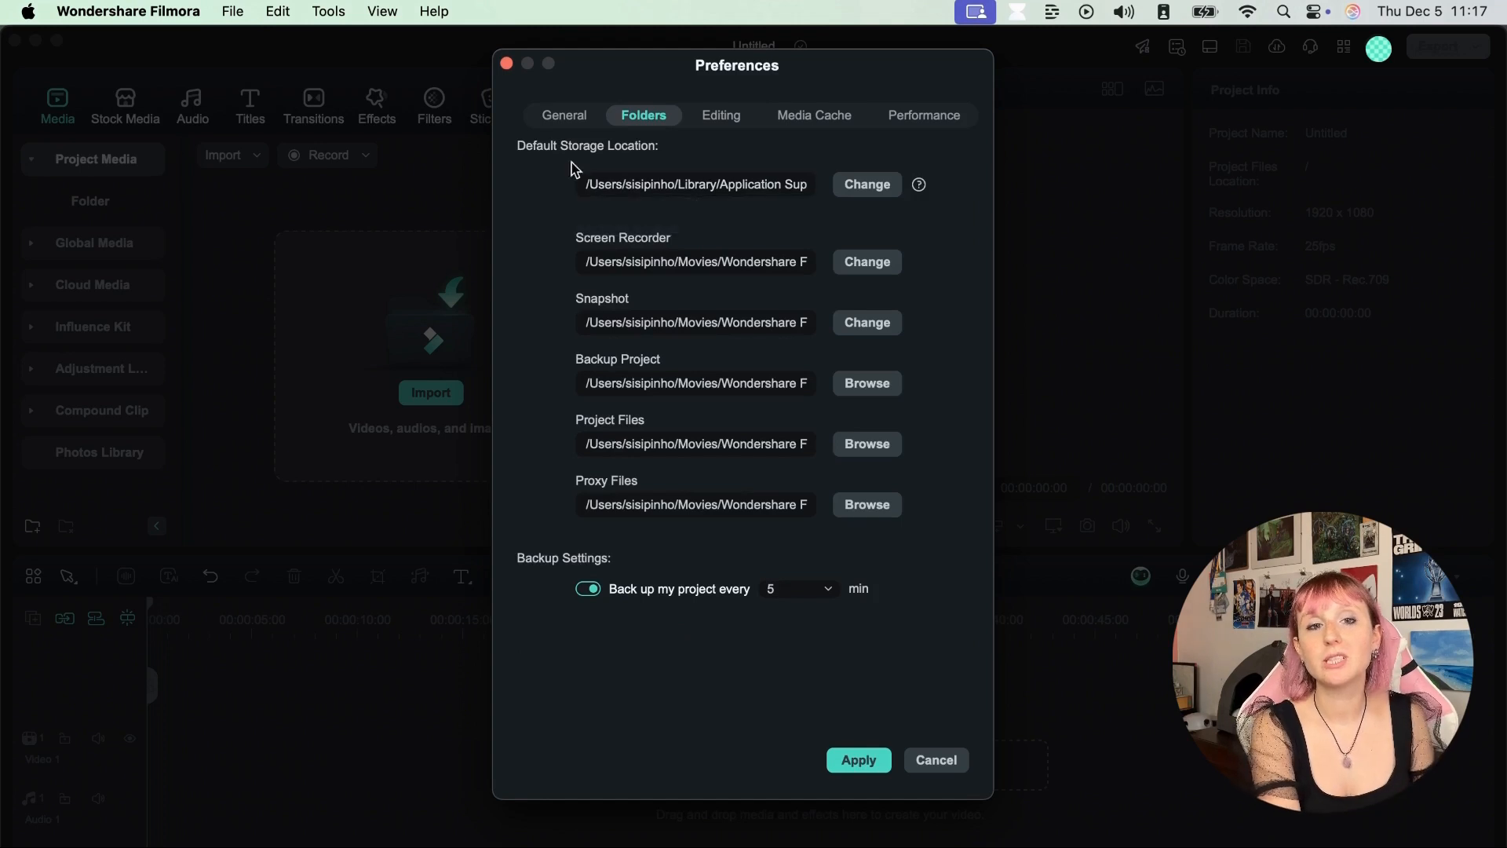
{"action": "mouse_move", "coordinate": [695, 261]}
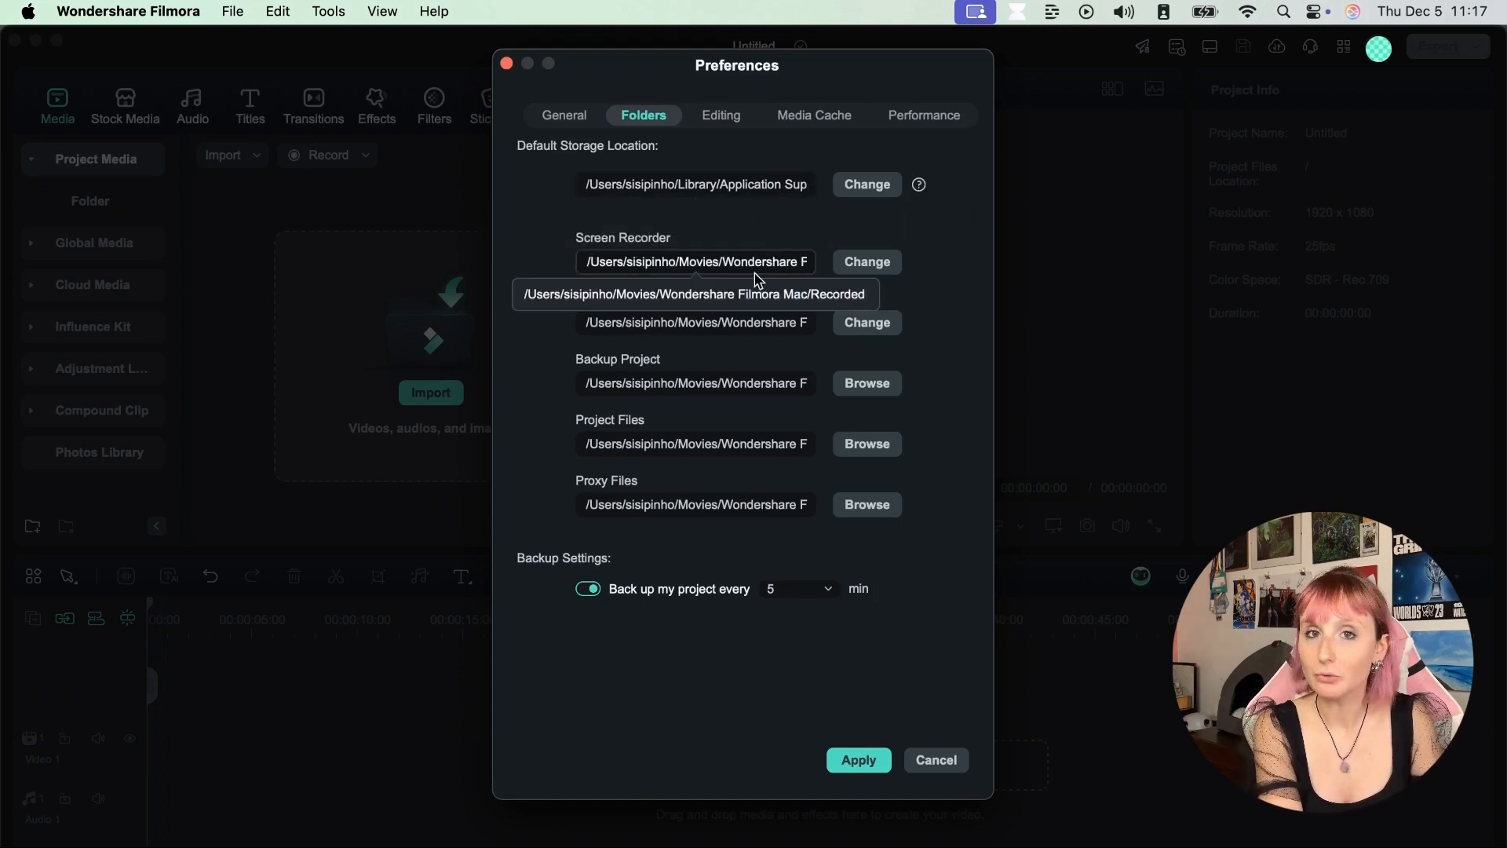
{"action": "mouse_move", "coordinate": [788, 188]}
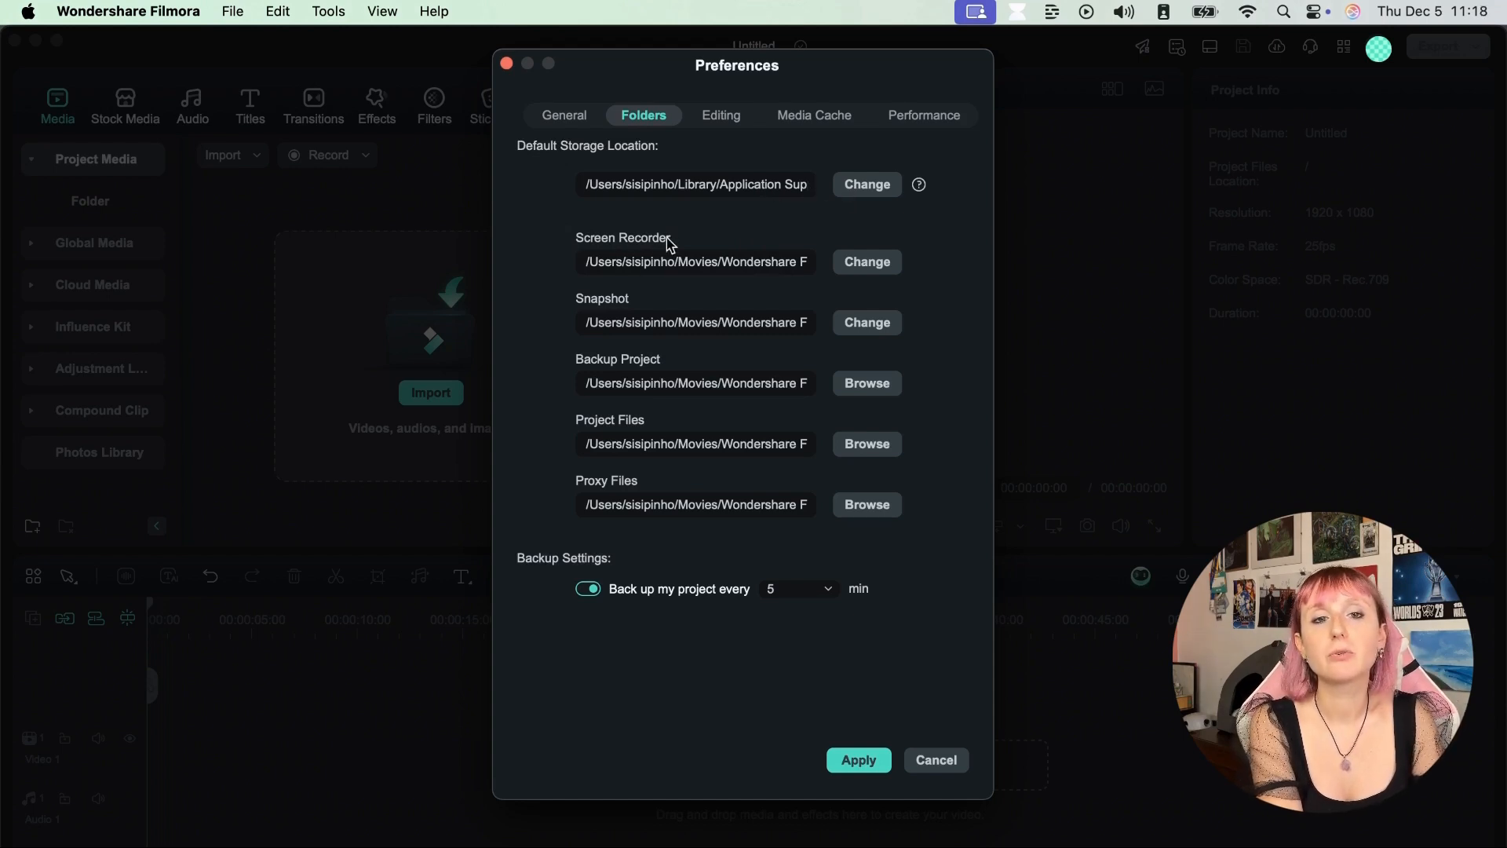
{"action": "mouse_move", "coordinate": [730, 271]}
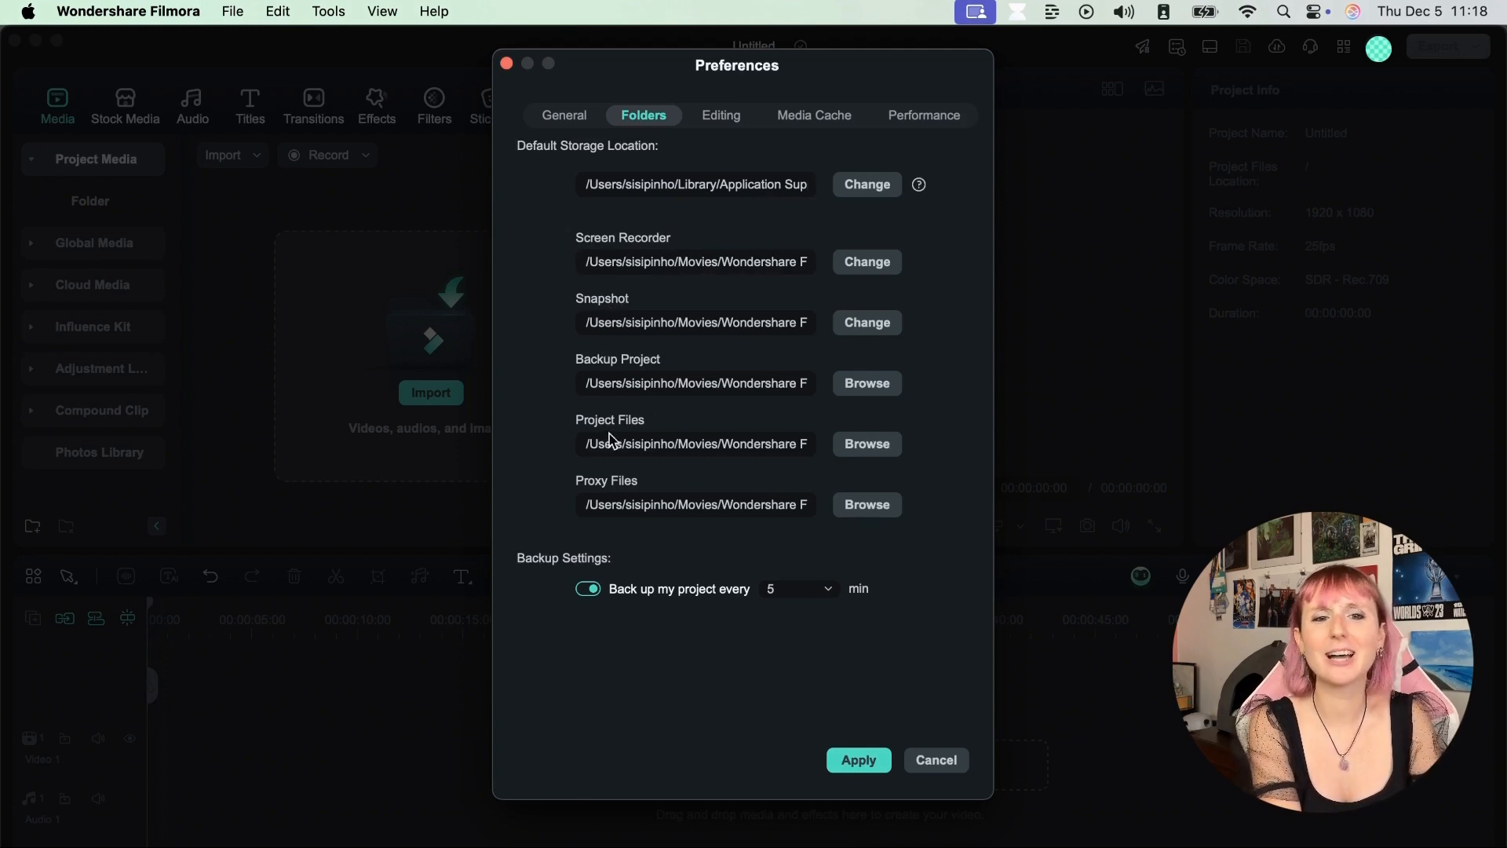
{"action": "mouse_move", "coordinate": [675, 135]}
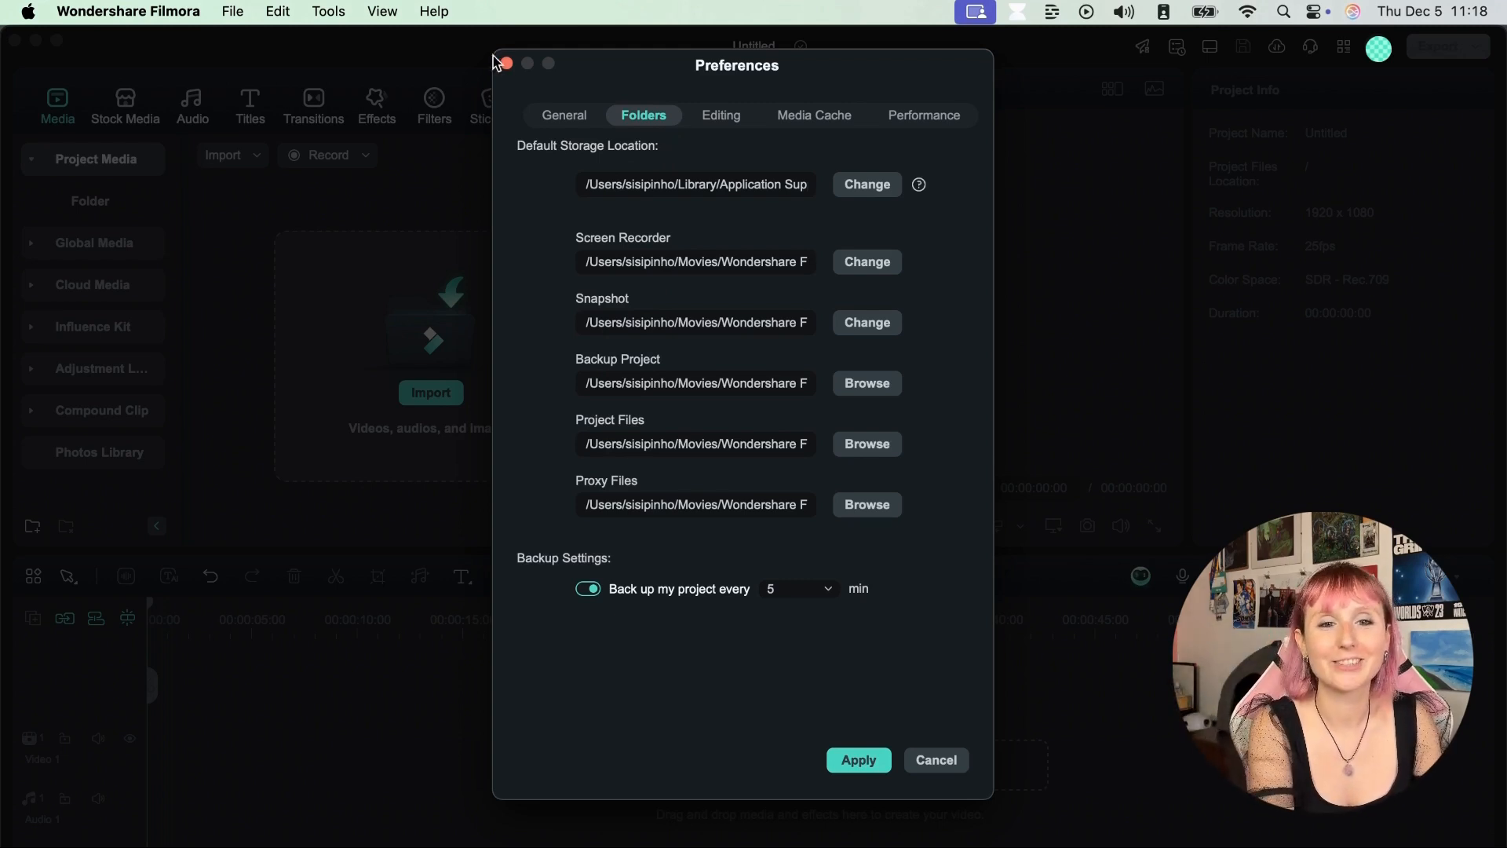
- Show the Editing tab's default durations and check the photo duration's time unit options
{"action": "left_click", "coordinate": [720, 115]}
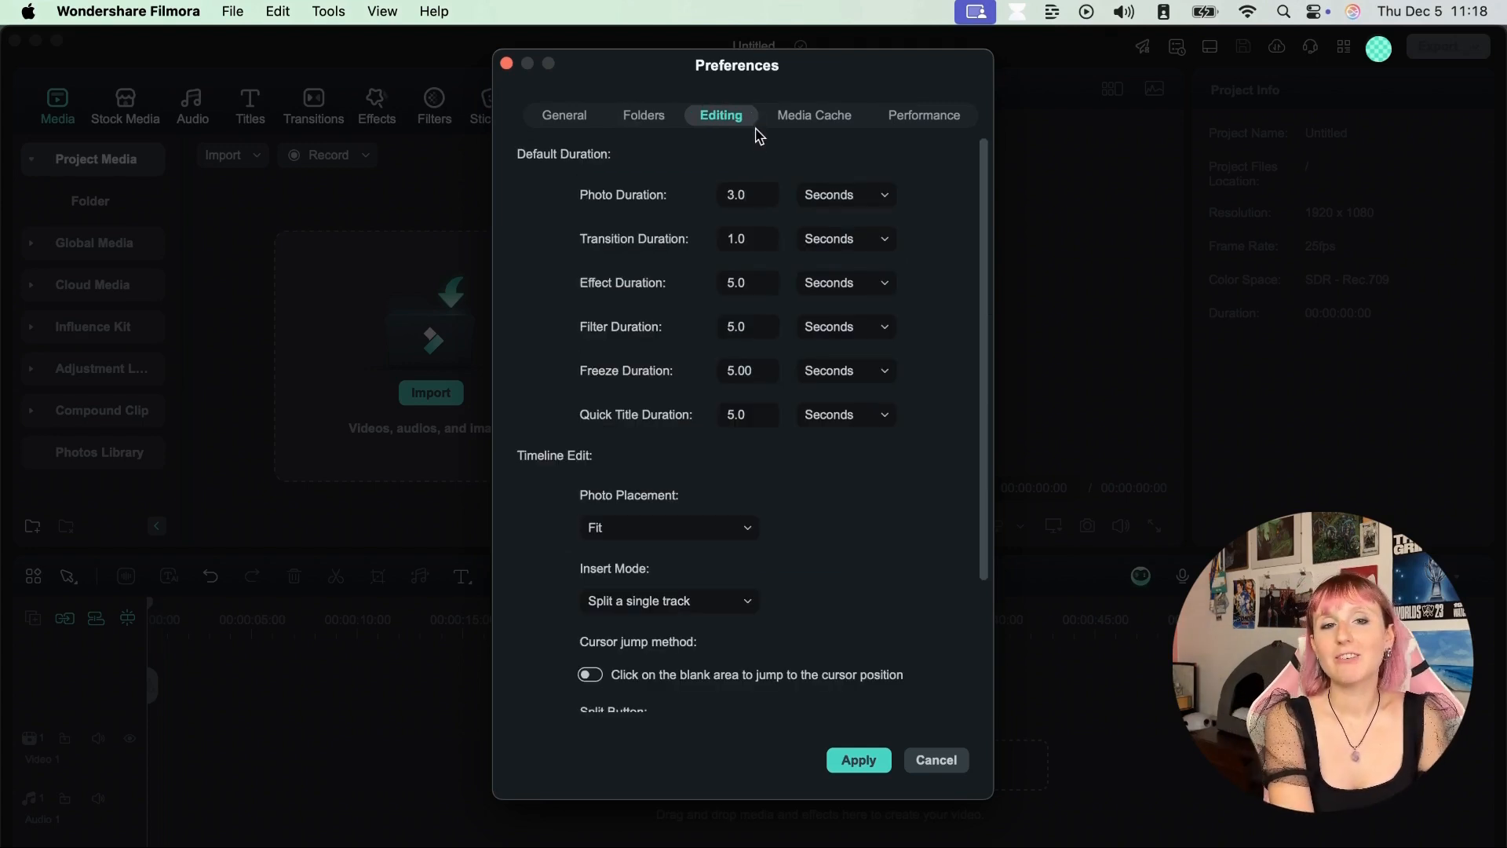
{"action": "mouse_move", "coordinate": [749, 164]}
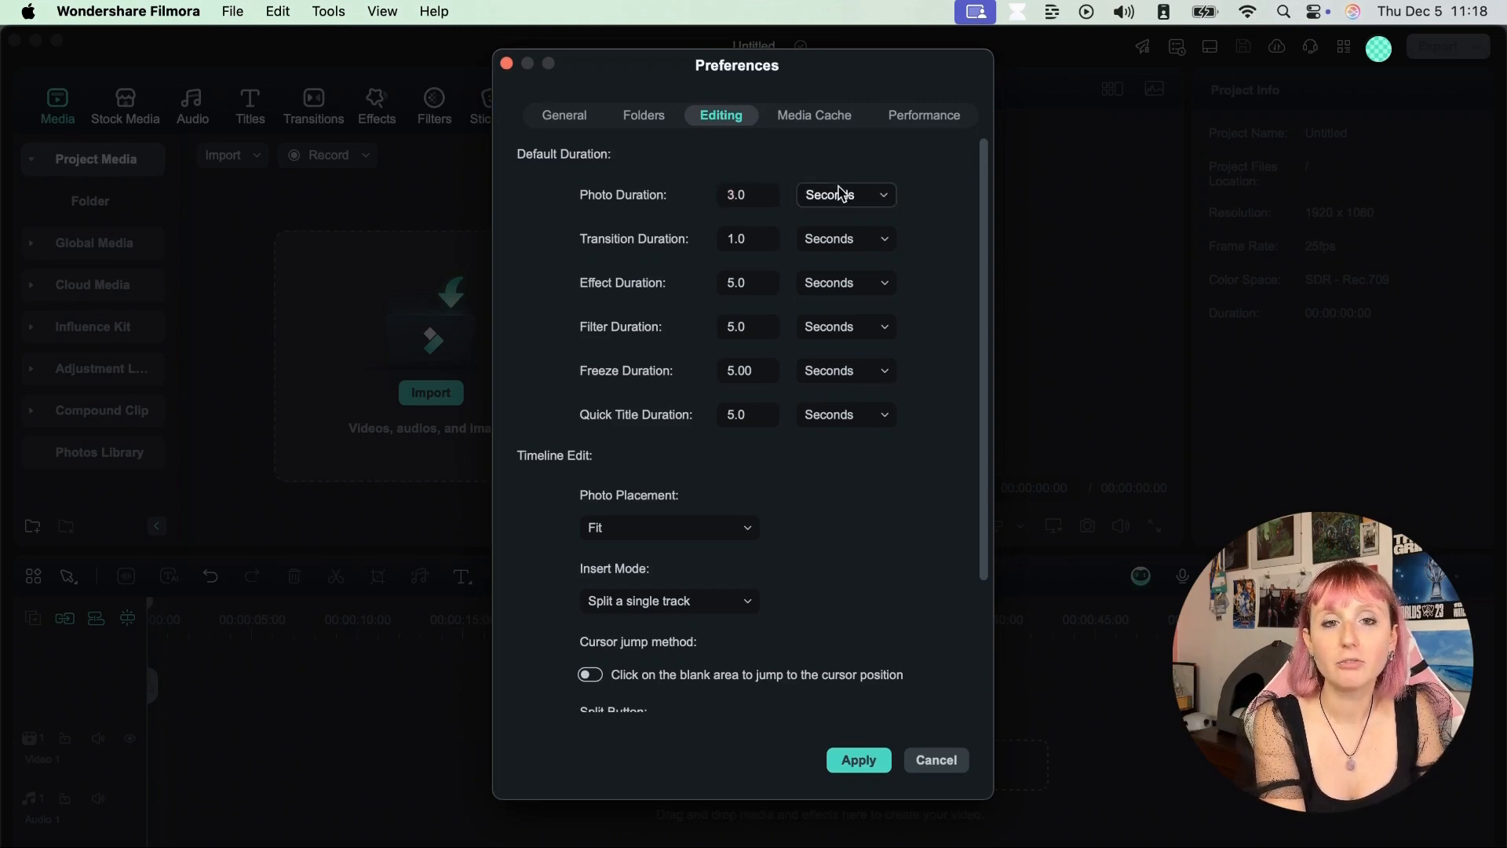
{"action": "left_click", "coordinate": [843, 194]}
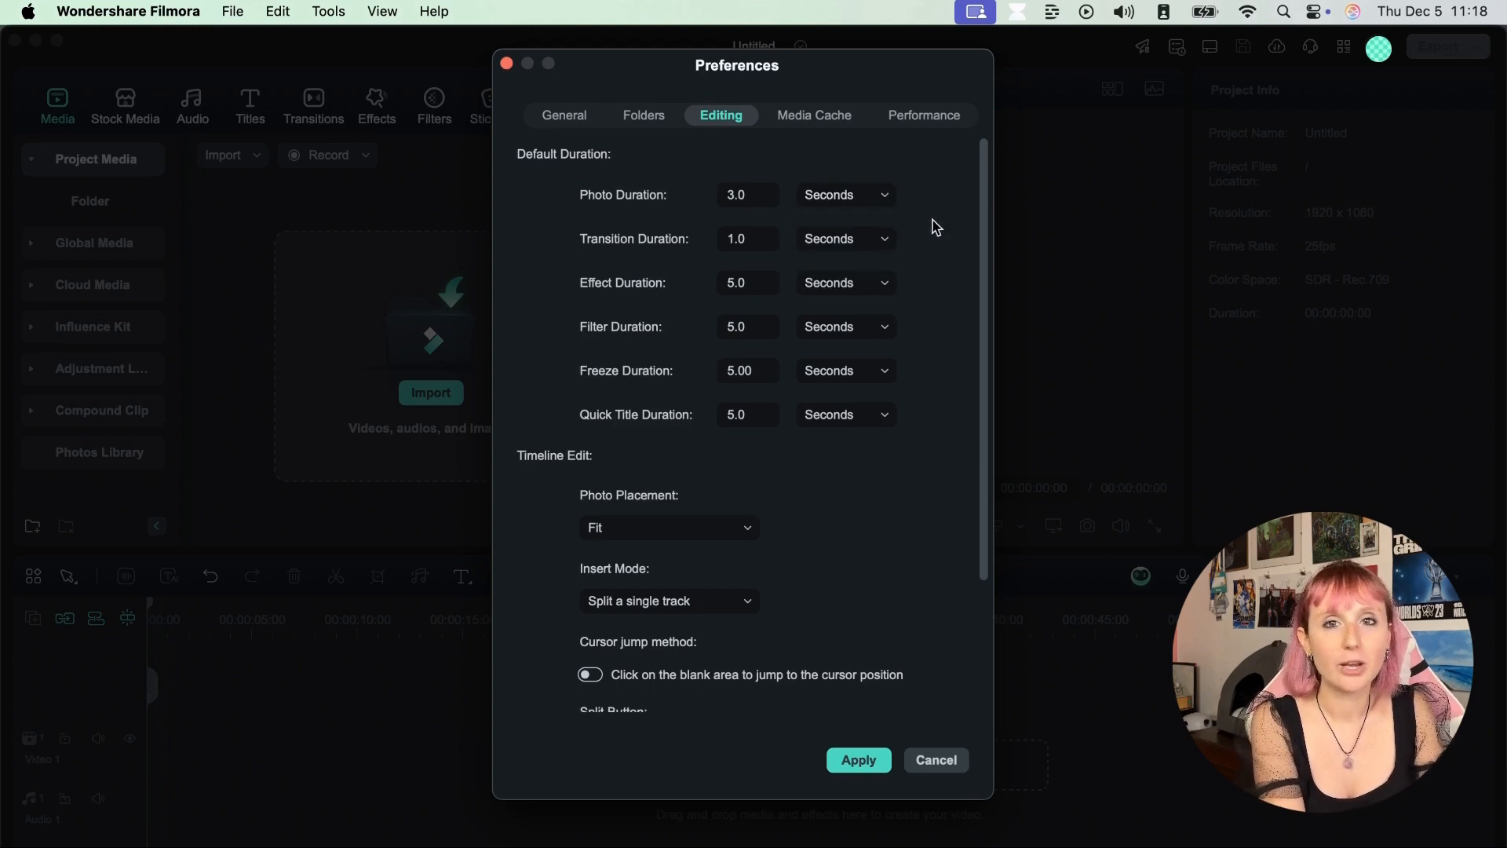
{"action": "mouse_move", "coordinate": [763, 232]}
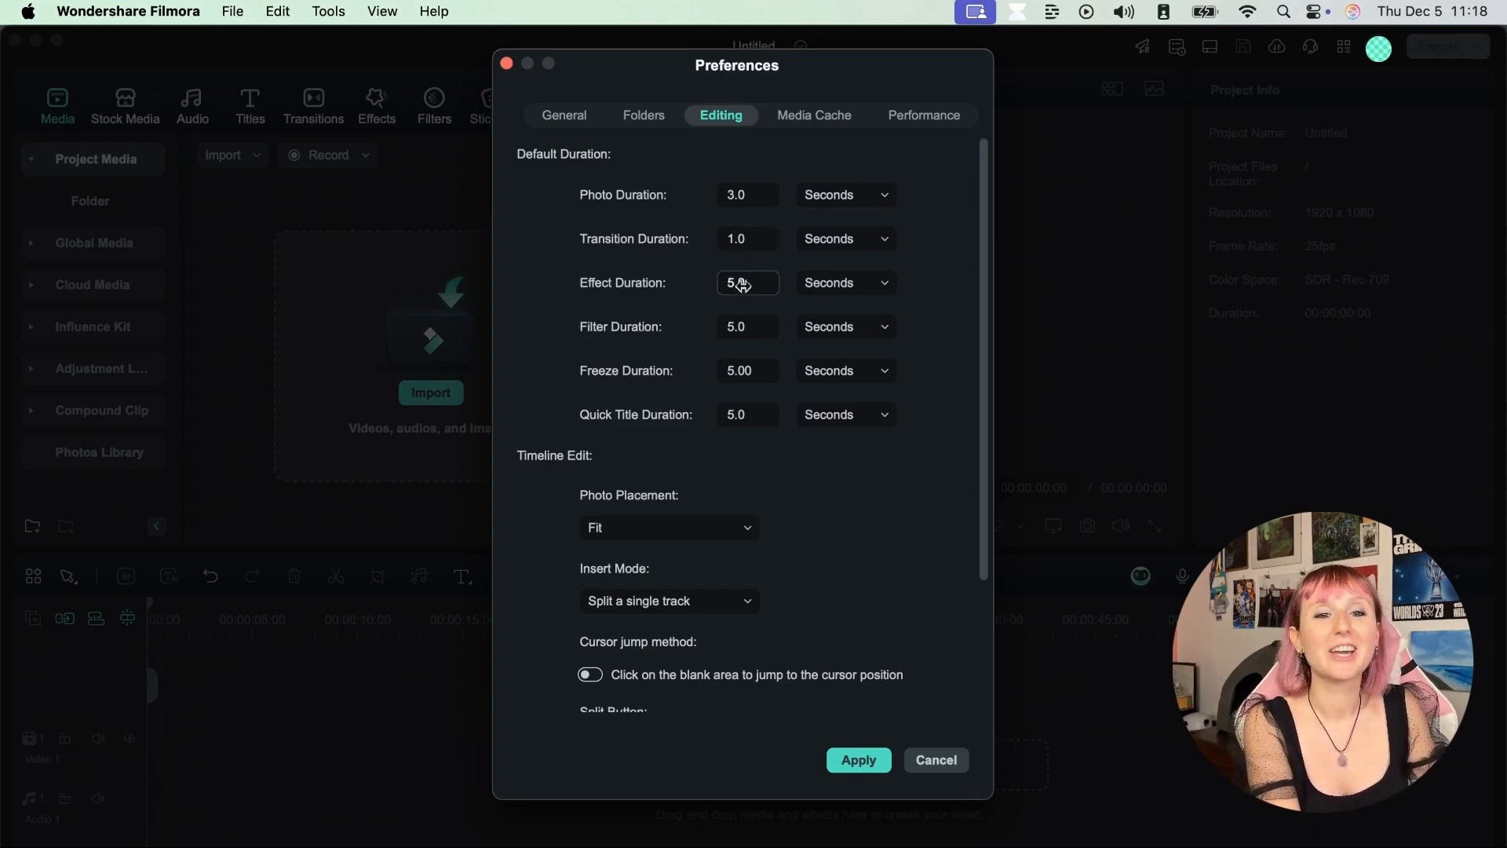
{"action": "mouse_move", "coordinate": [748, 414]}
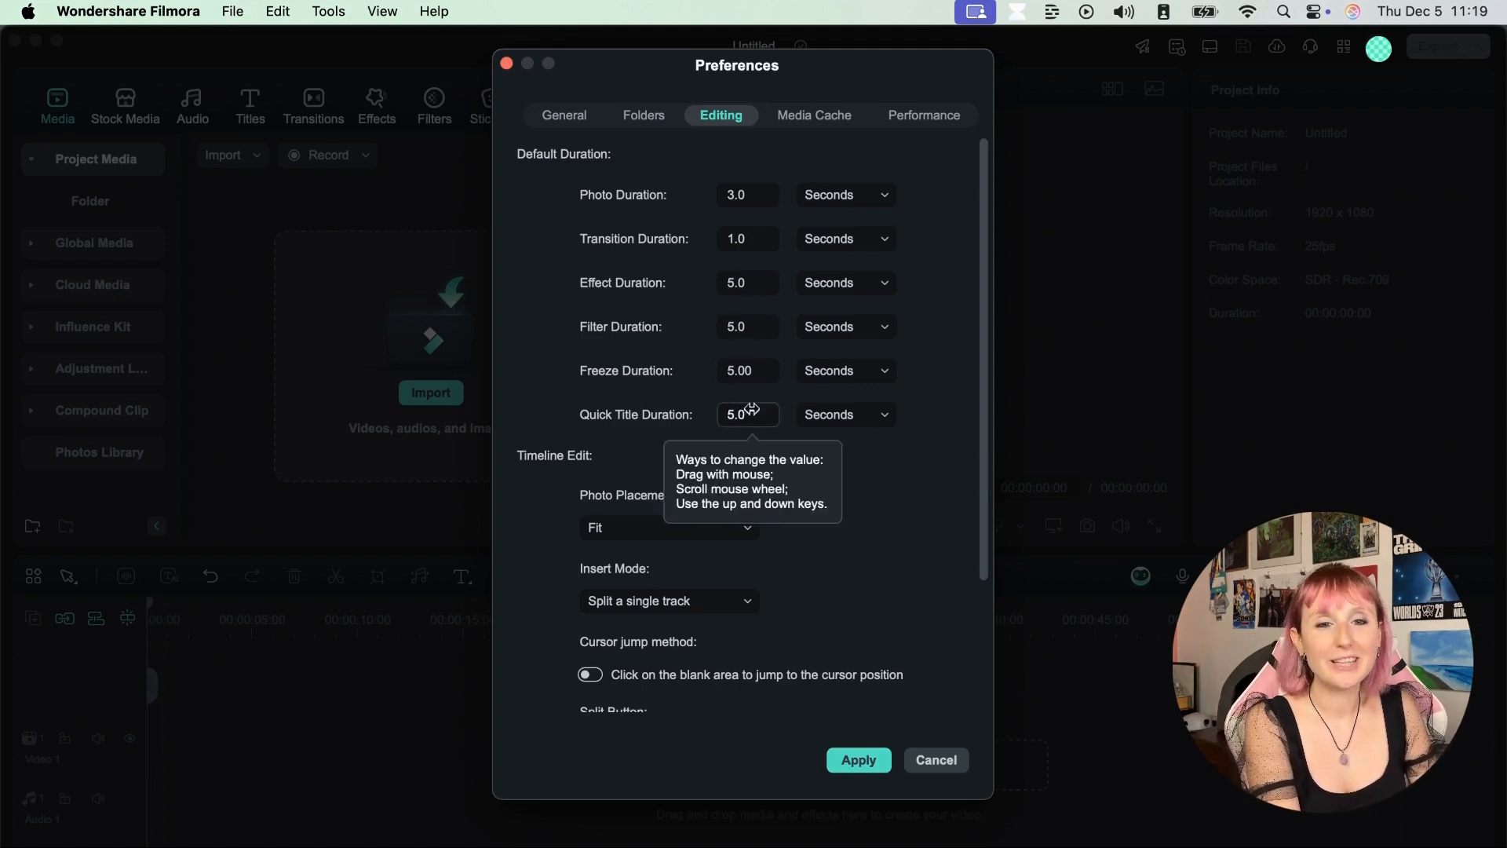
- Clear the AI Tools files and Temporary files in the Media Cache tab
{"action": "left_click", "coordinate": [813, 116]}
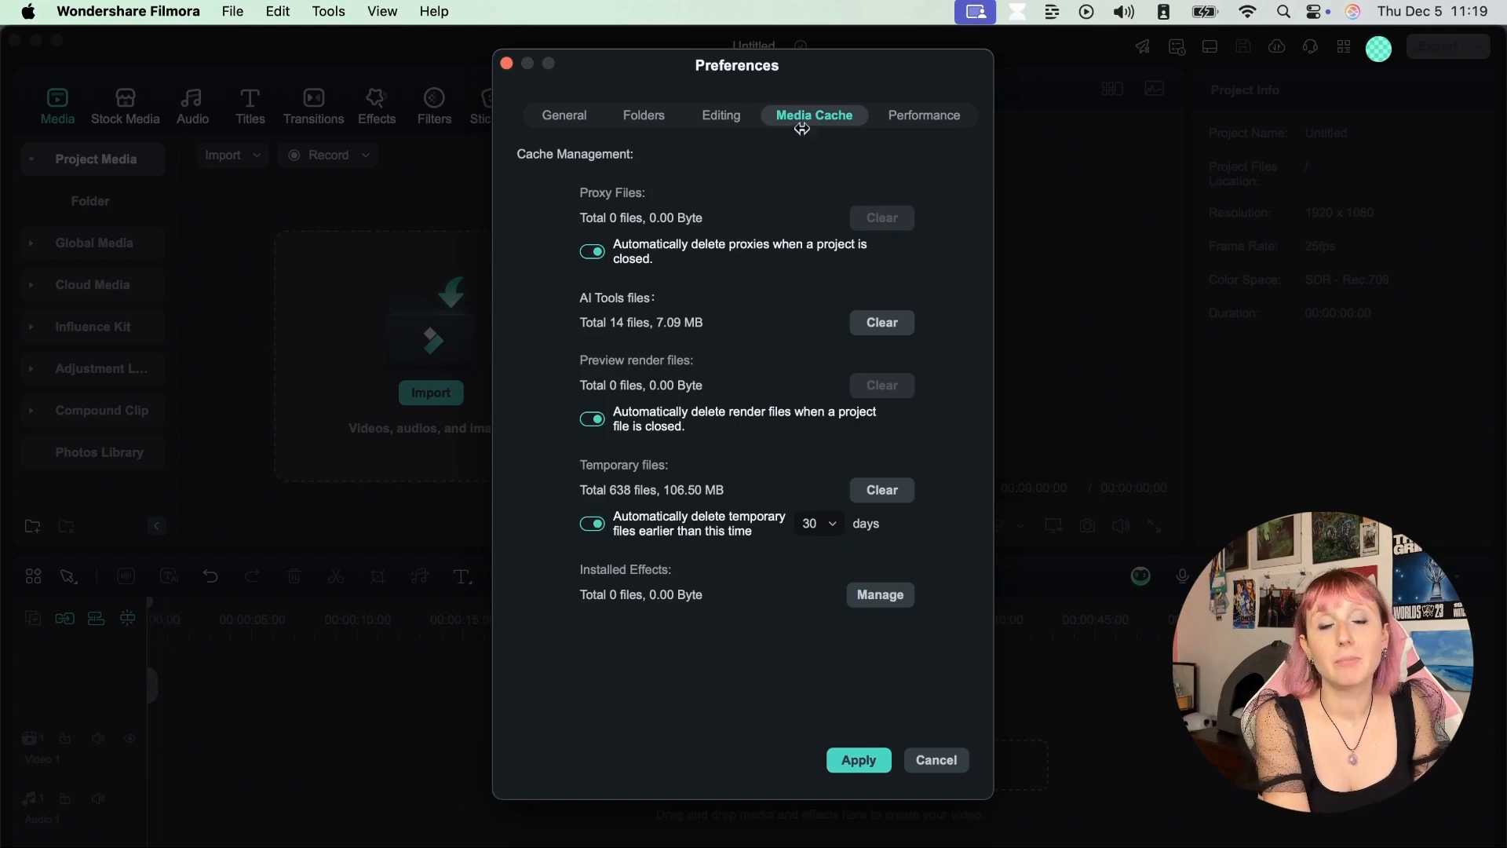
{"action": "mouse_move", "coordinate": [784, 218]}
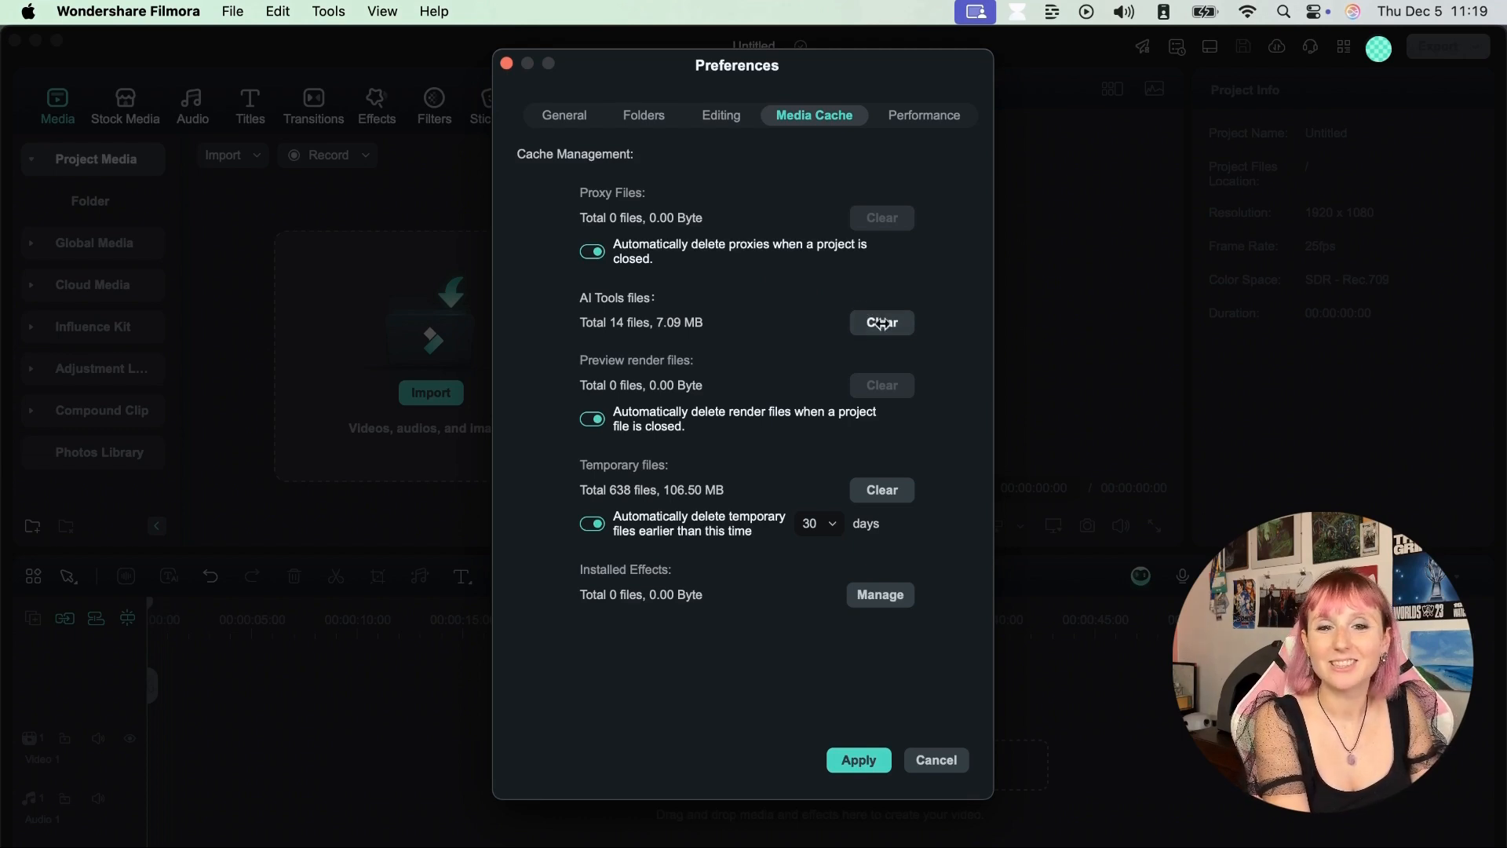
{"action": "left_click", "coordinate": [879, 322]}
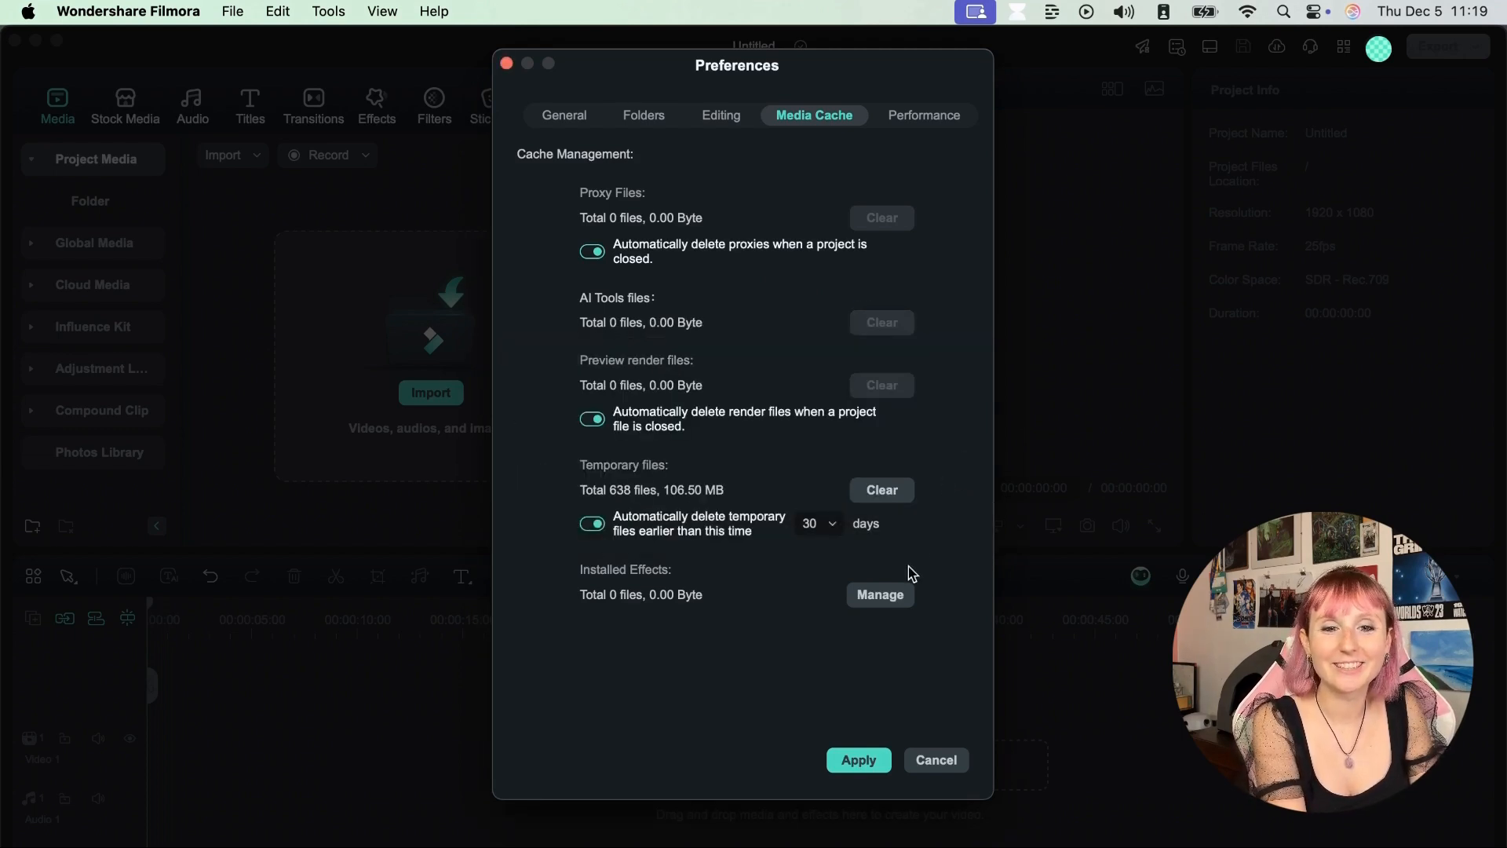
{"action": "left_click", "coordinate": [879, 490]}
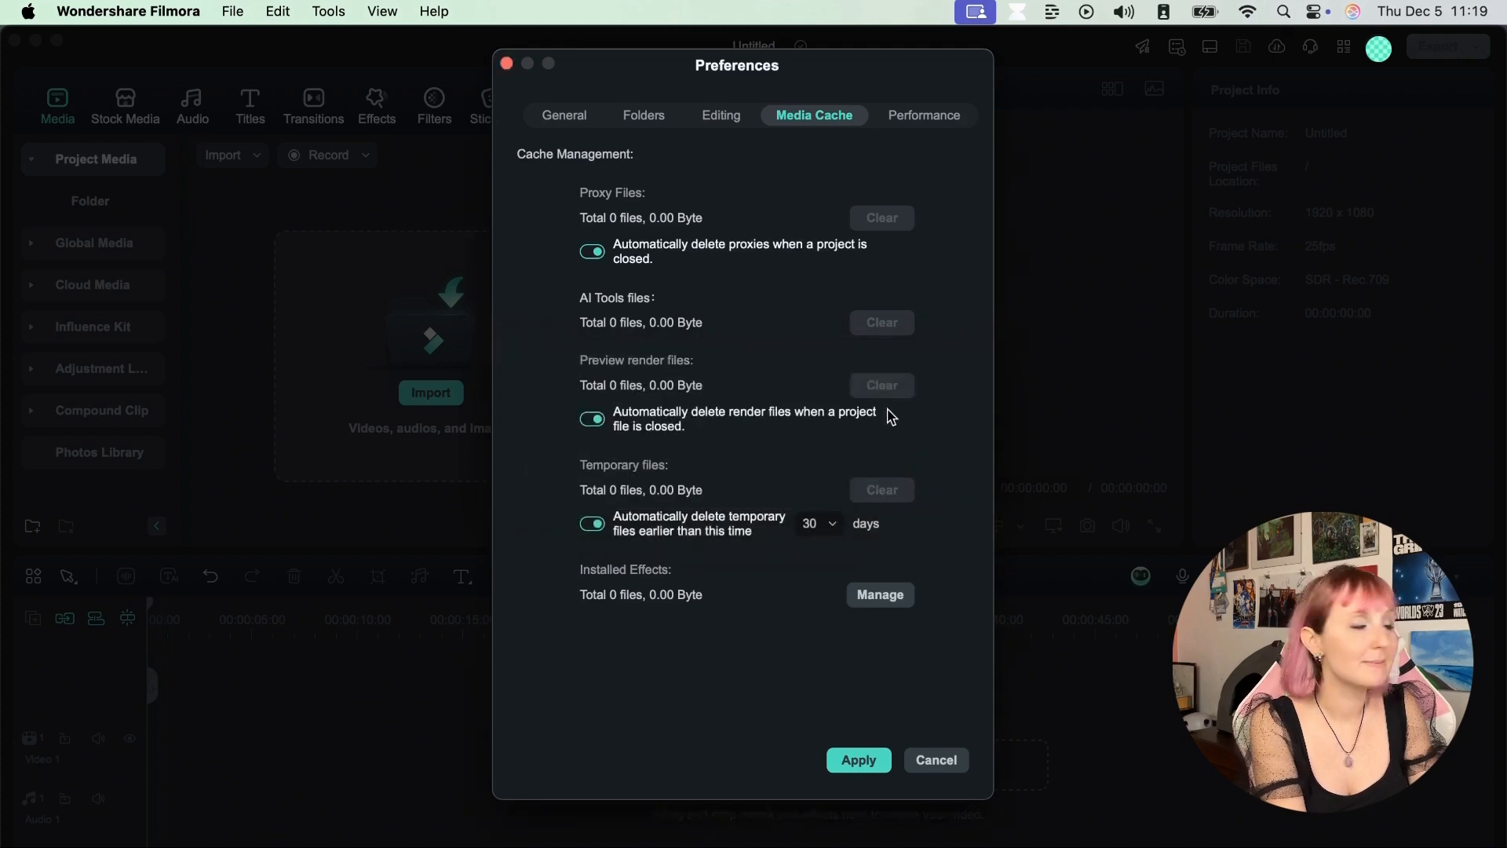
- Review the Performance and GPU acceleration settings, then close Preferences
{"action": "left_click", "coordinate": [923, 114]}
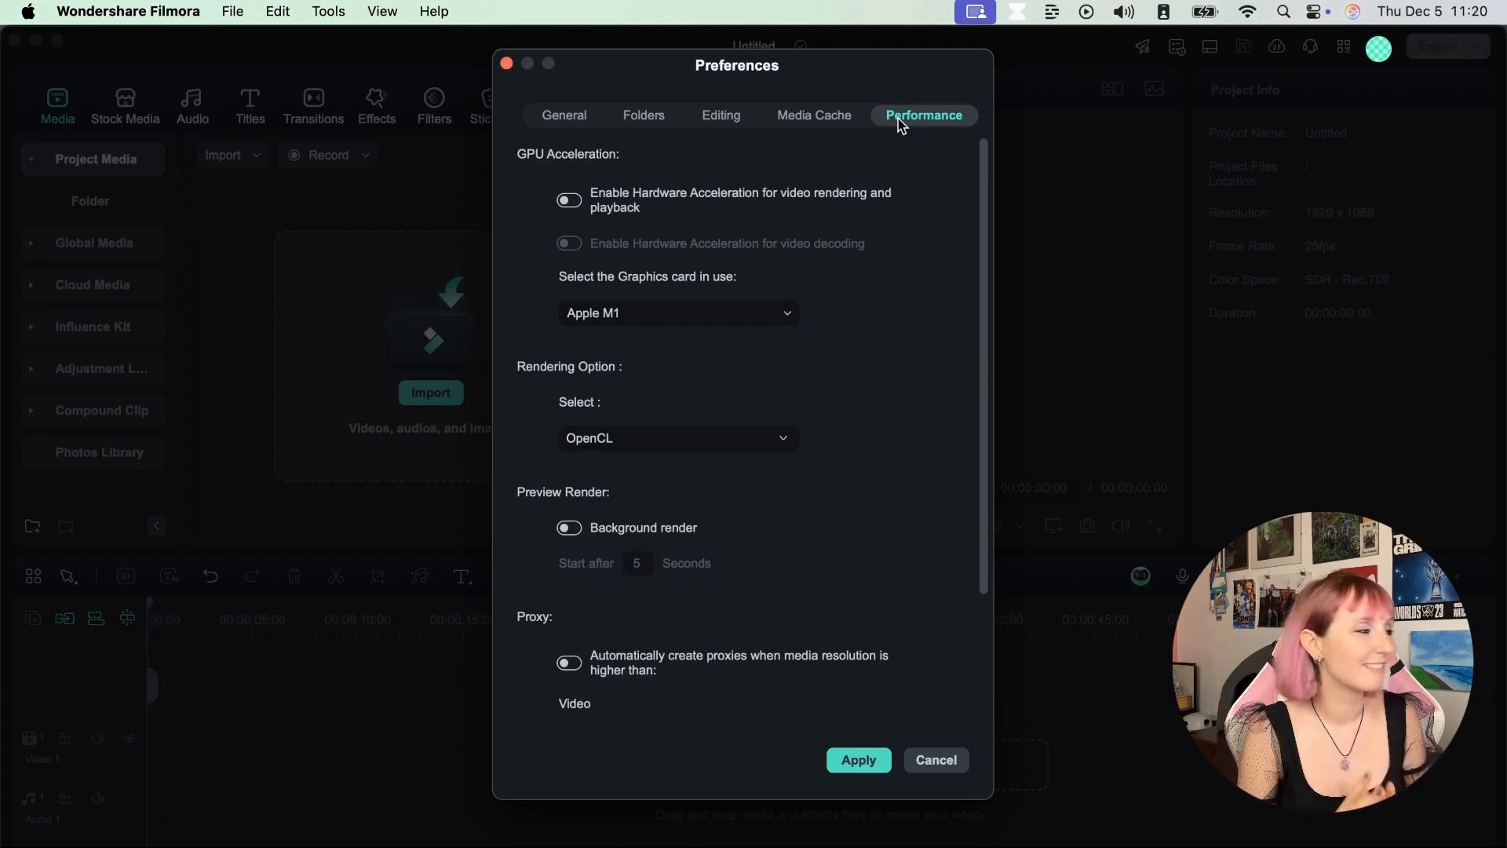
{"action": "left_click", "coordinate": [128, 10]}
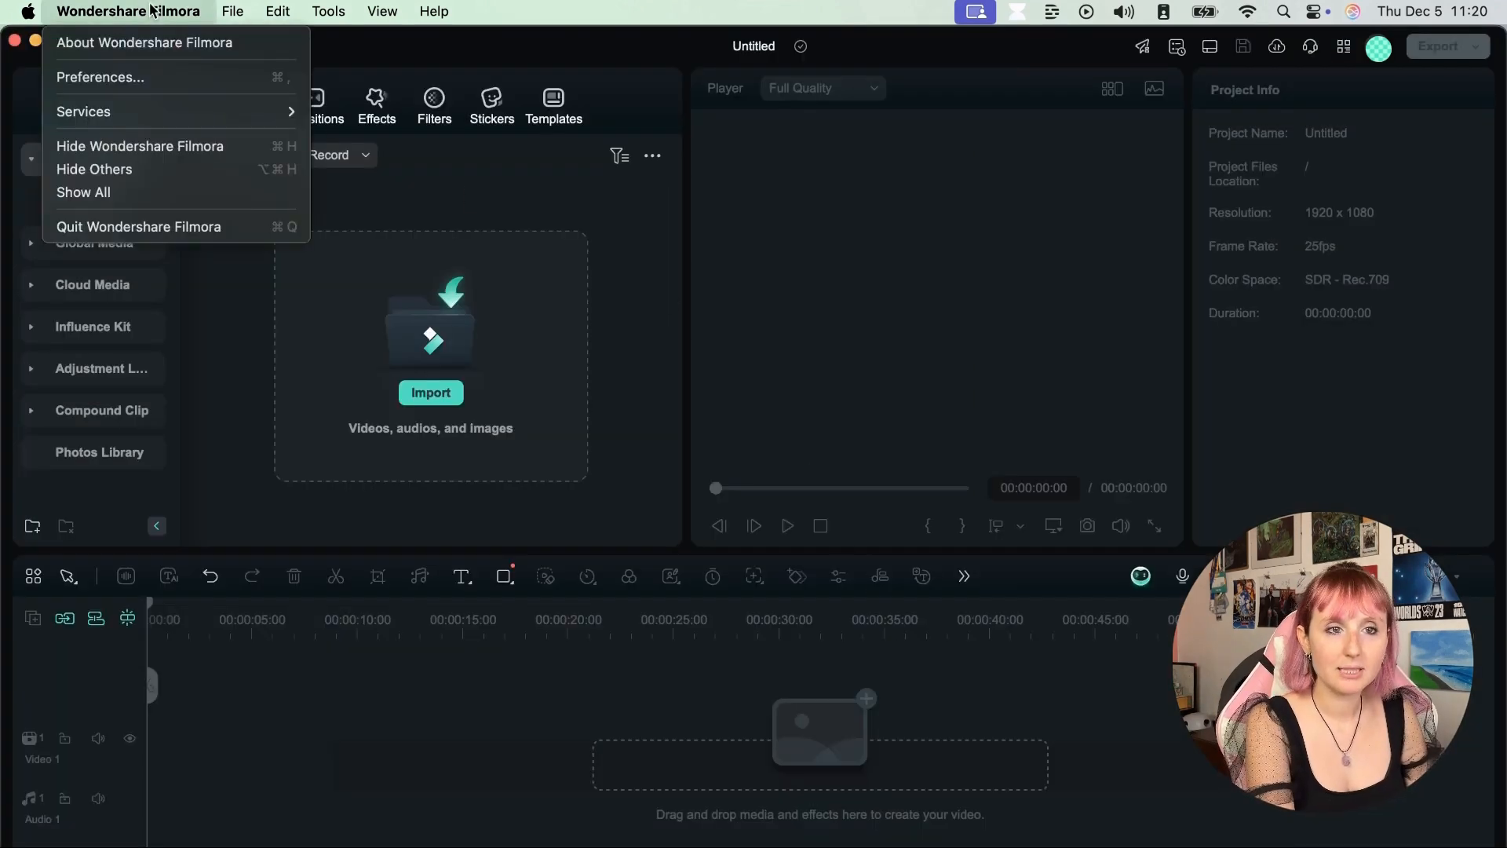
{"action": "left_click", "coordinate": [233, 10]}
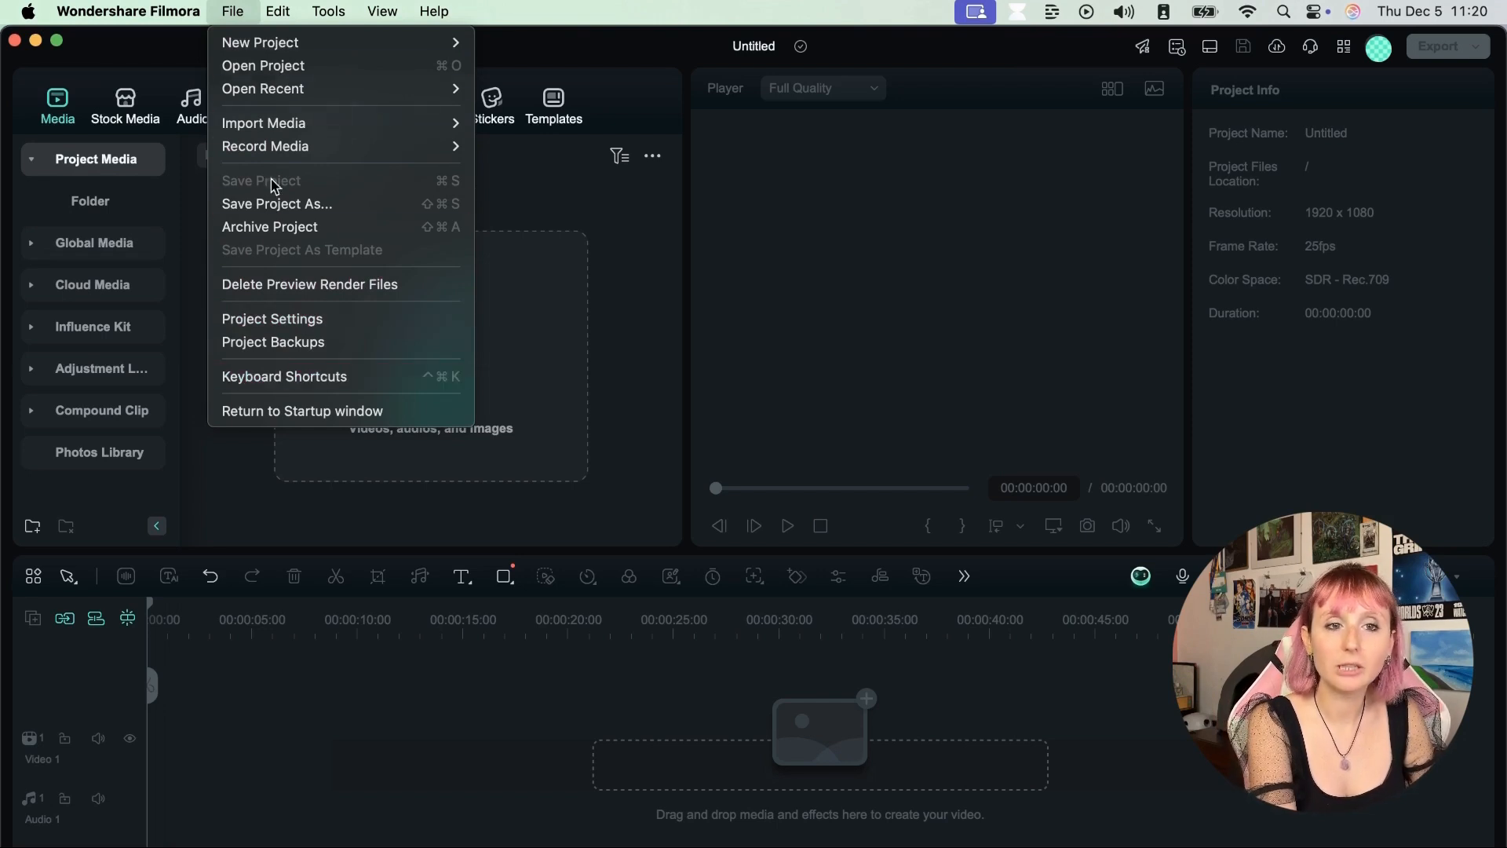
- Try assigning ⌘F to Undo, cancel the Crop to Fit conflict, and browse Edit shortcuts
{"action": "left_click", "coordinate": [284, 376]}
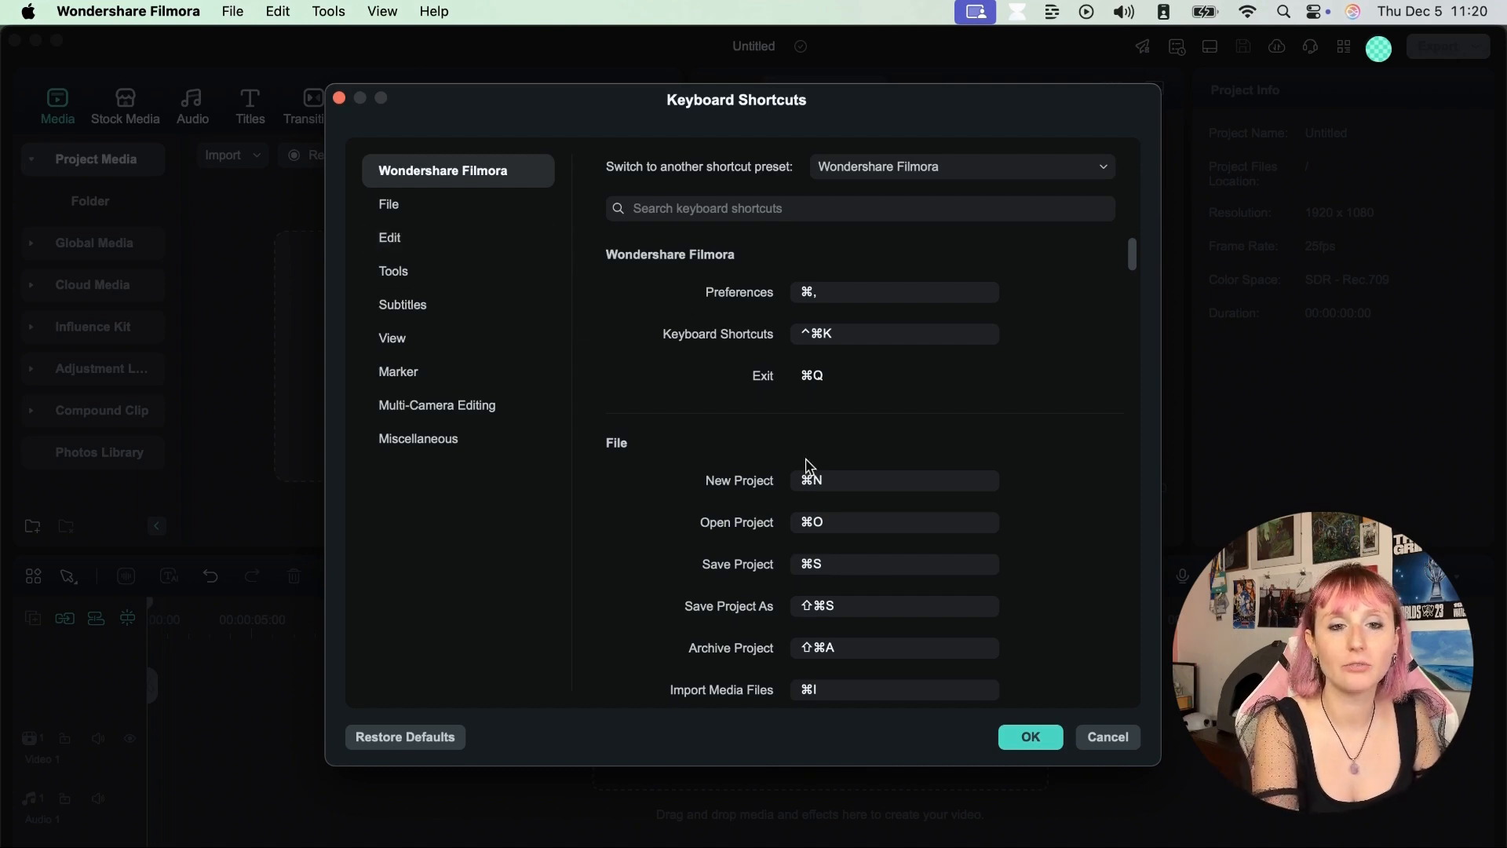
{"action": "left_click", "coordinate": [389, 204]}
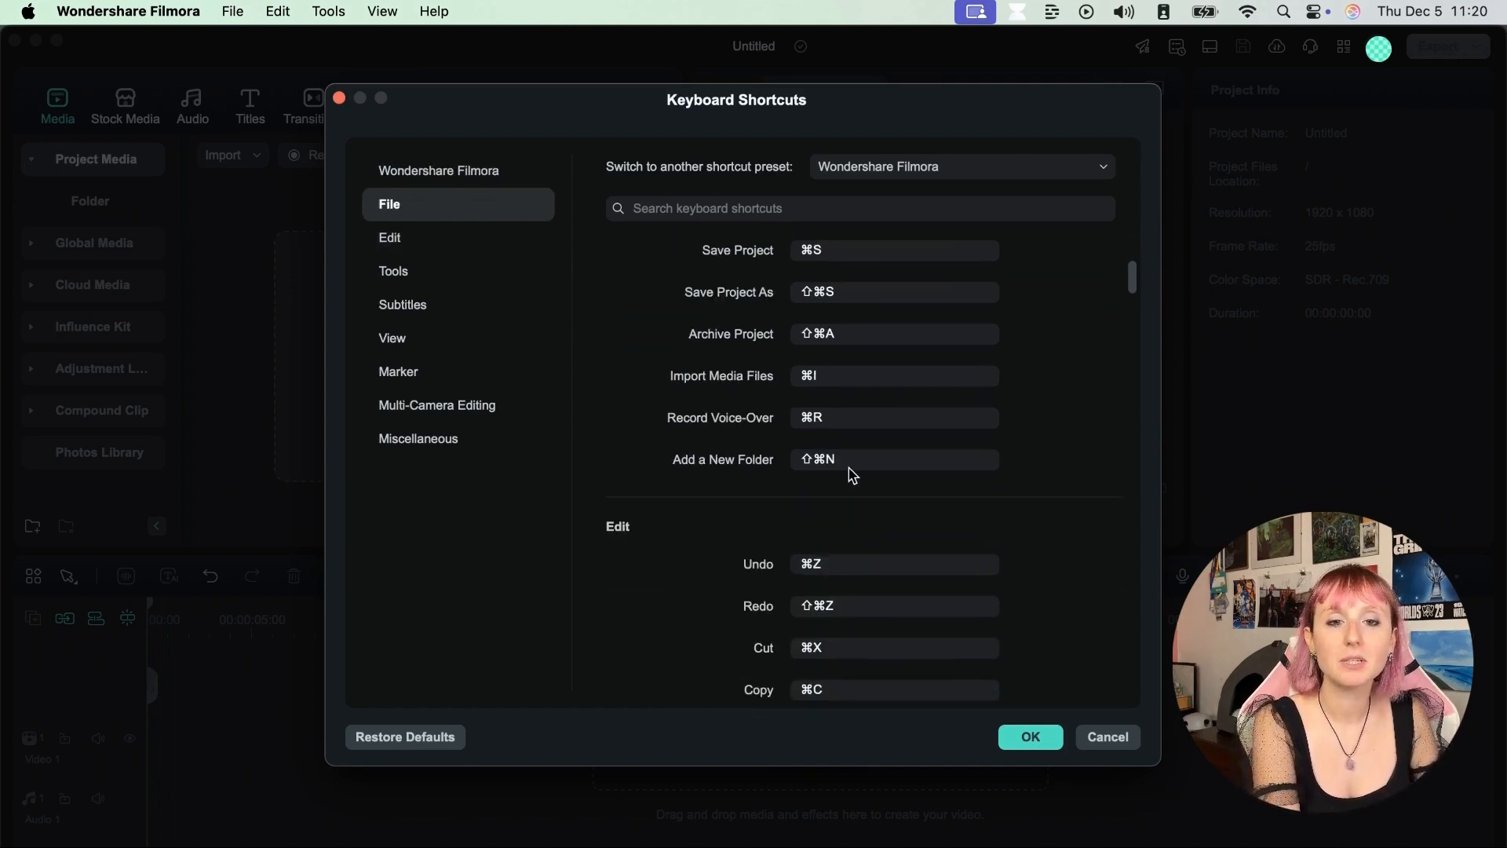
{"action": "scroll", "scroll_direction": "down", "scroll_amount": 3}
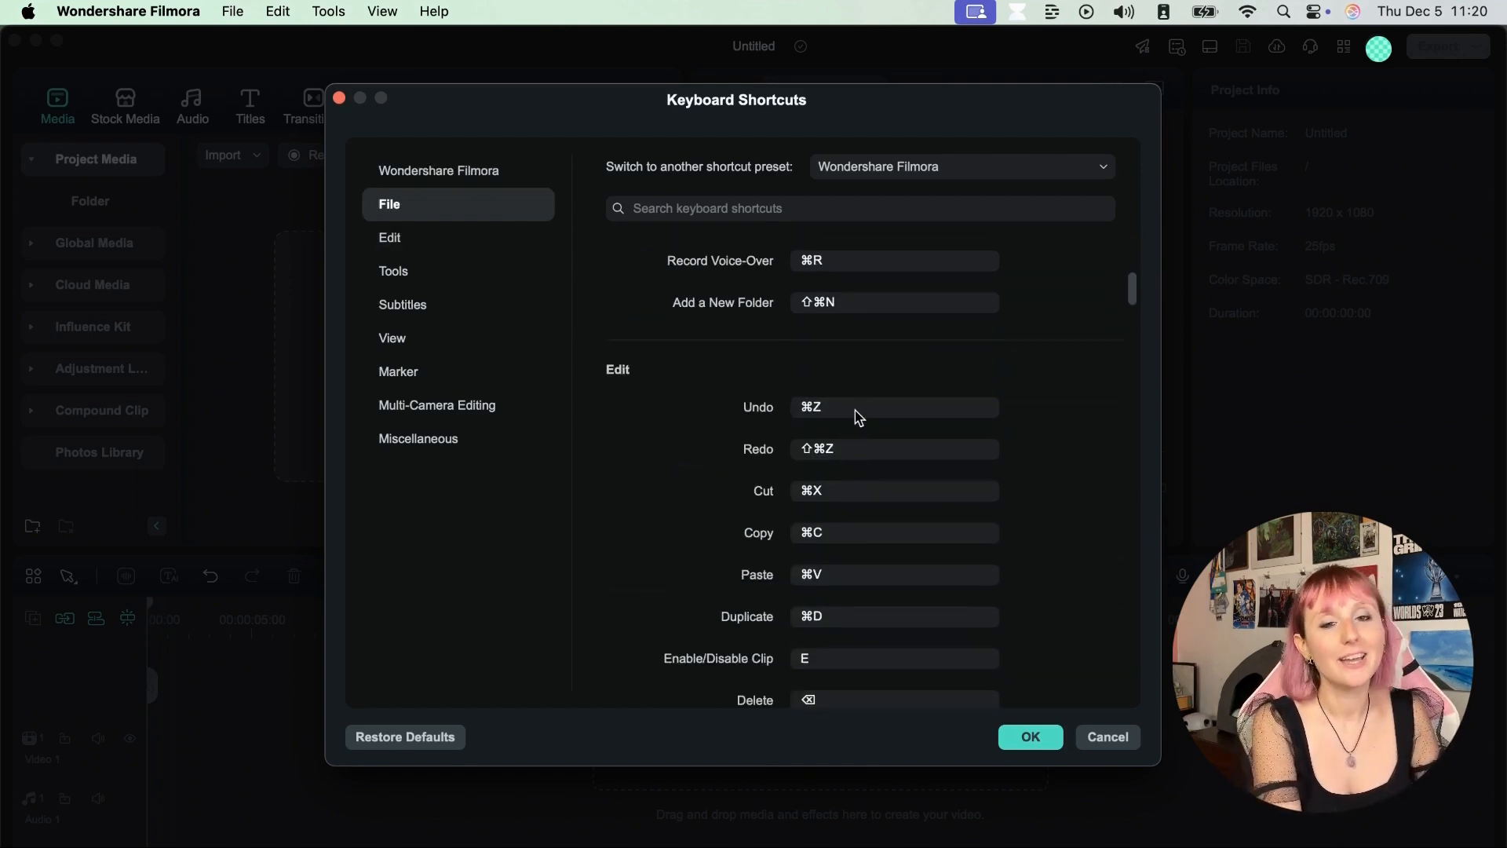
{"action": "left_click", "coordinate": [885, 406]}
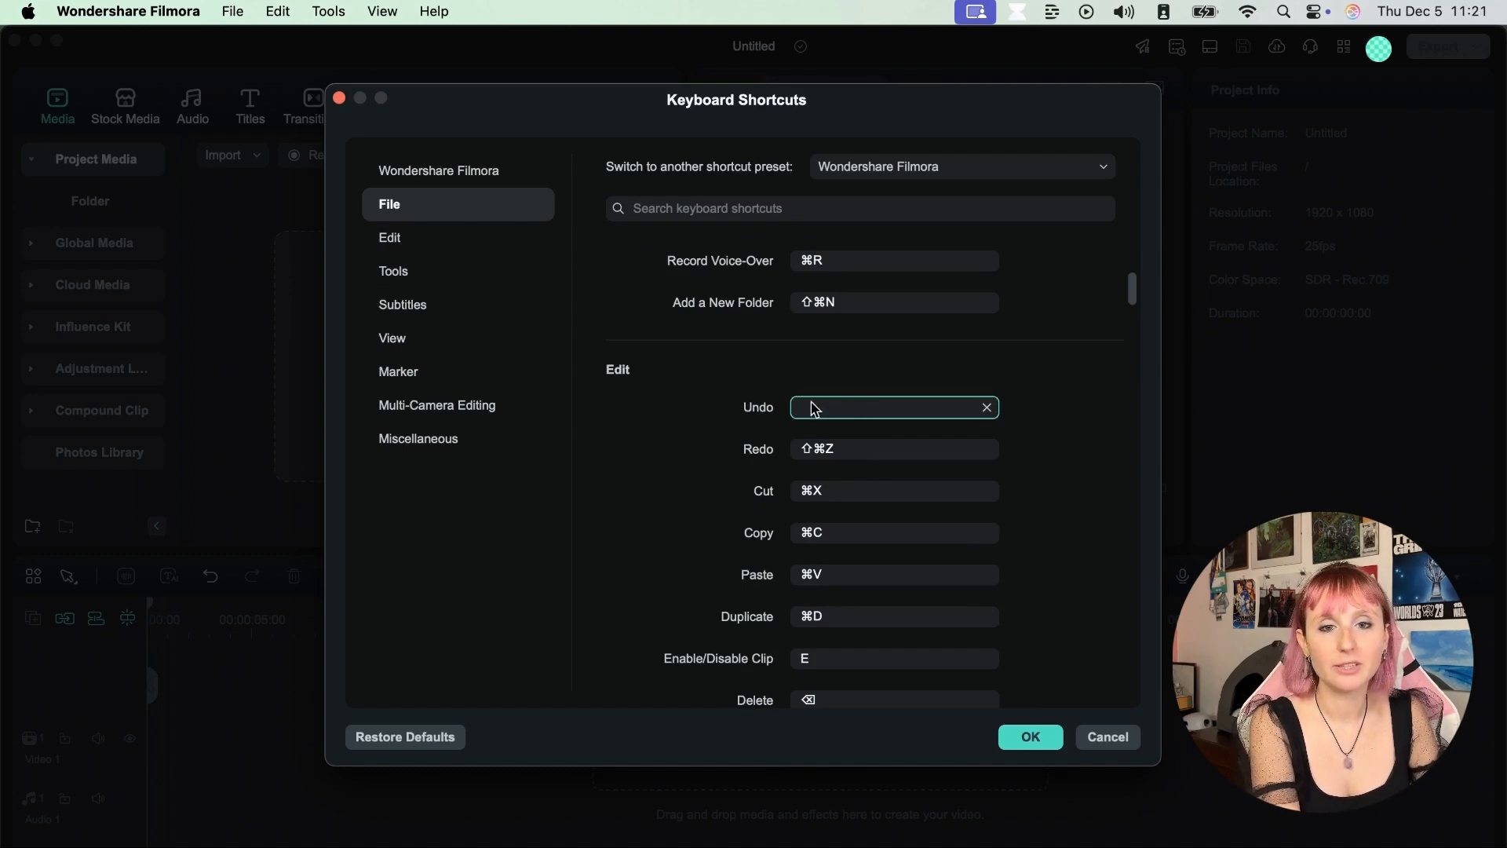
{"action": "left_click", "coordinate": [889, 406]}
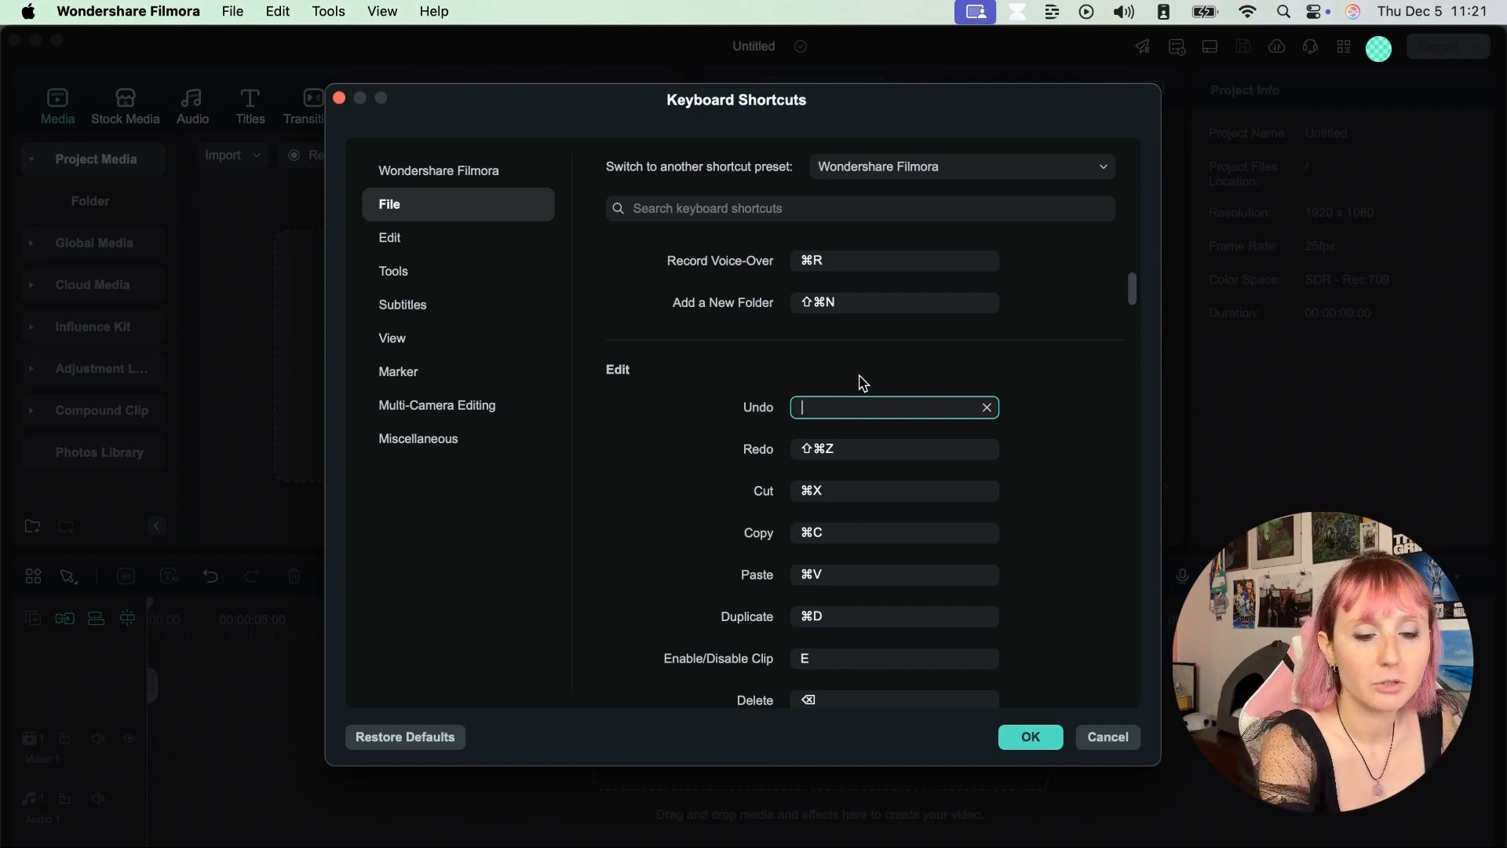
{"action": "type", "text": "⌘F"}
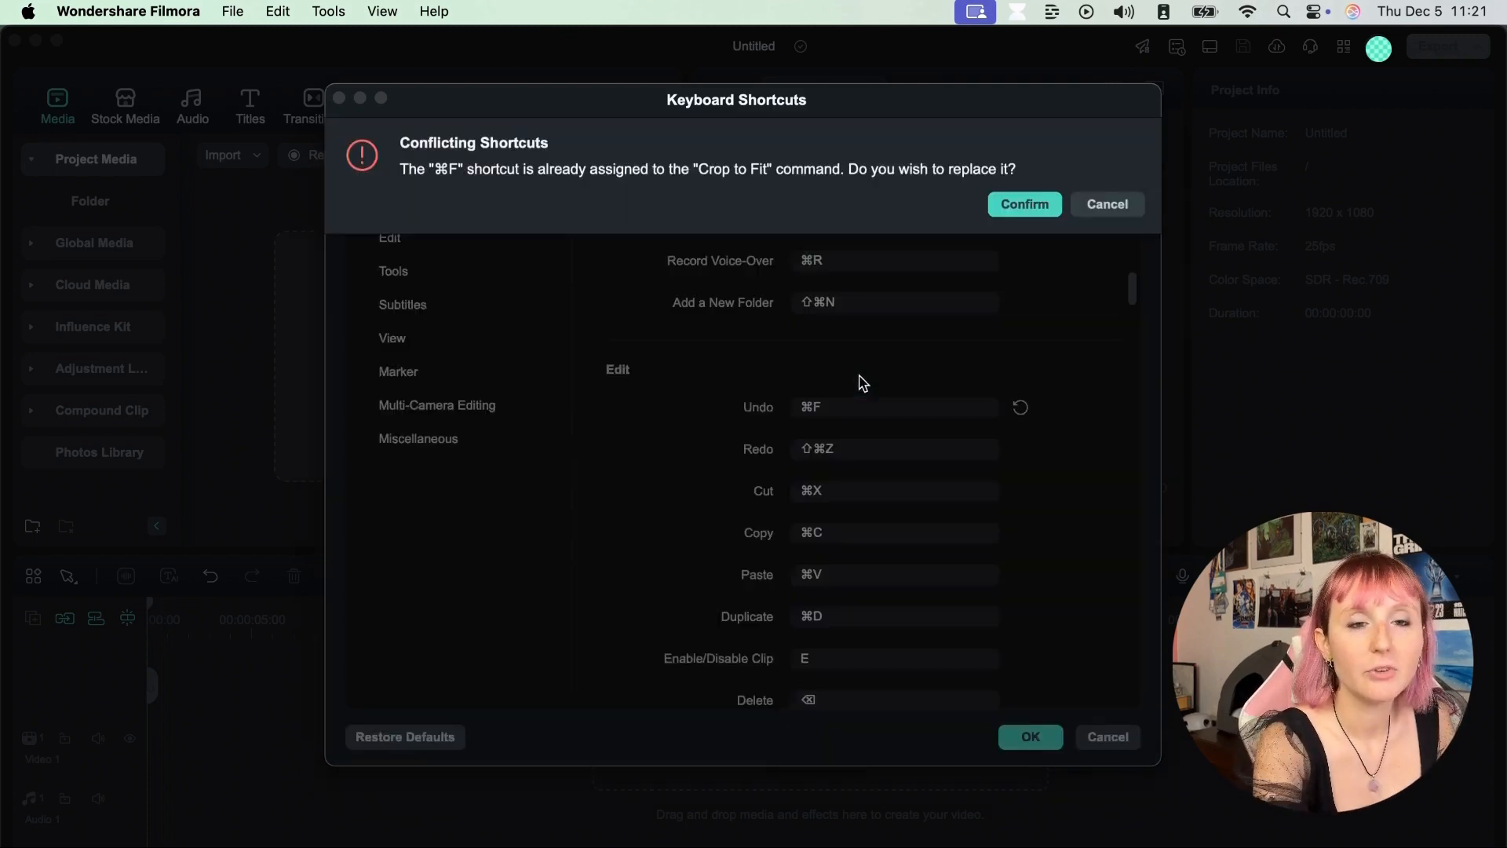
{"action": "mouse_move", "coordinate": [788, 205]}
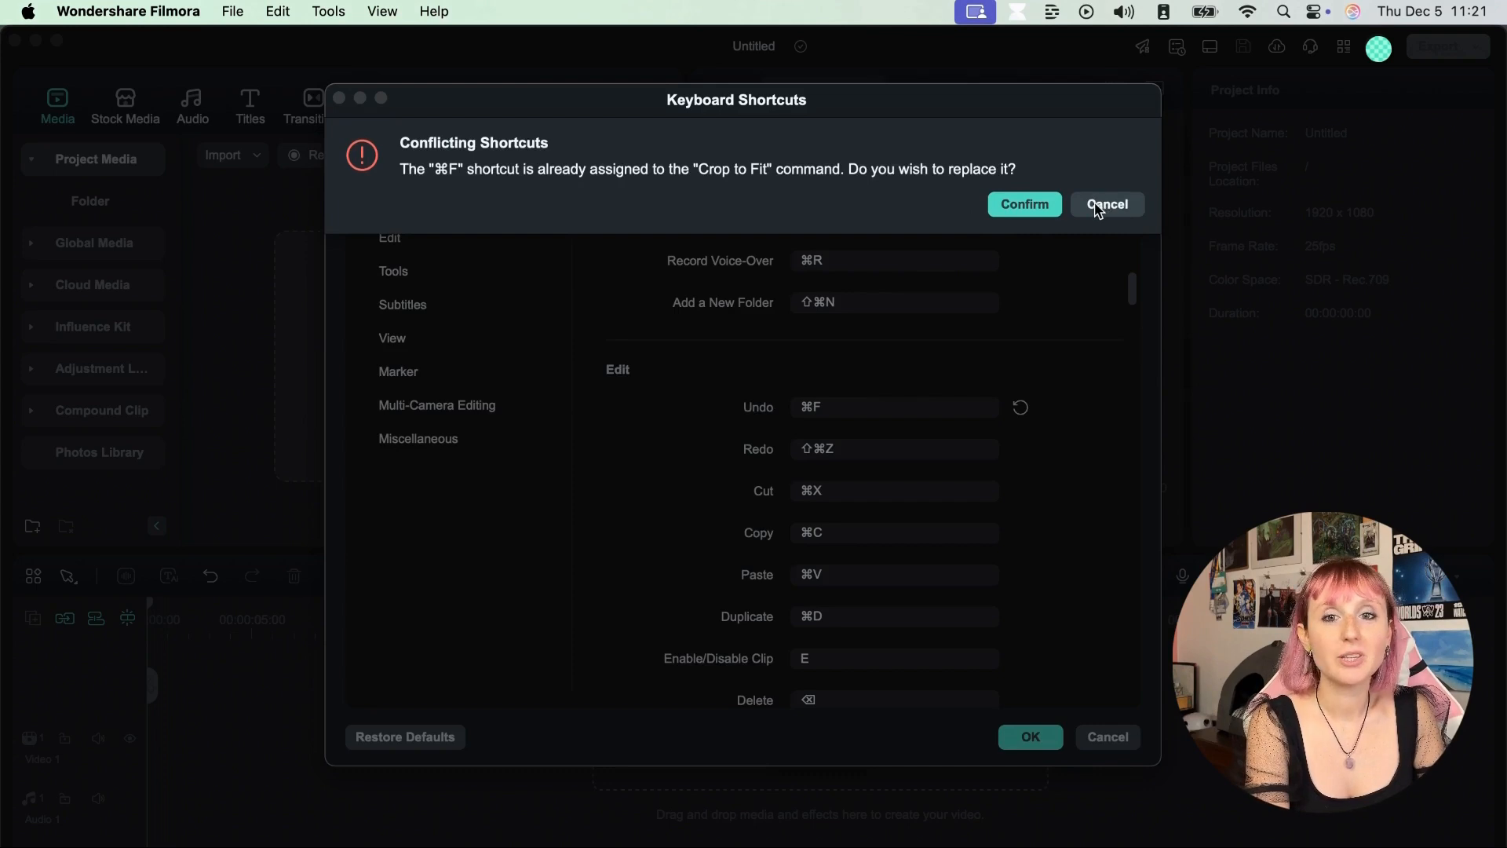
{"action": "left_click", "coordinate": [1105, 204]}
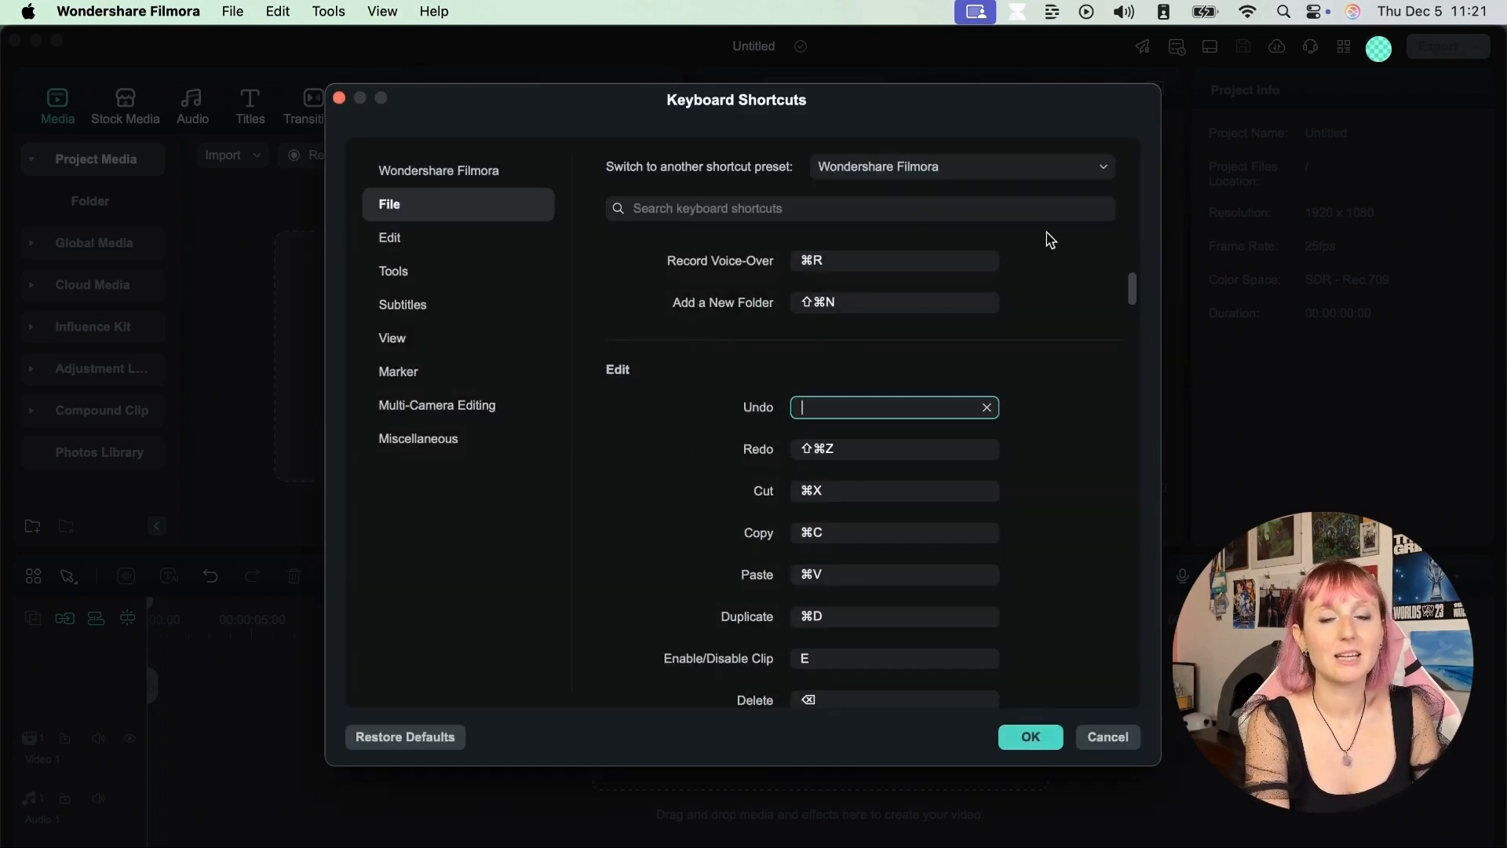
{"action": "left_click", "coordinate": [390, 237]}
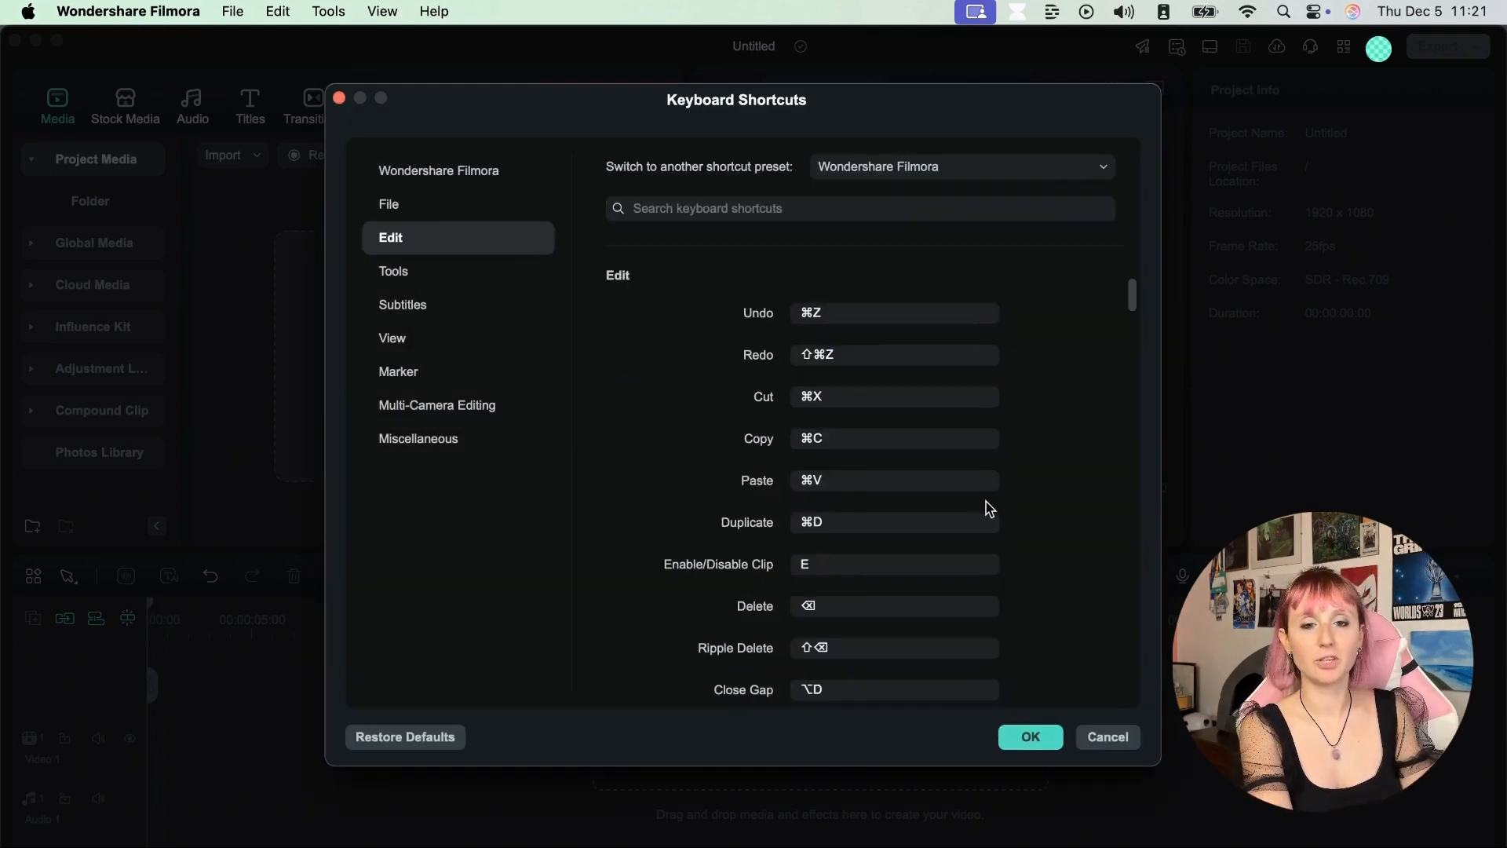
{"action": "scroll", "scroll_direction": "down", "scroll_amount": 3}
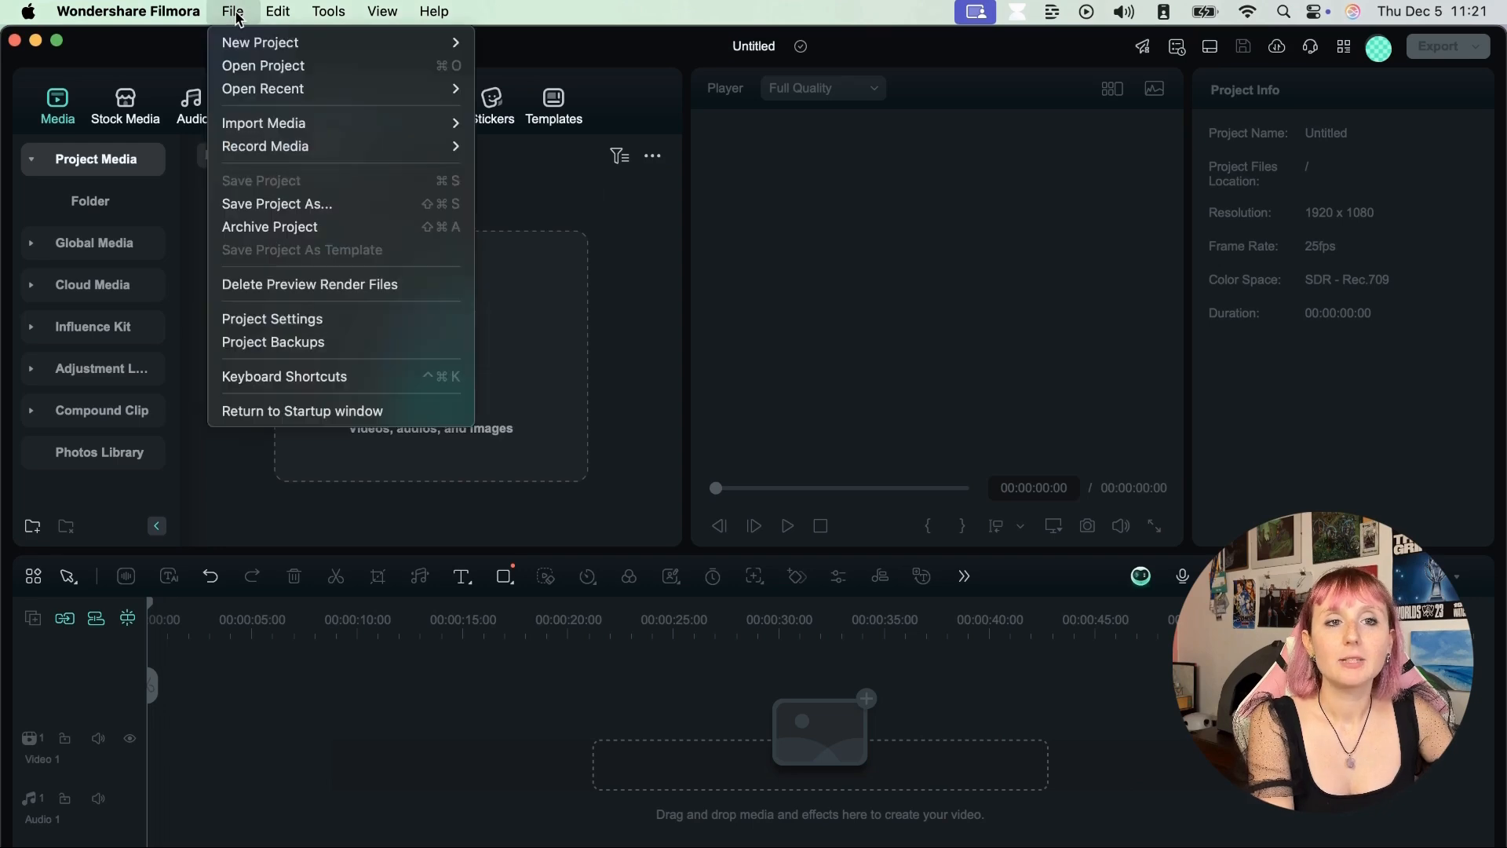
{"action": "mouse_move", "coordinate": [283, 376]}
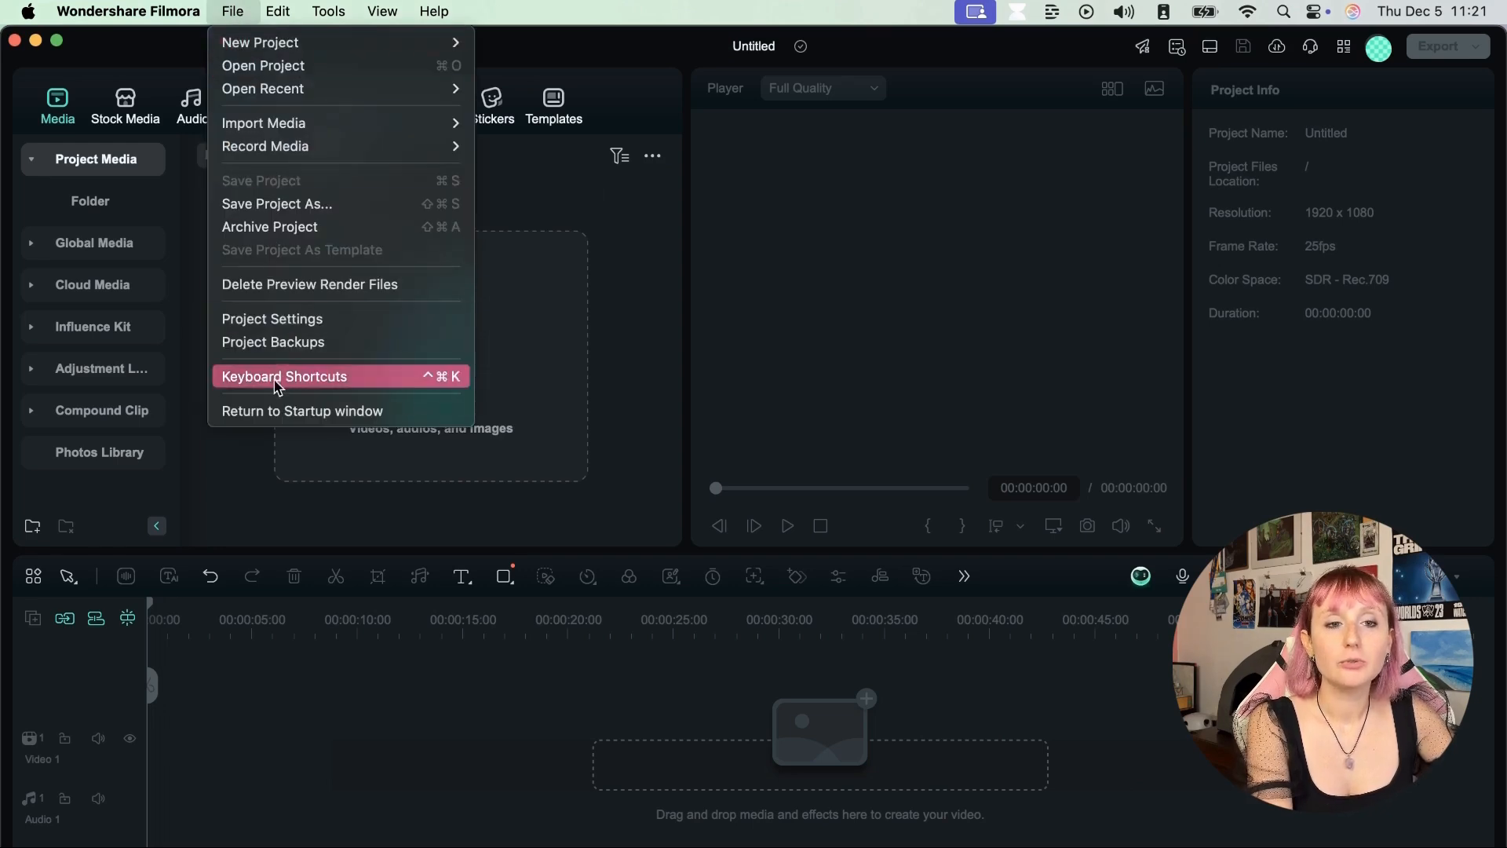
{"action": "mouse_move", "coordinate": [279, 402]}
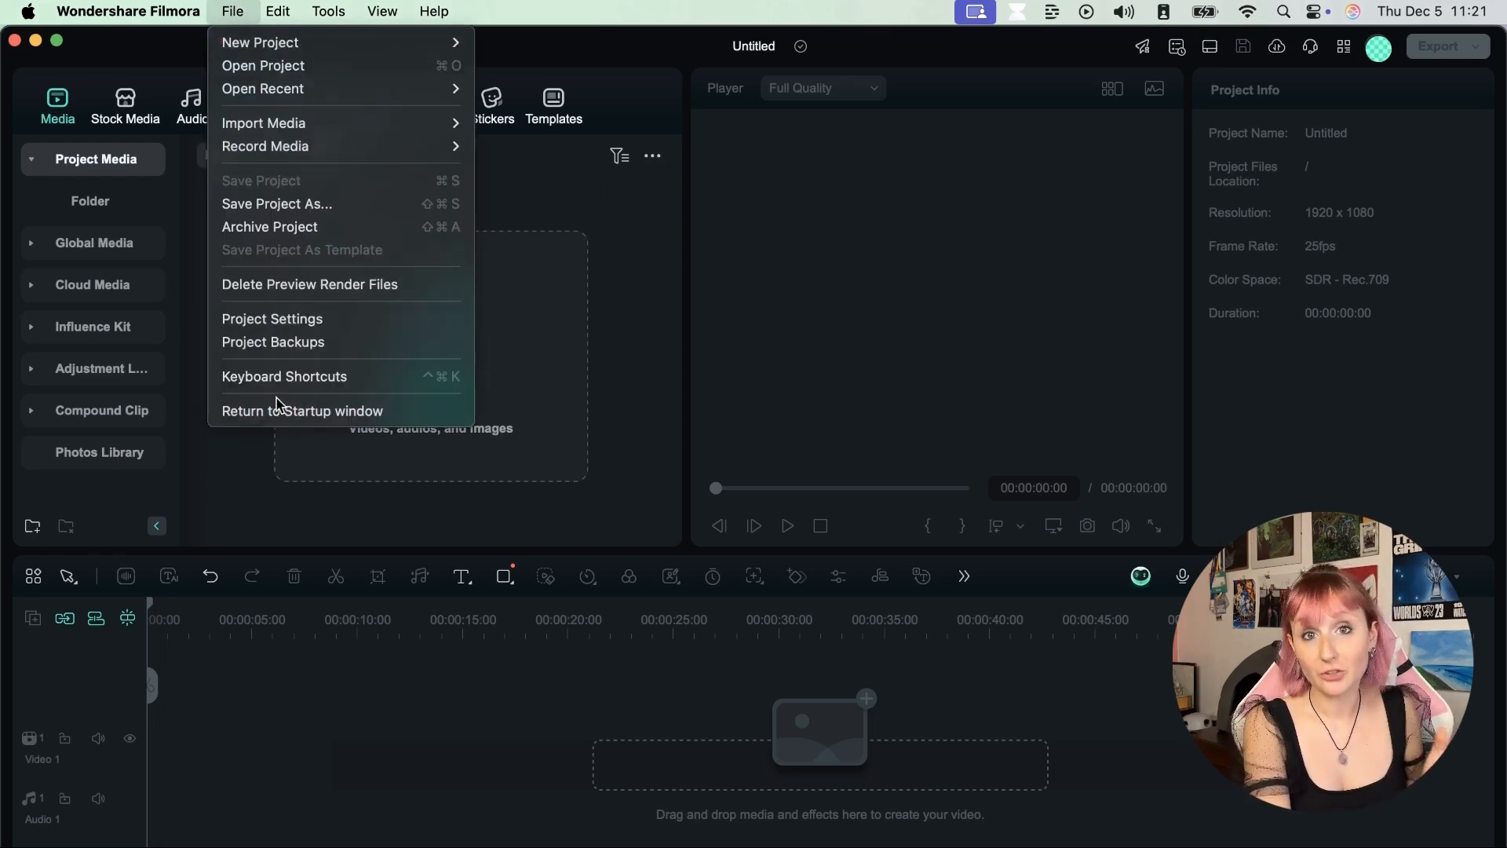
{"action": "mouse_move", "coordinate": [301, 411]}
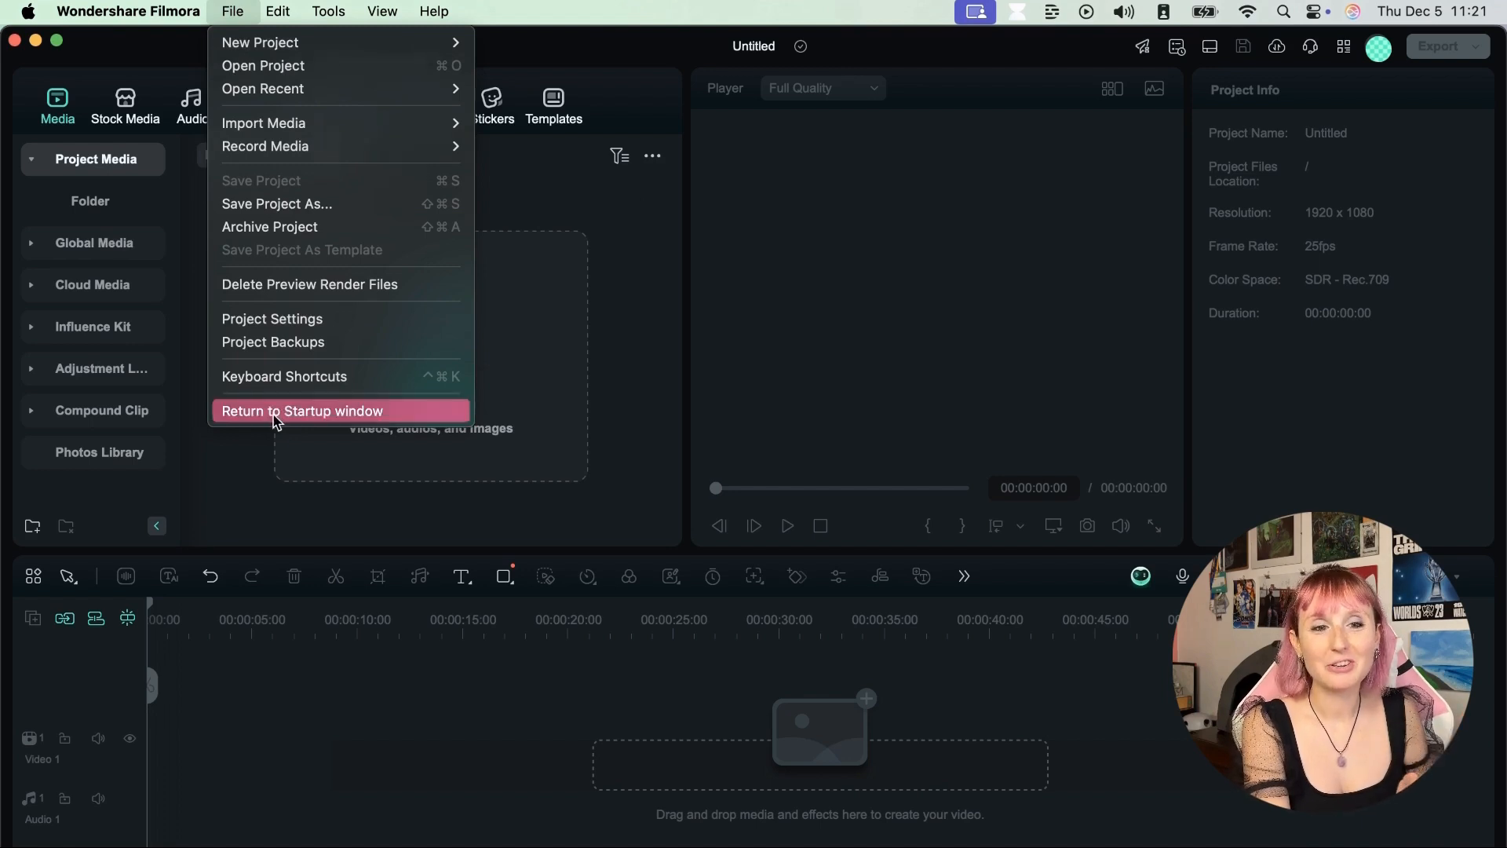
- Return to the startup window from the File menu and create a new blank project
{"action": "left_click", "coordinate": [301, 410]}
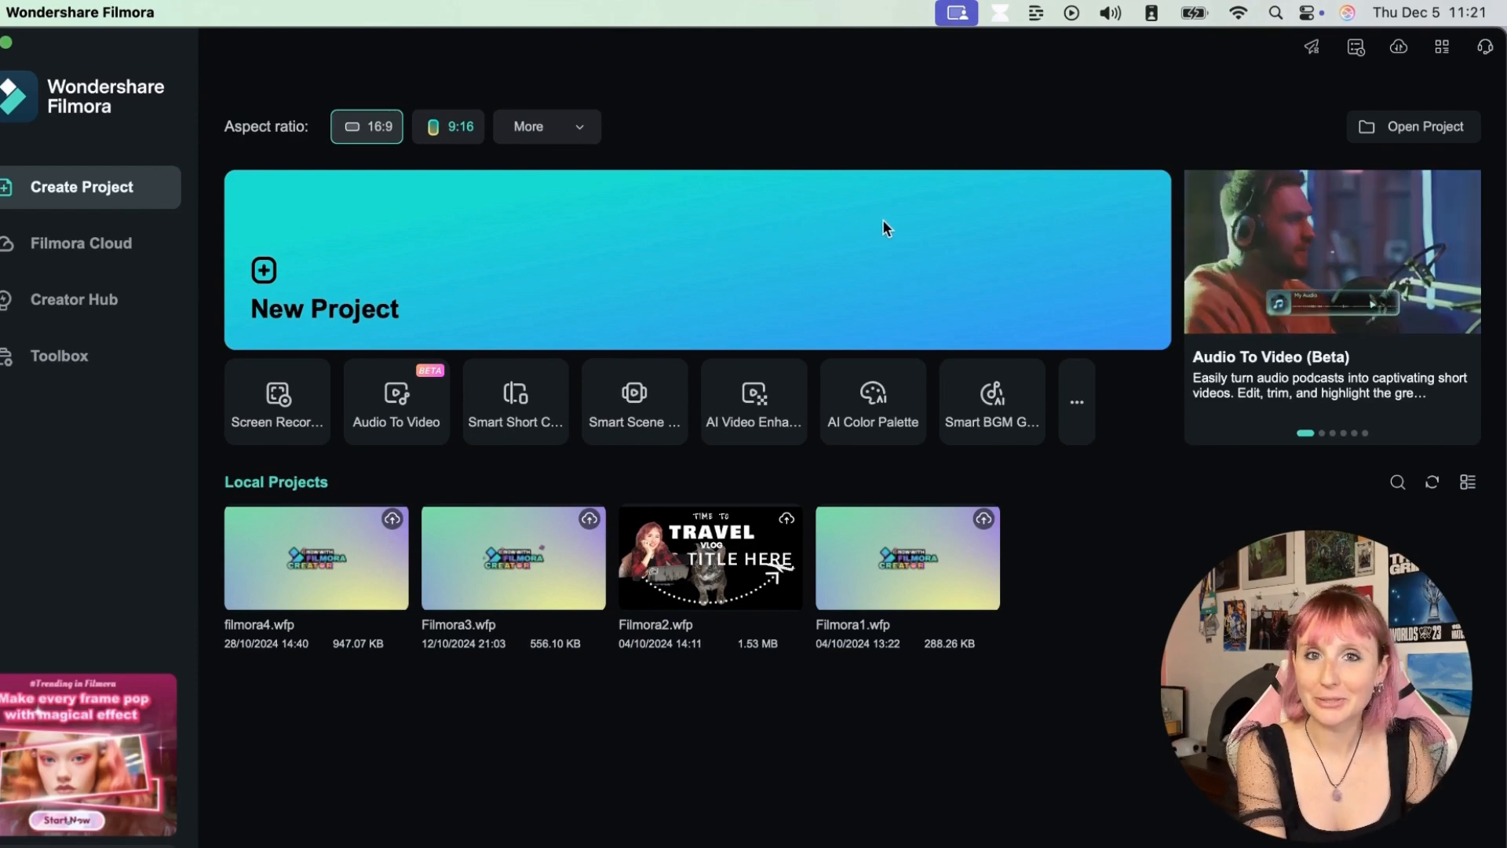
{"action": "left_click", "coordinate": [697, 260]}
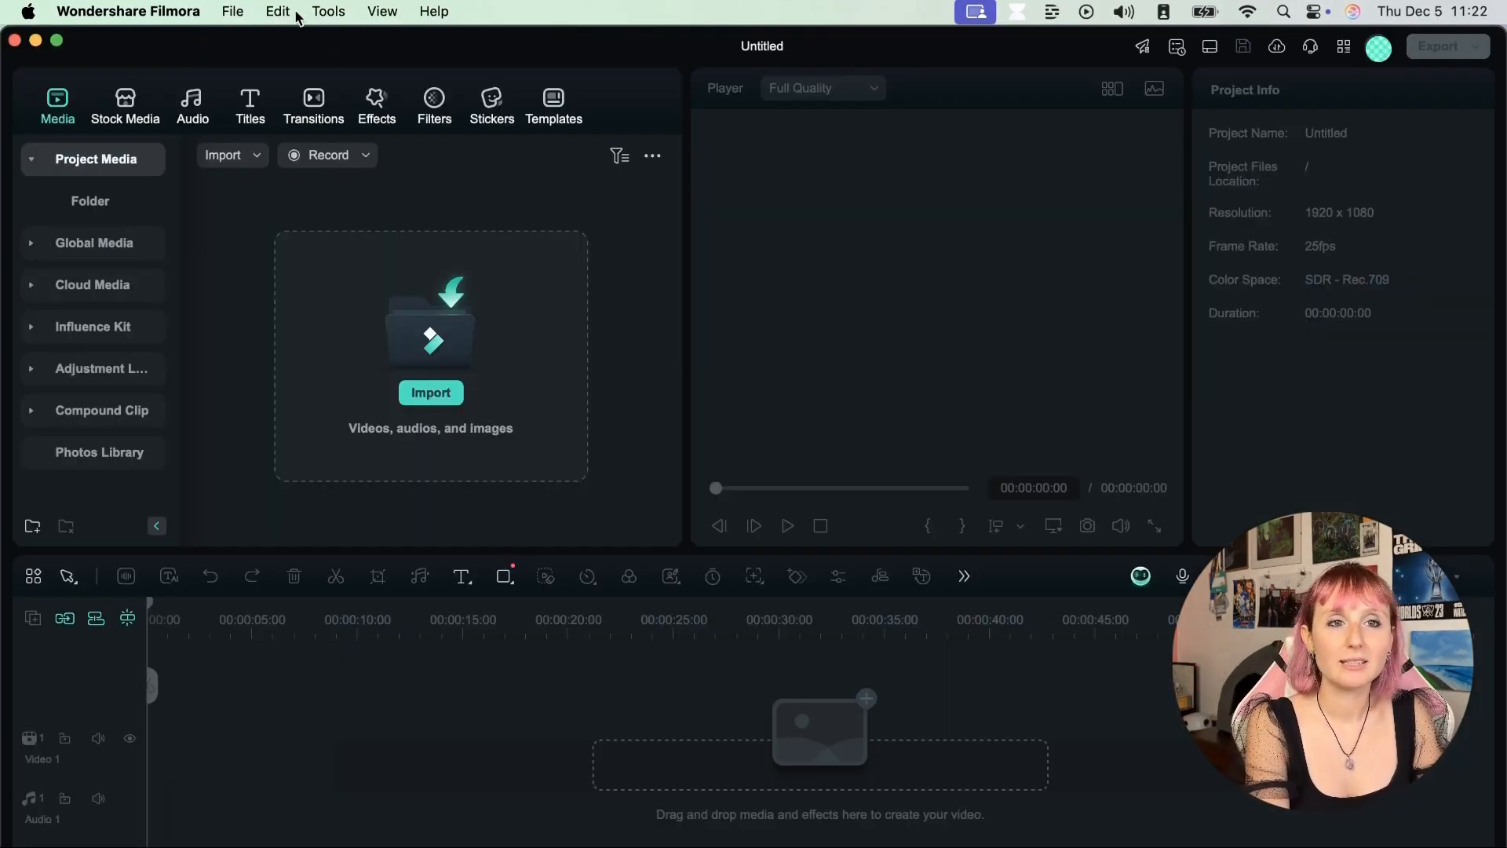
{"action": "left_click", "coordinate": [381, 11]}
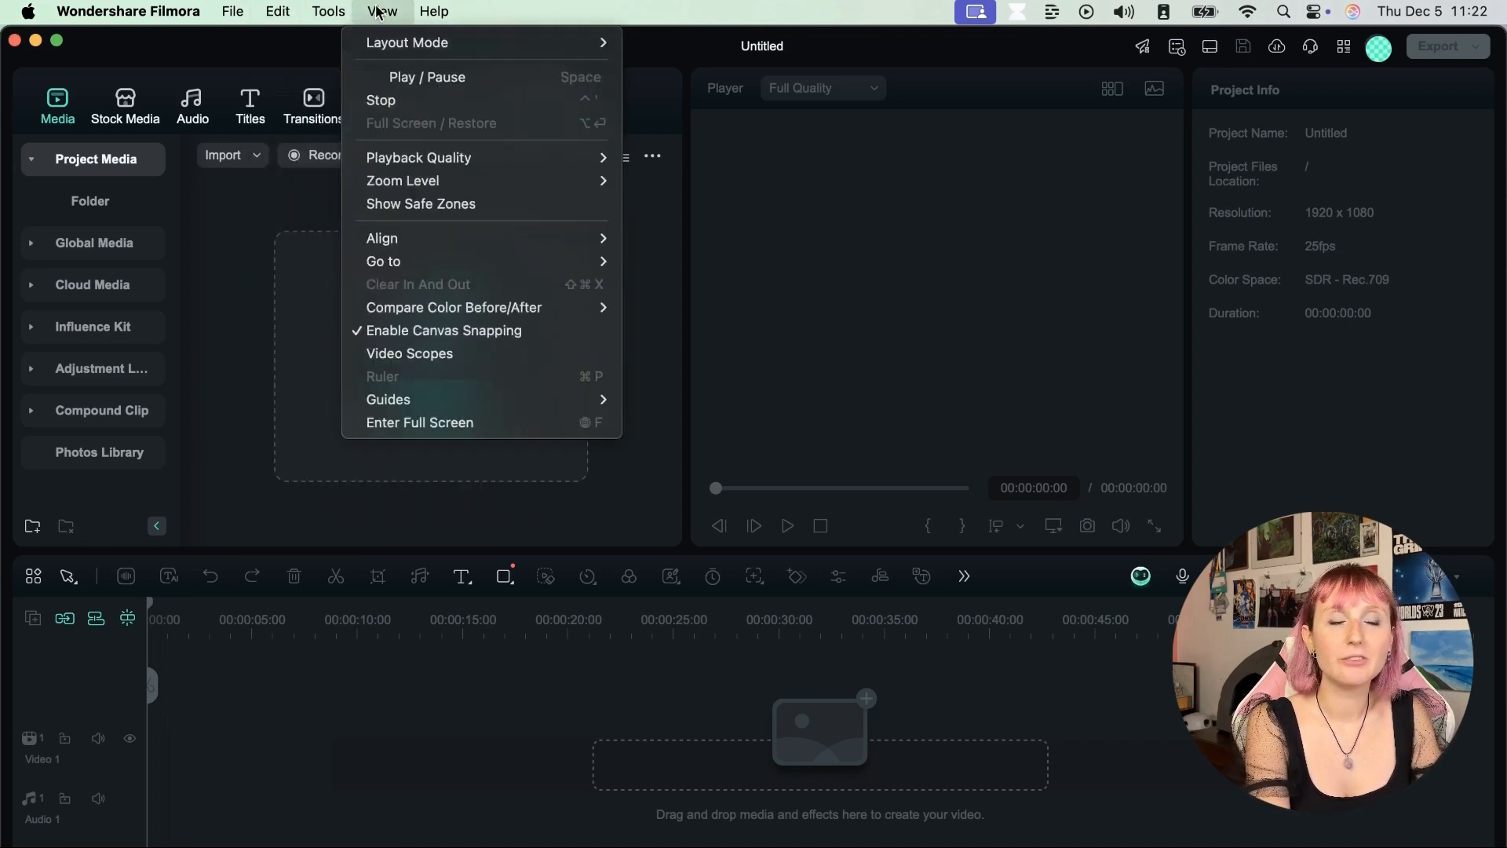
{"action": "left_click", "coordinate": [434, 10]}
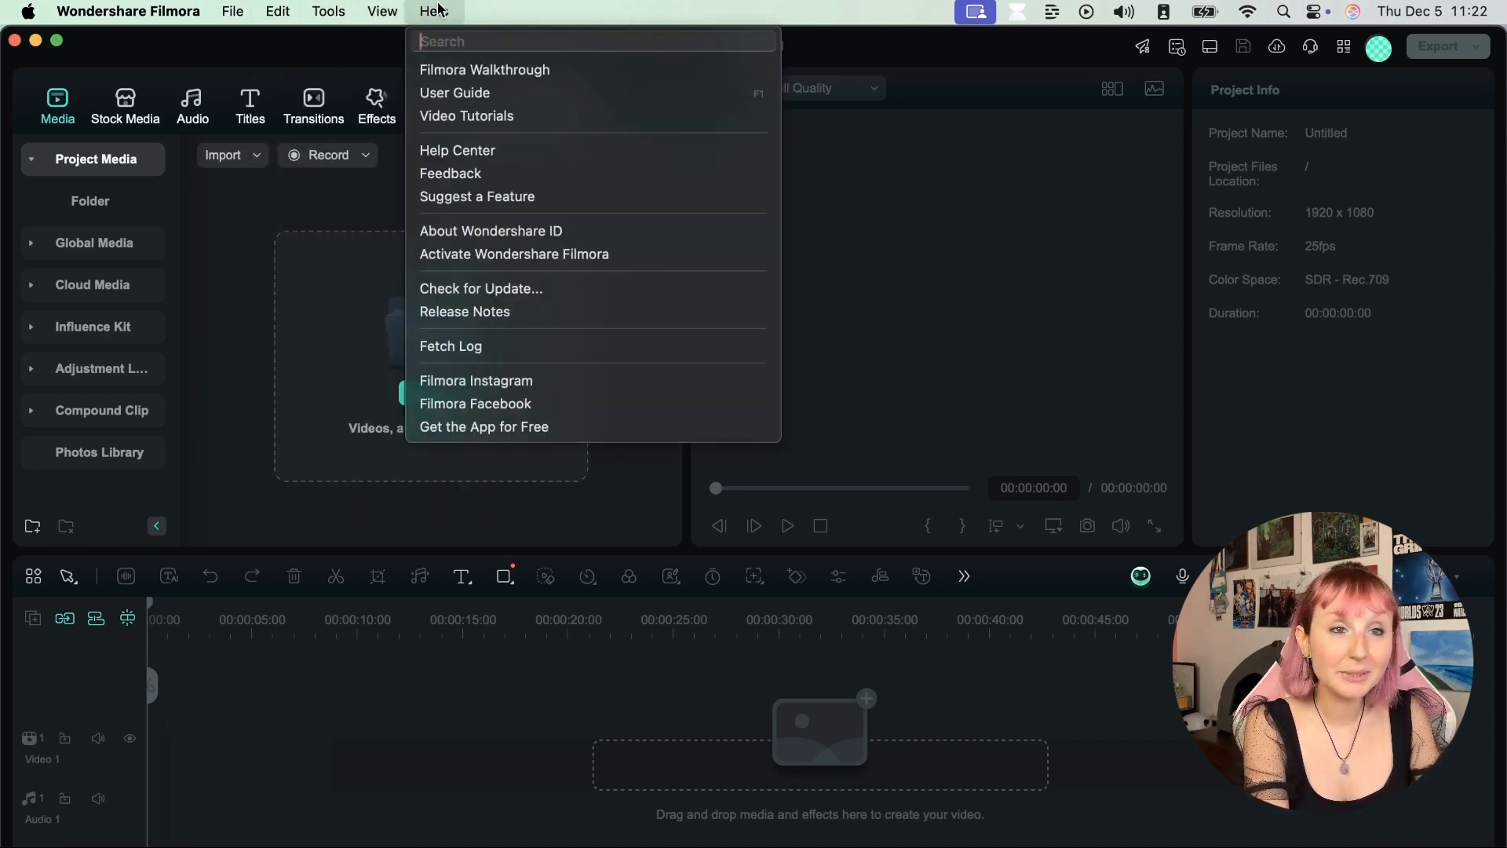
{"action": "left_click", "coordinate": [381, 10]}
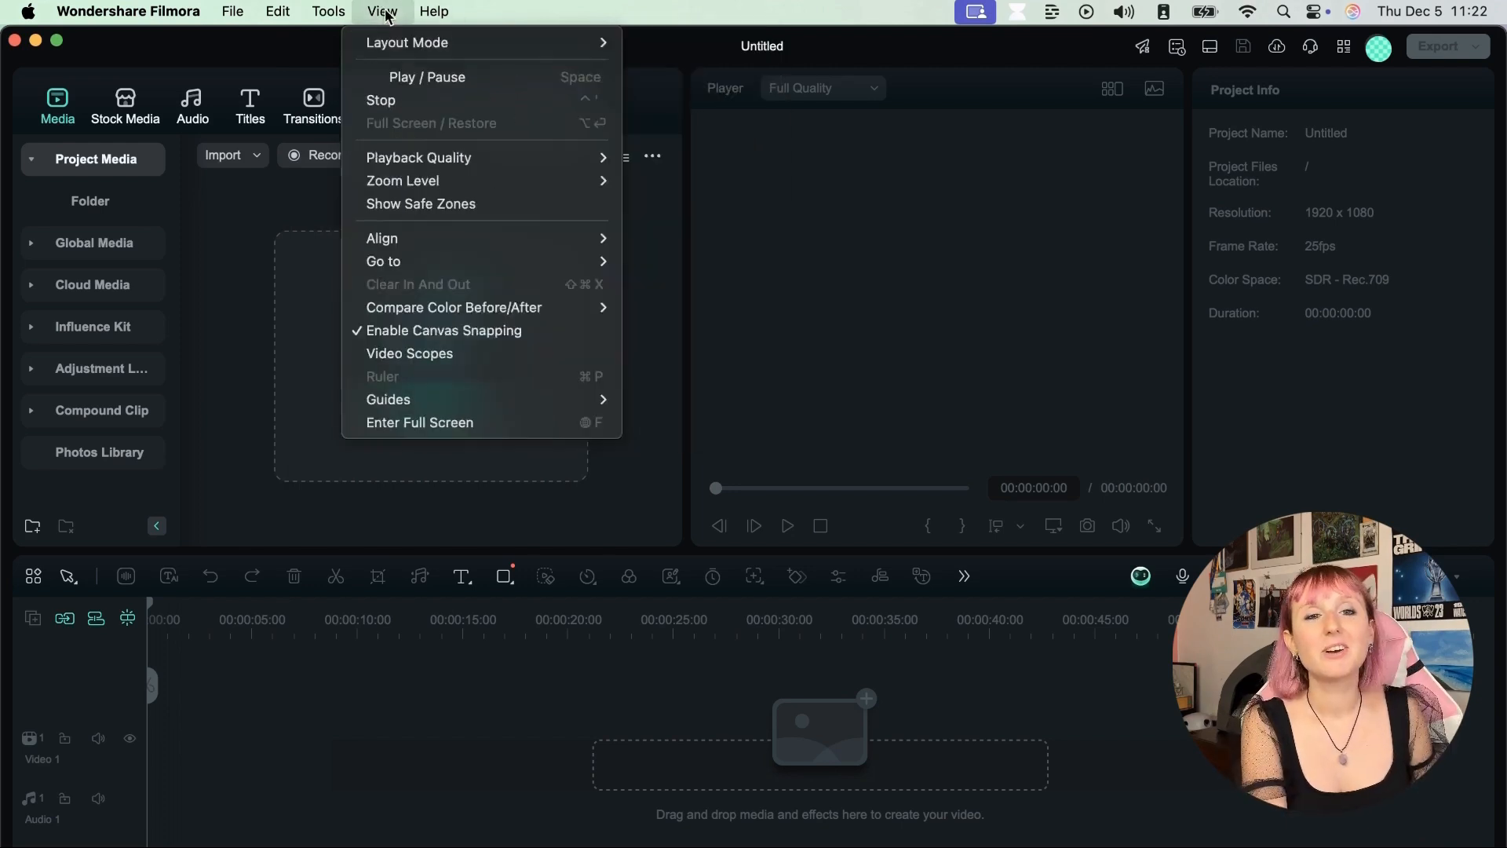
{"action": "left_click", "coordinate": [434, 10]}
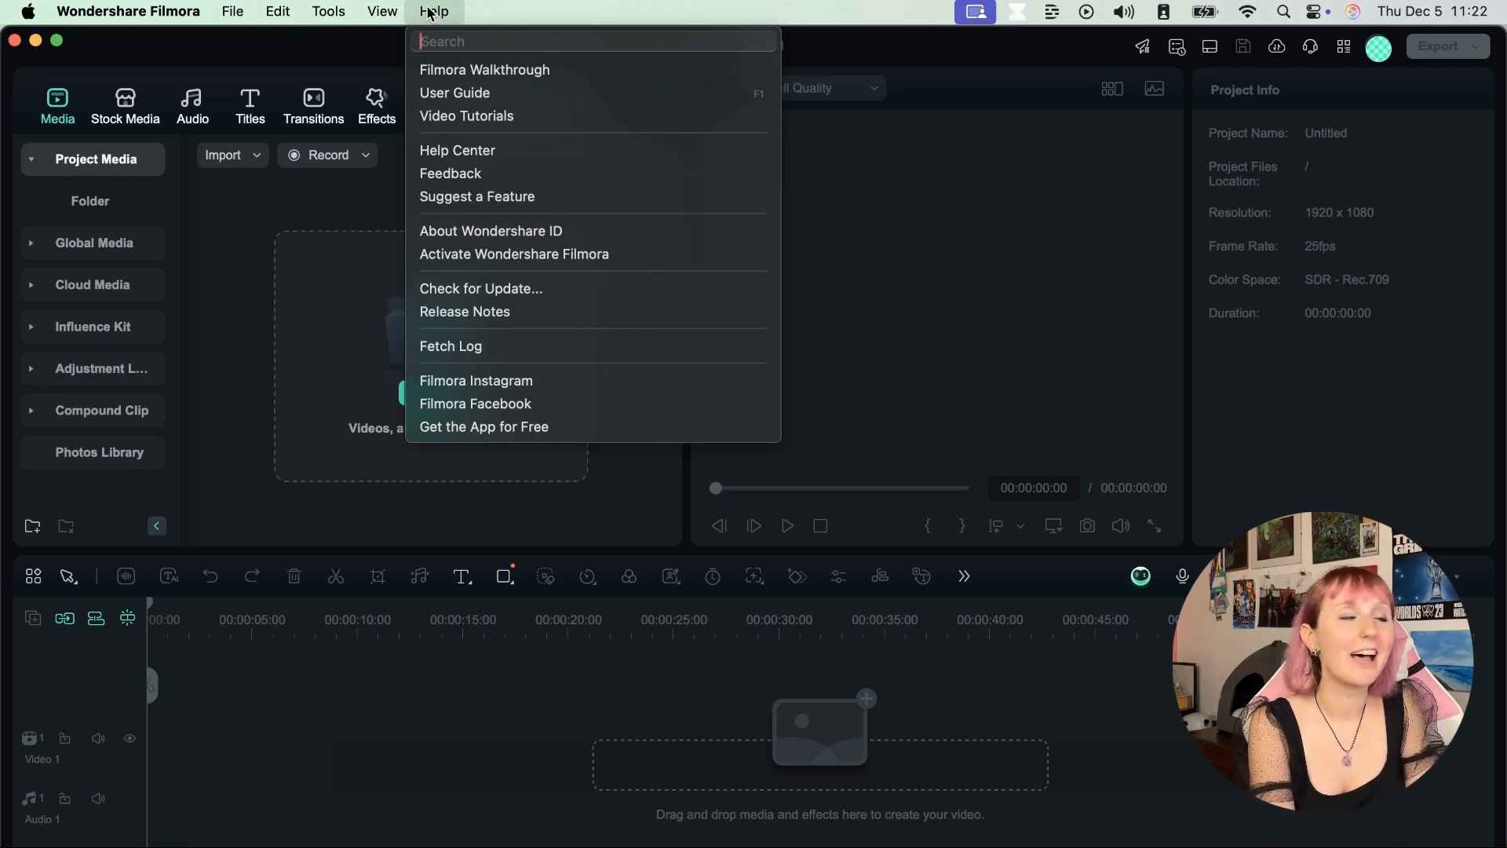
{"action": "mouse_move", "coordinate": [483, 69]}
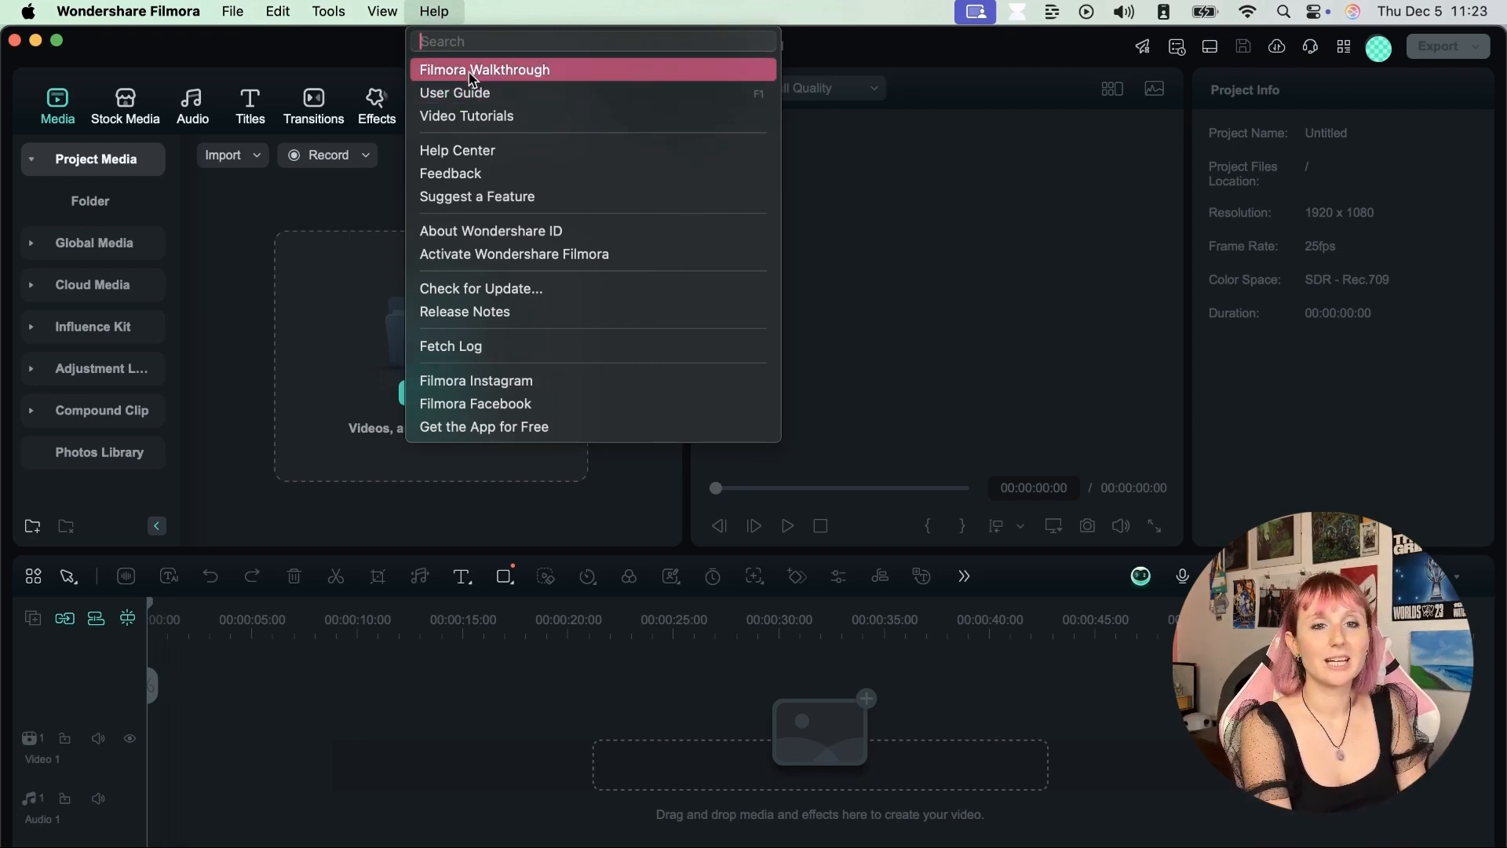
{"action": "mouse_move", "coordinate": [480, 115]}
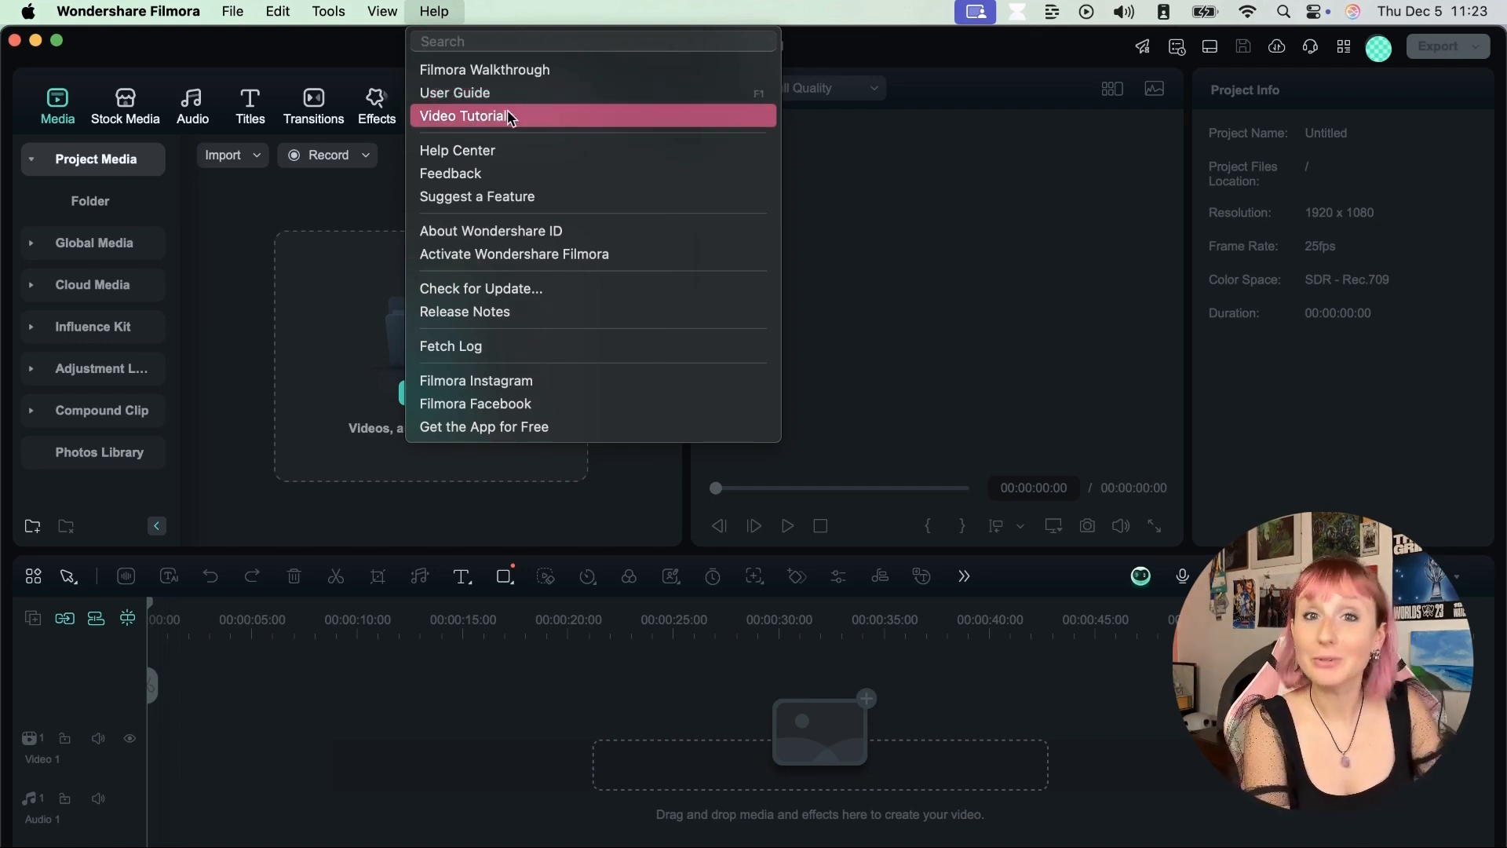
{"action": "mouse_move", "coordinate": [513, 159]}
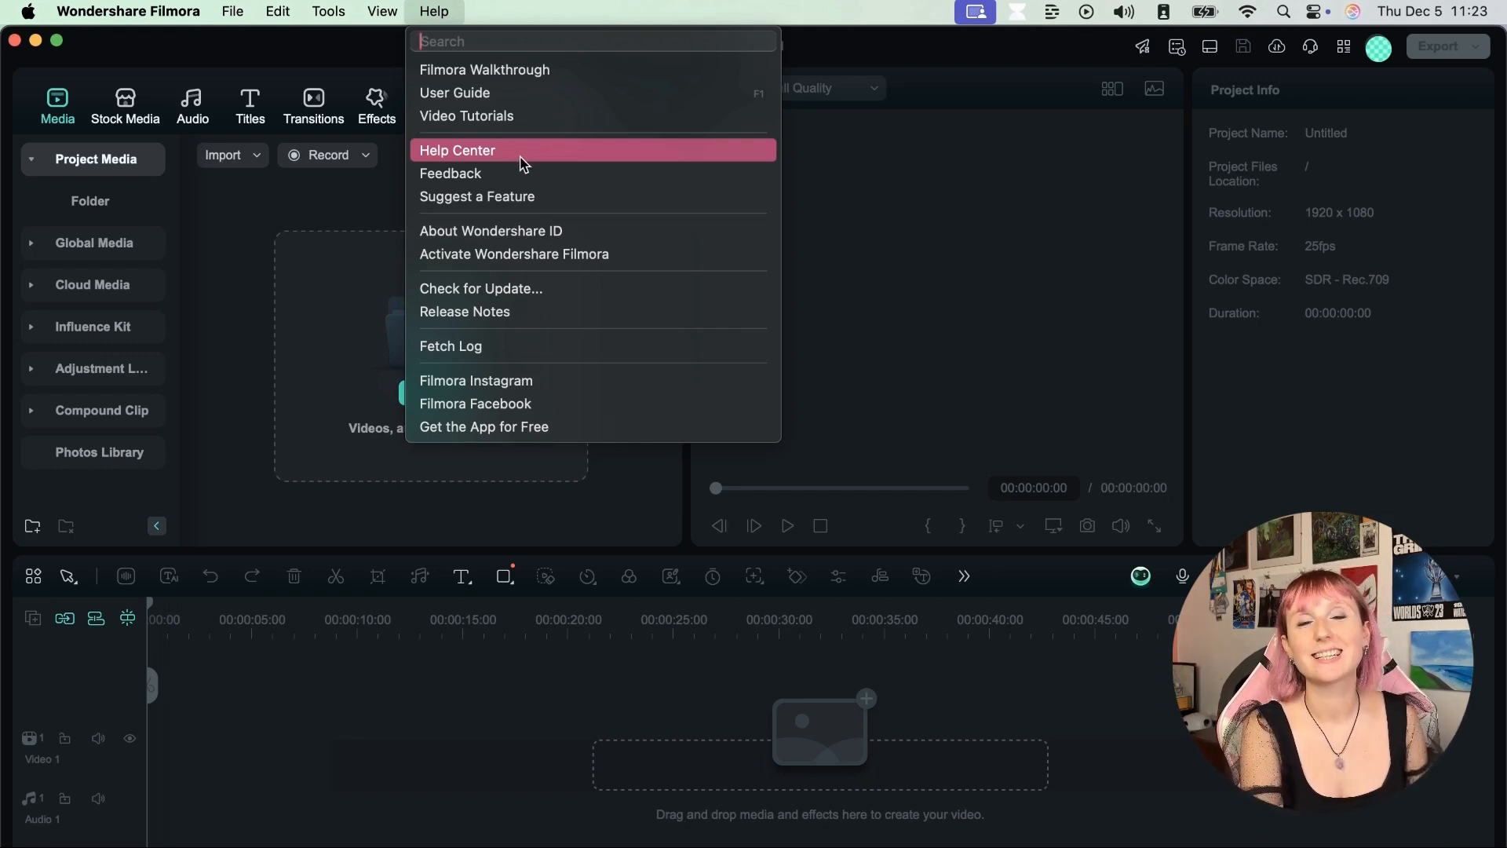
{"action": "mouse_move", "coordinate": [578, 154]}
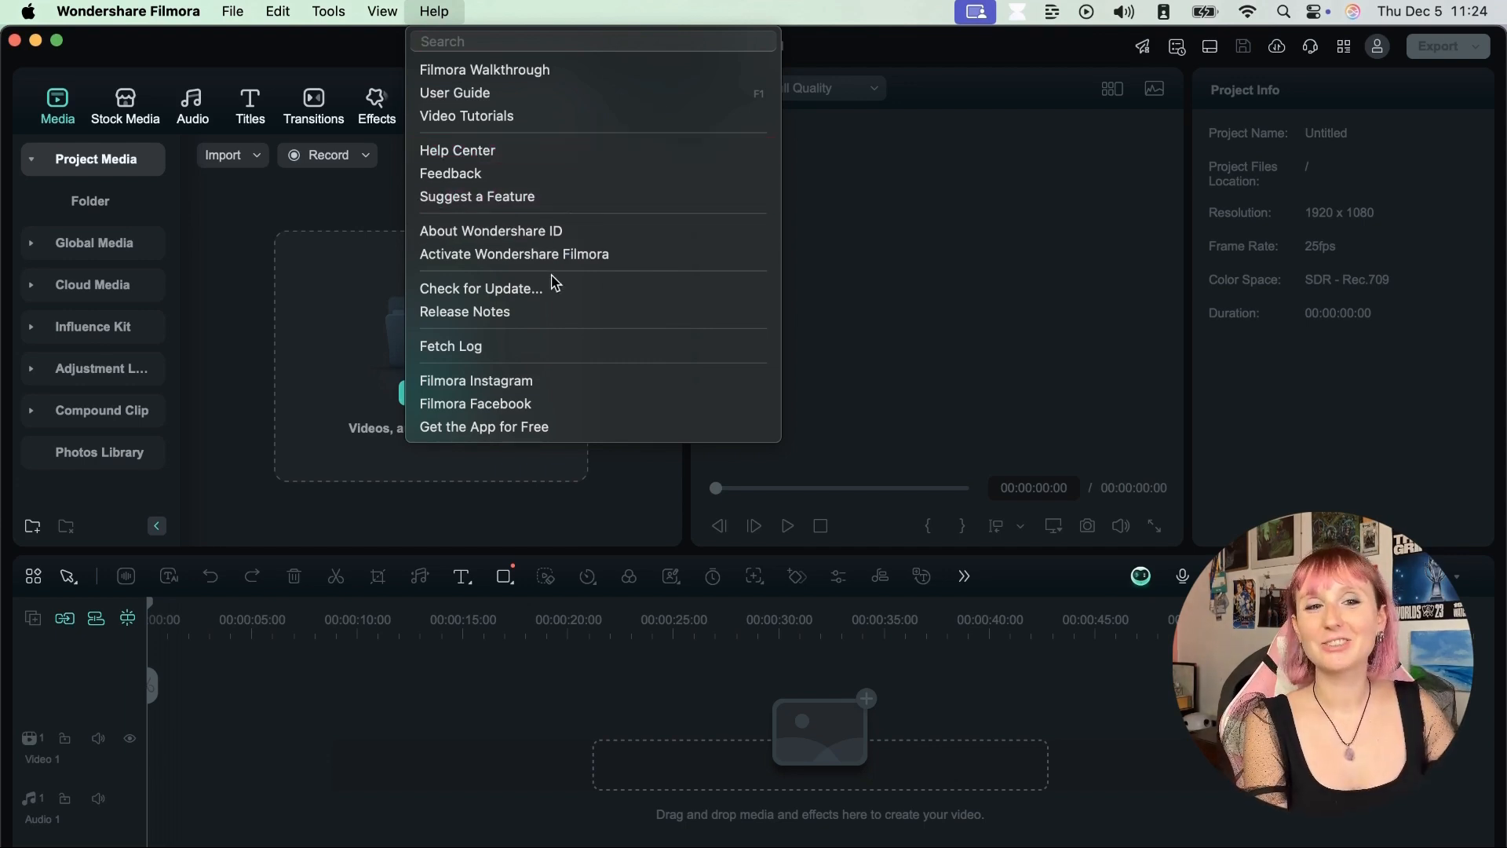
{"action": "mouse_move", "coordinate": [548, 288]}
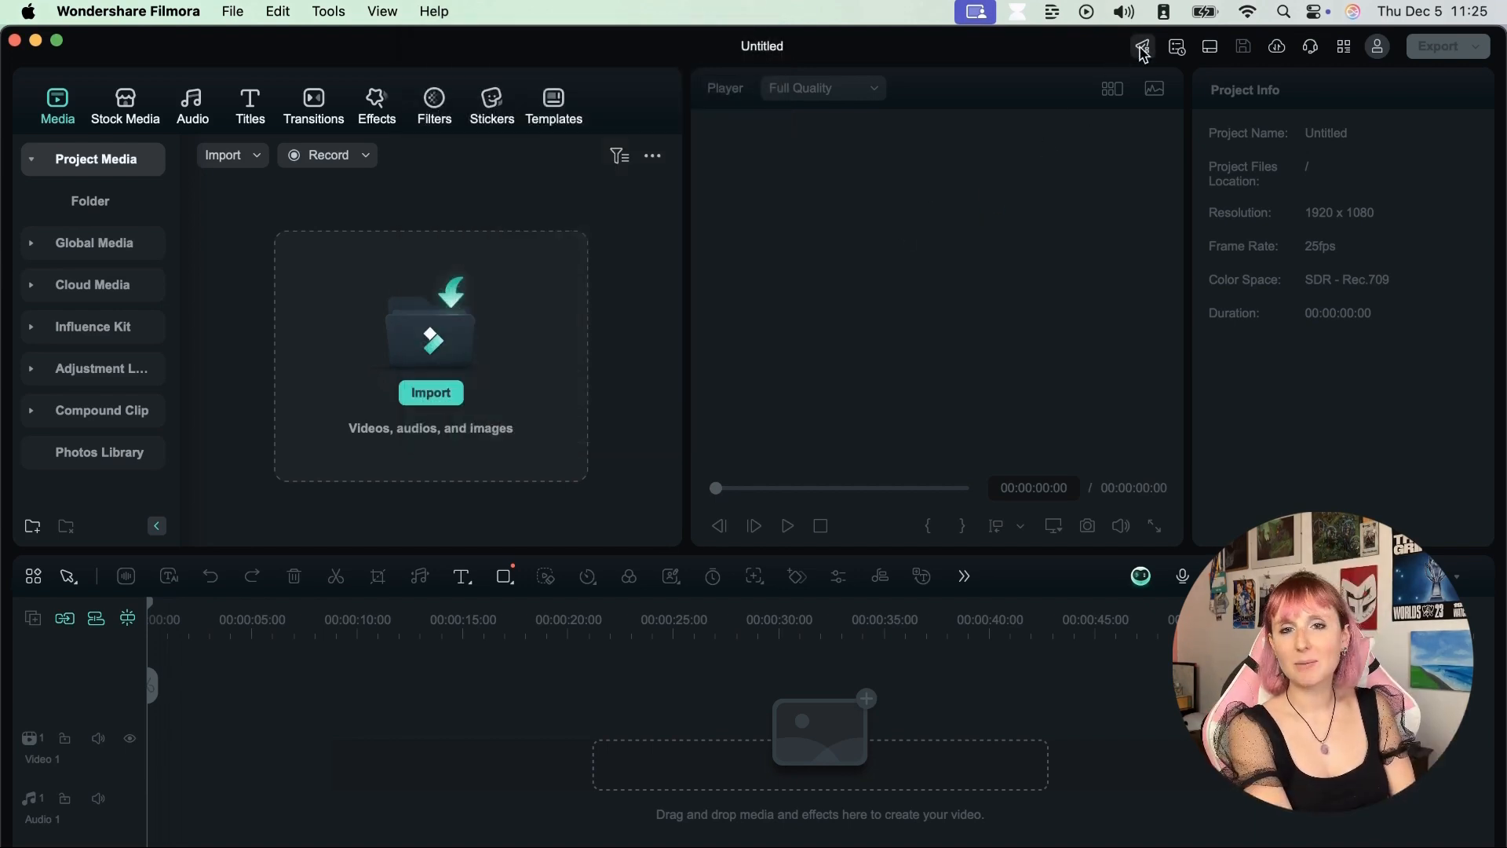
- Check the Publish and Project task lists, close them, and show the layout presets
{"action": "left_click", "coordinate": [1176, 47]}
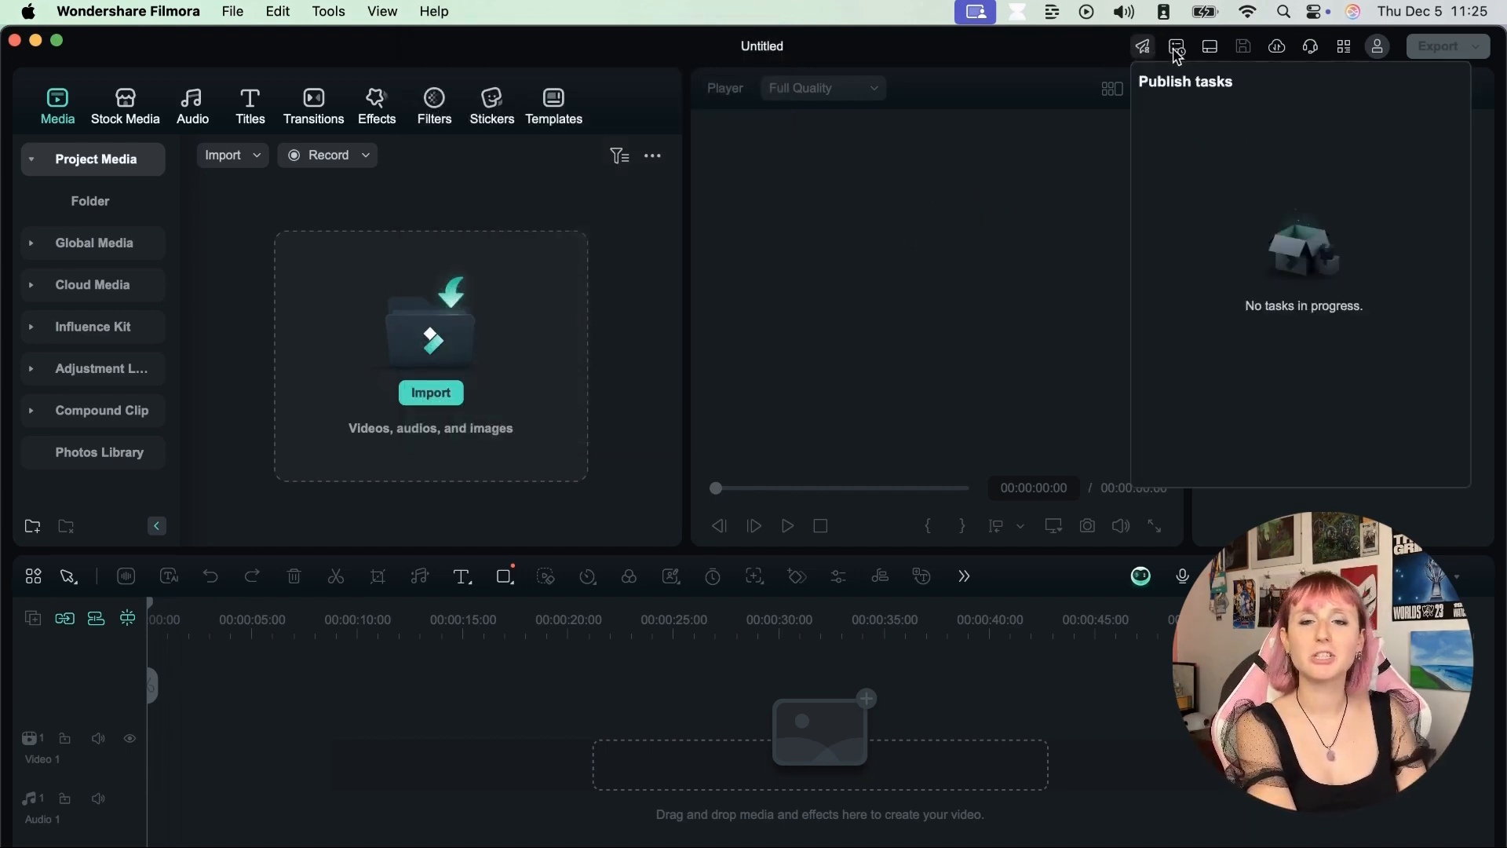
{"action": "left_click", "coordinate": [1176, 46]}
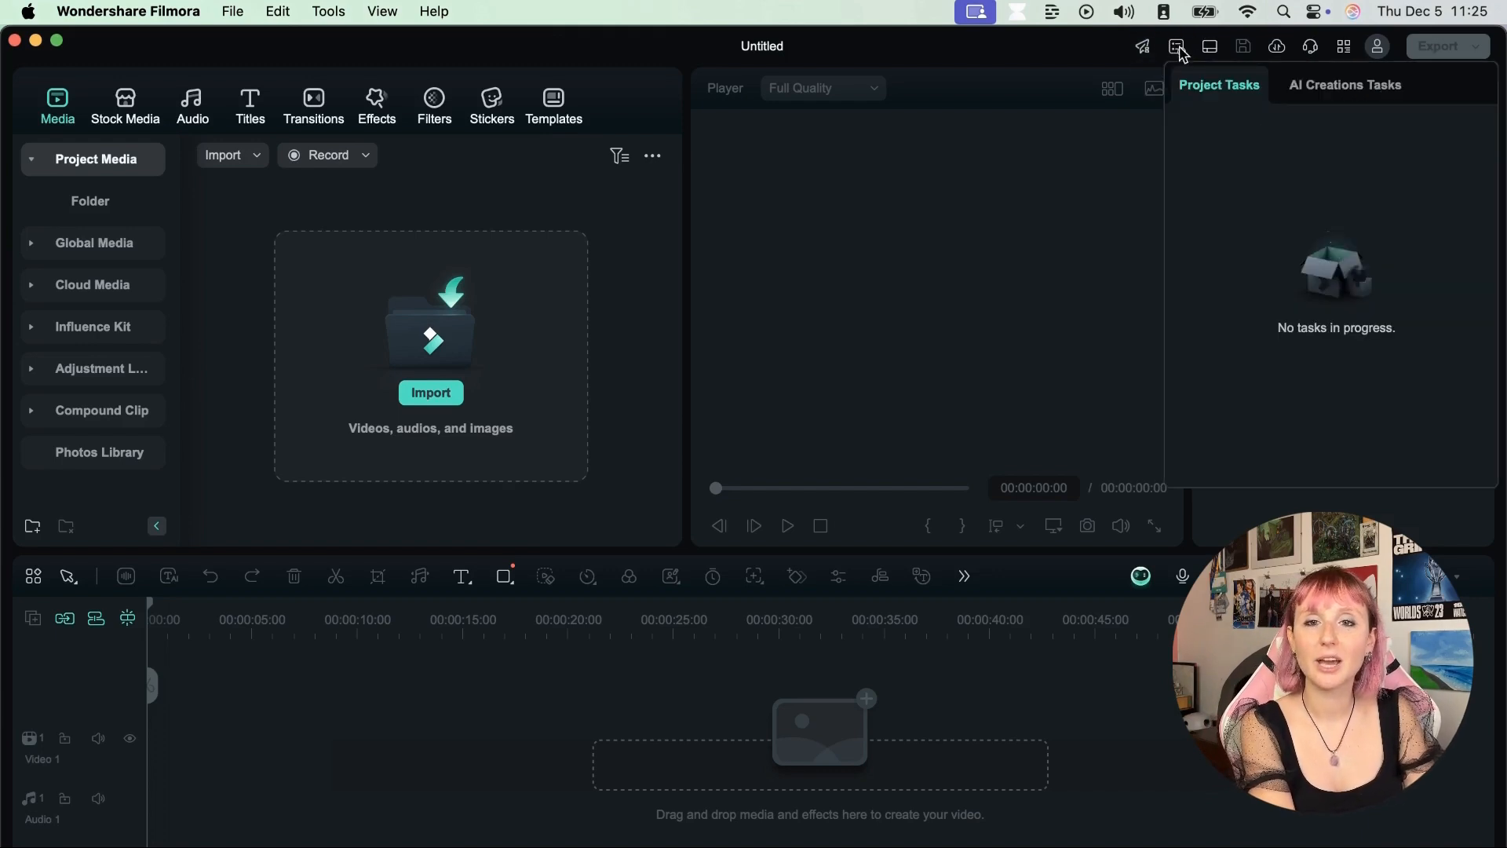
{"action": "left_click", "coordinate": [1213, 47]}
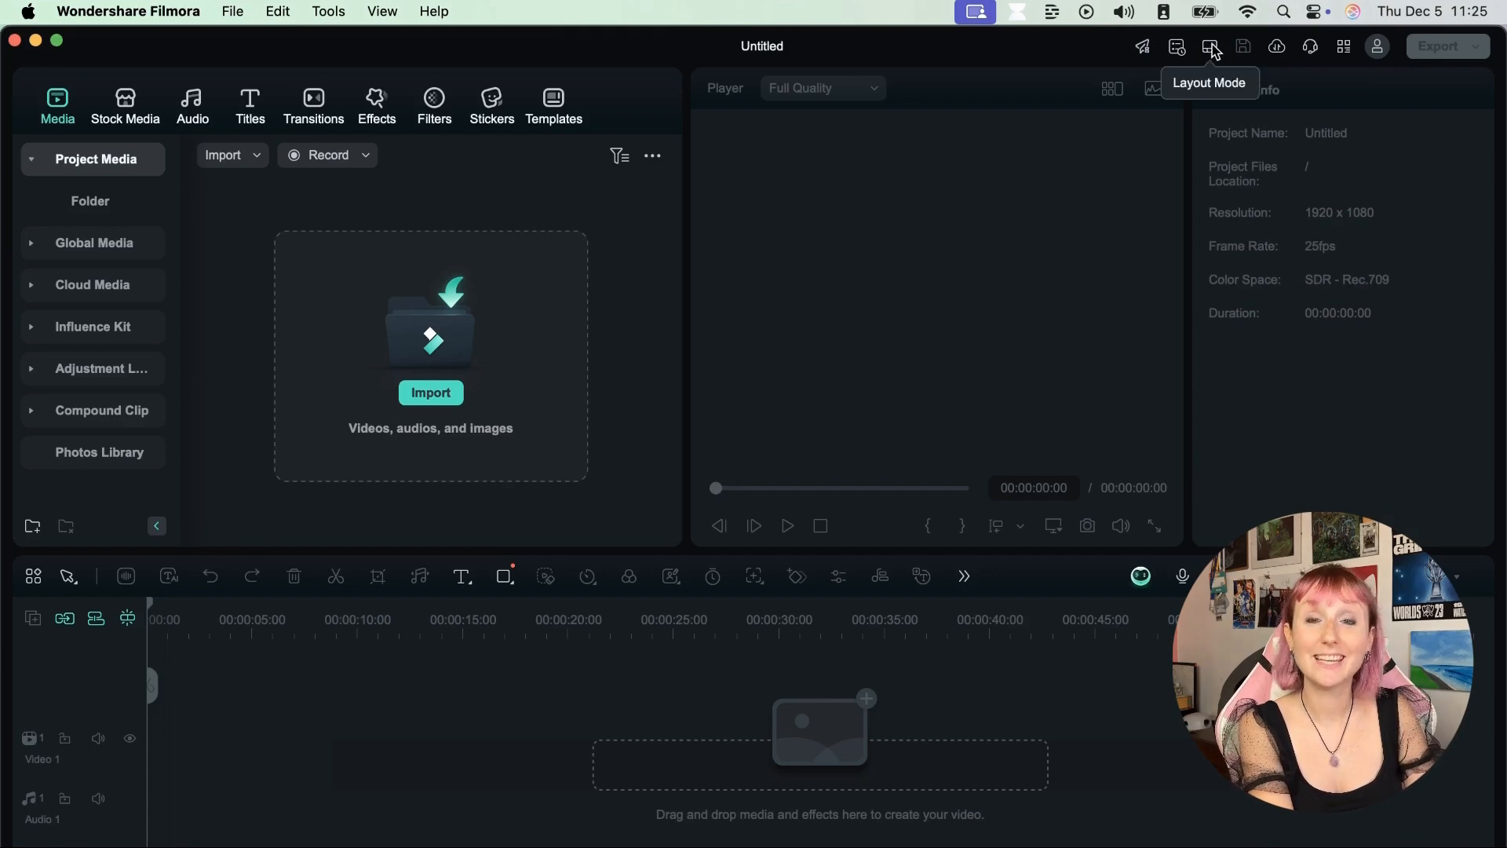
{"action": "left_click", "coordinate": [1211, 46]}
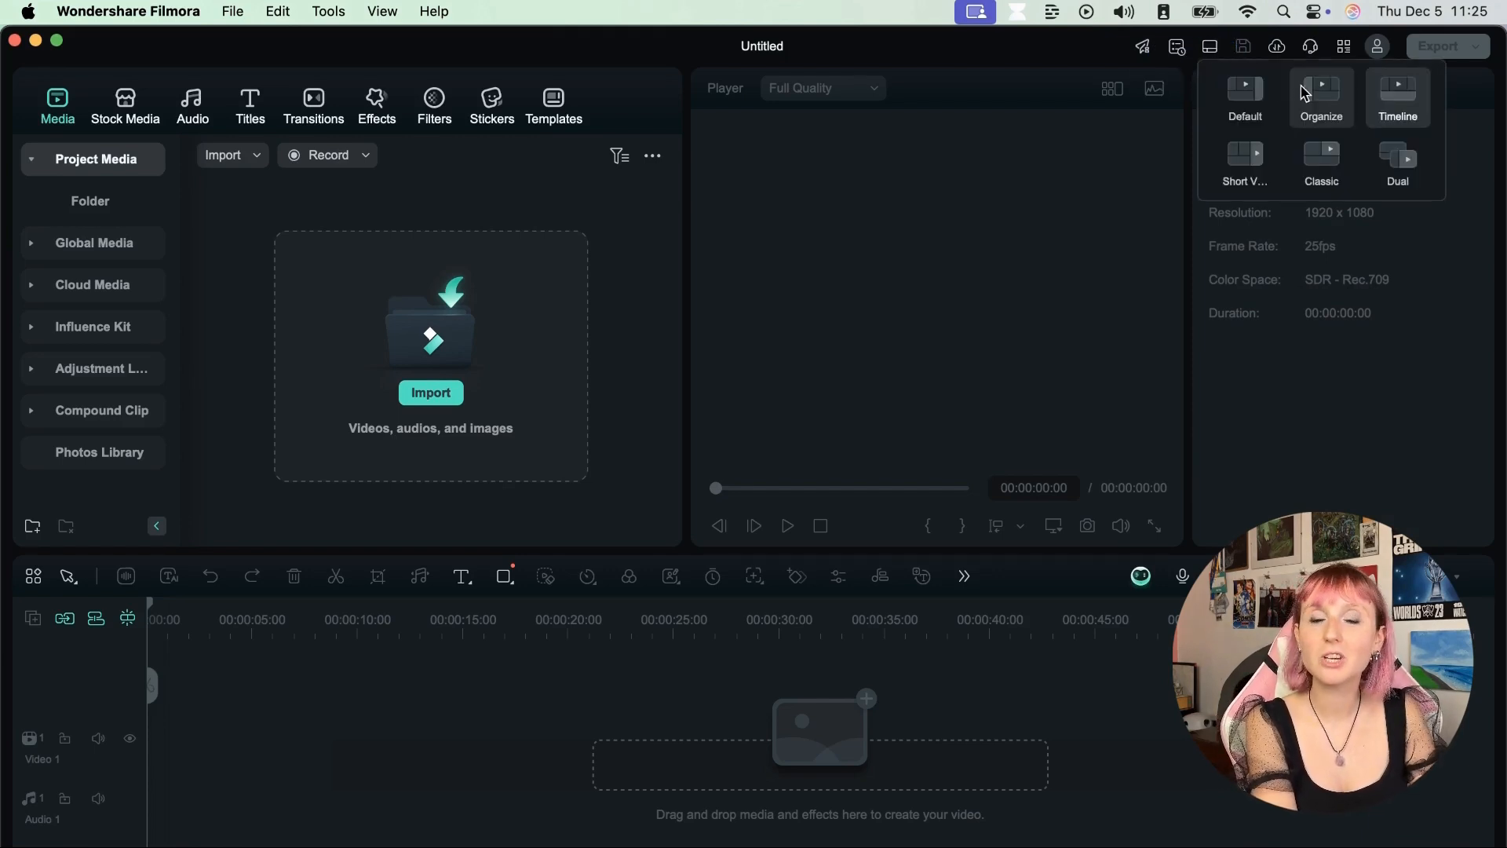
{"action": "mouse_move", "coordinate": [1398, 159]}
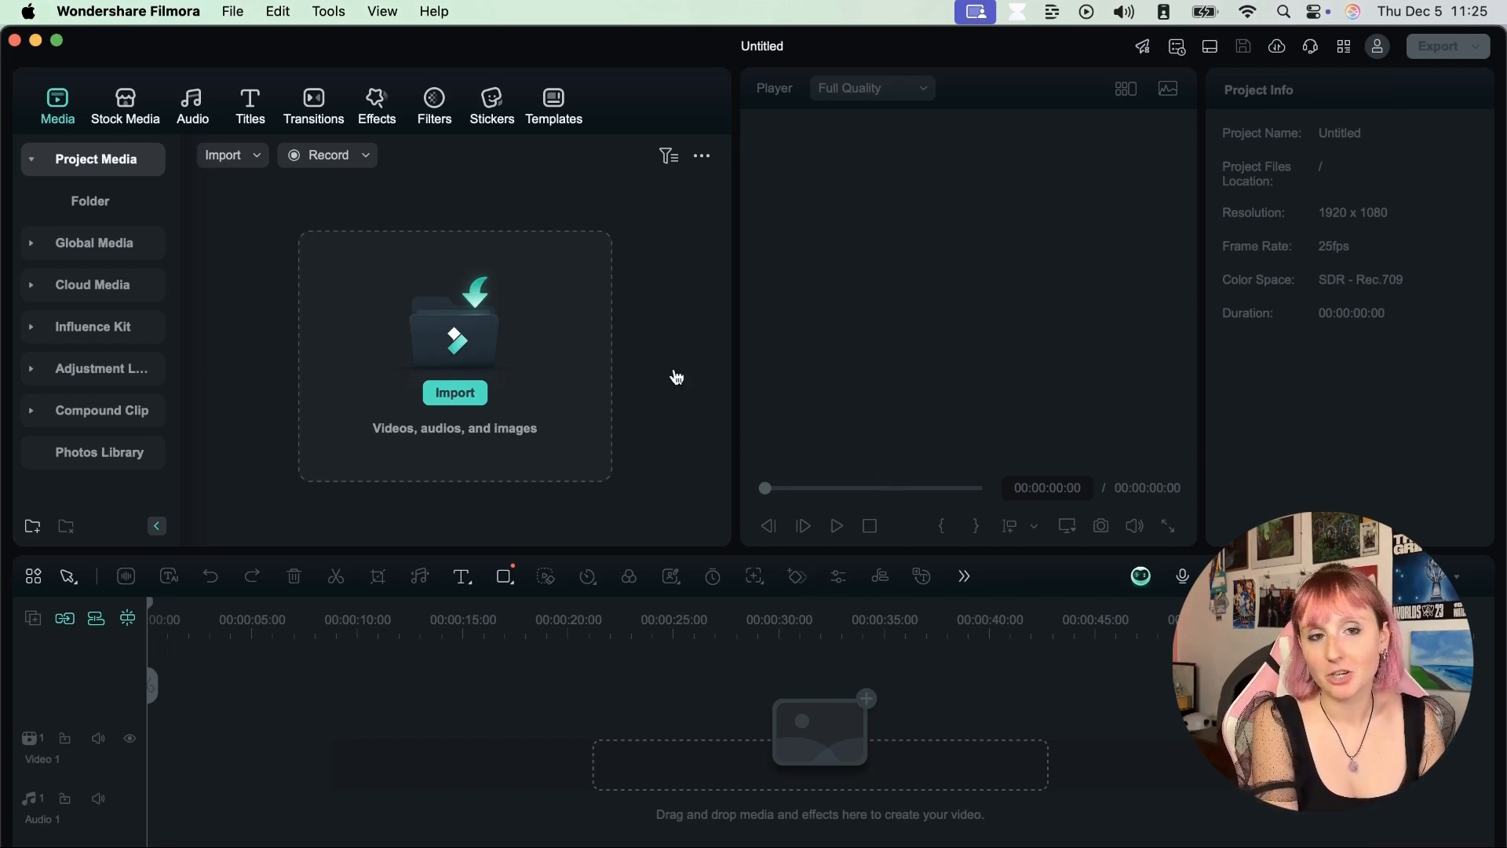
{"action": "mouse_move", "coordinate": [775, 411]}
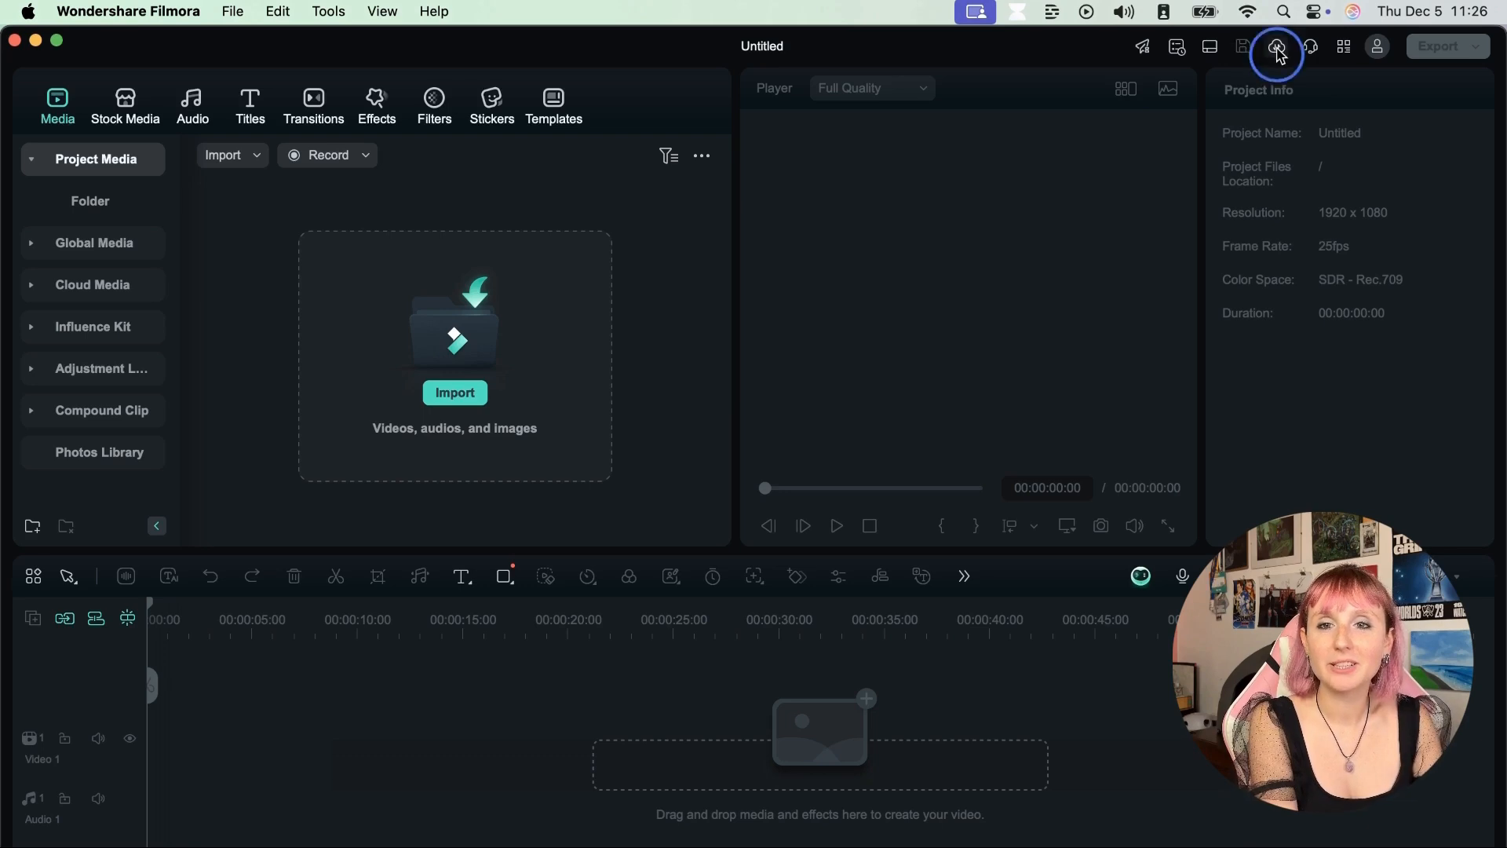
{"action": "left_click", "coordinate": [1277, 46]}
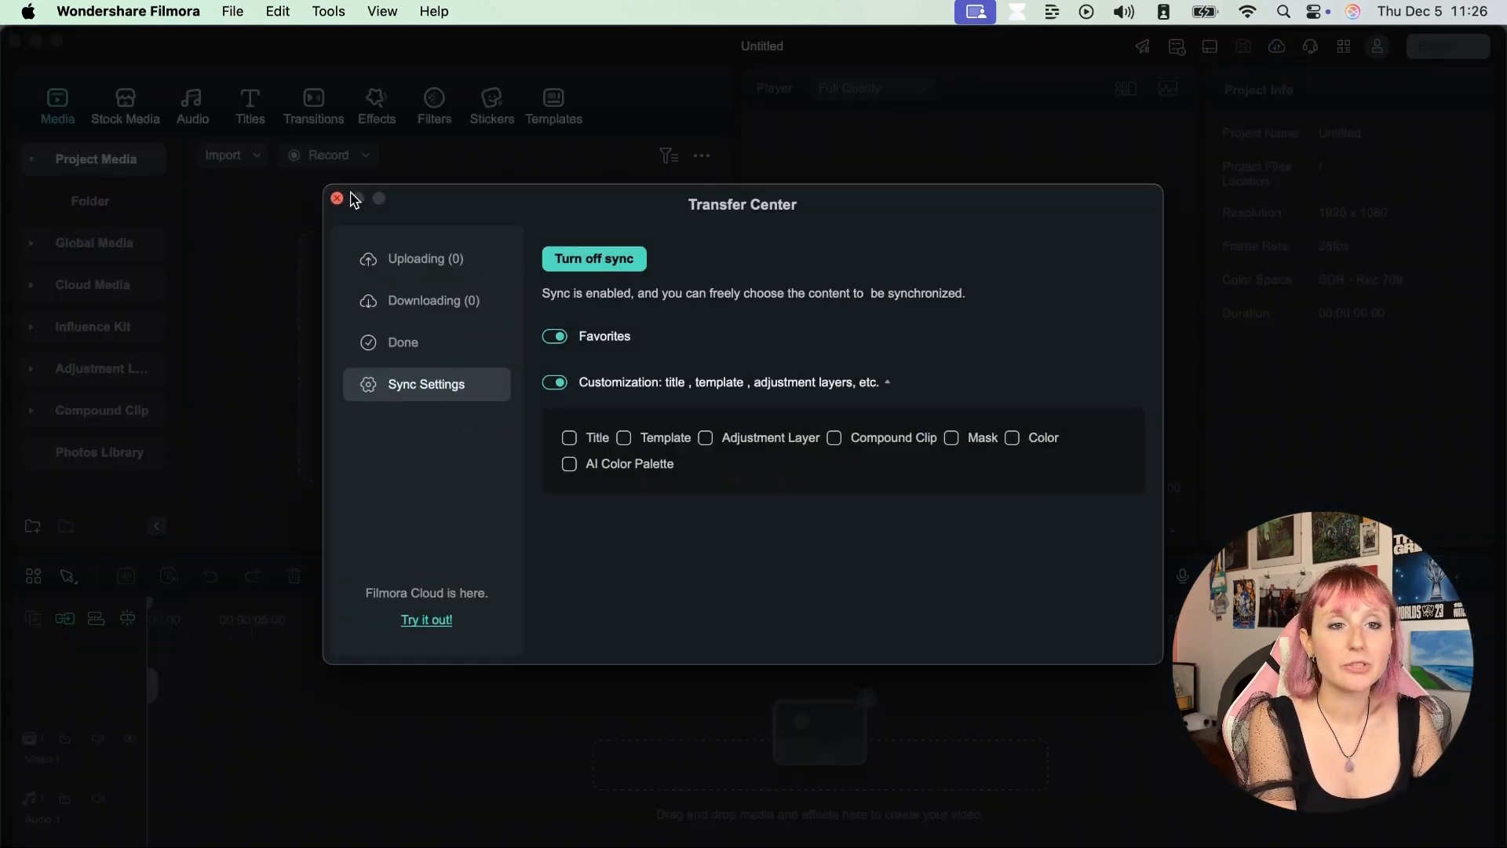
{"action": "left_click", "coordinate": [337, 198]}
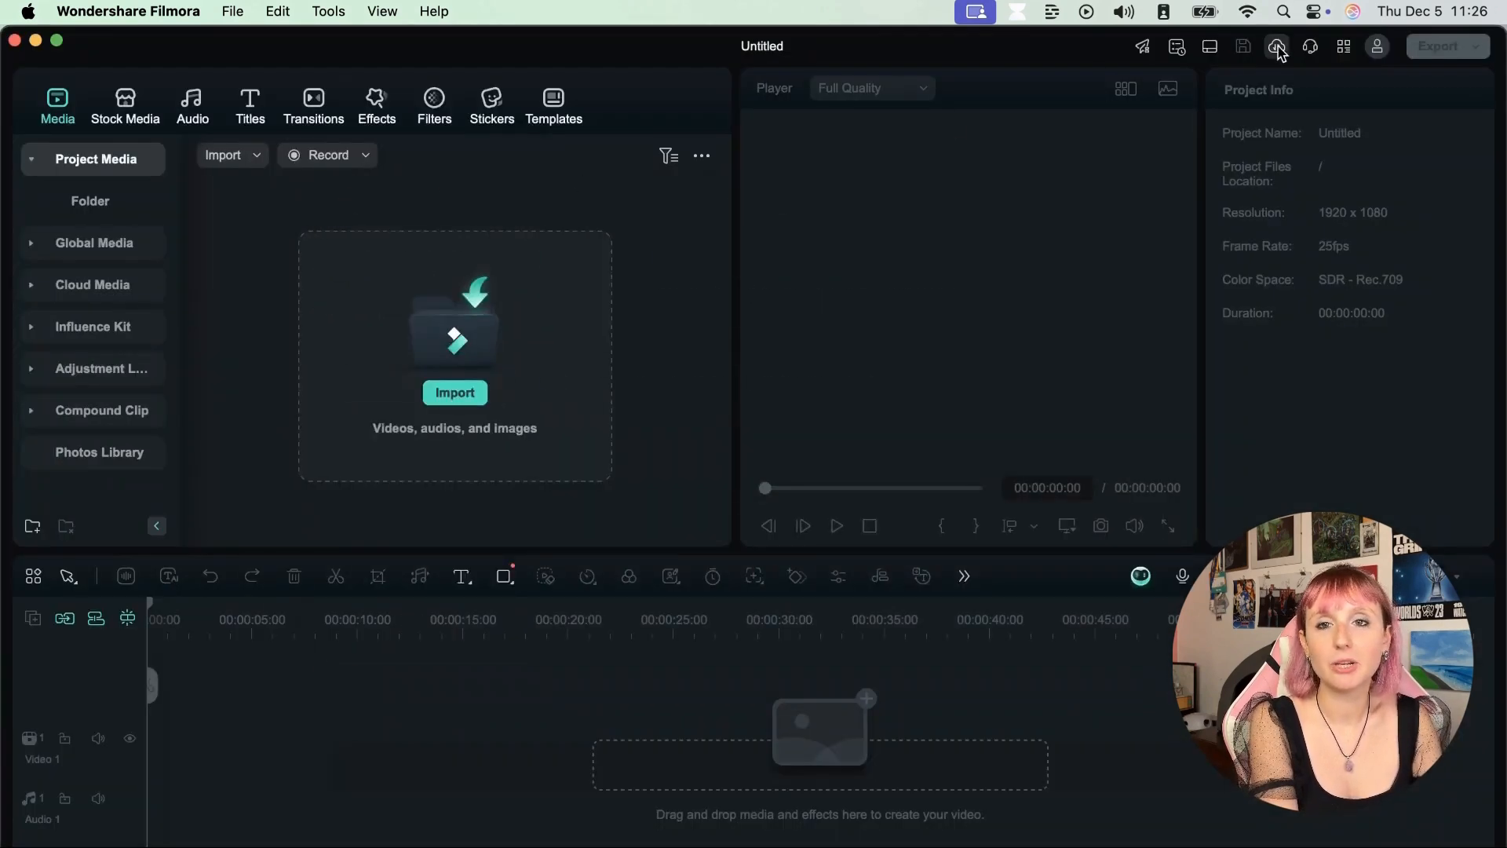
{"action": "left_click", "coordinate": [1278, 47]}
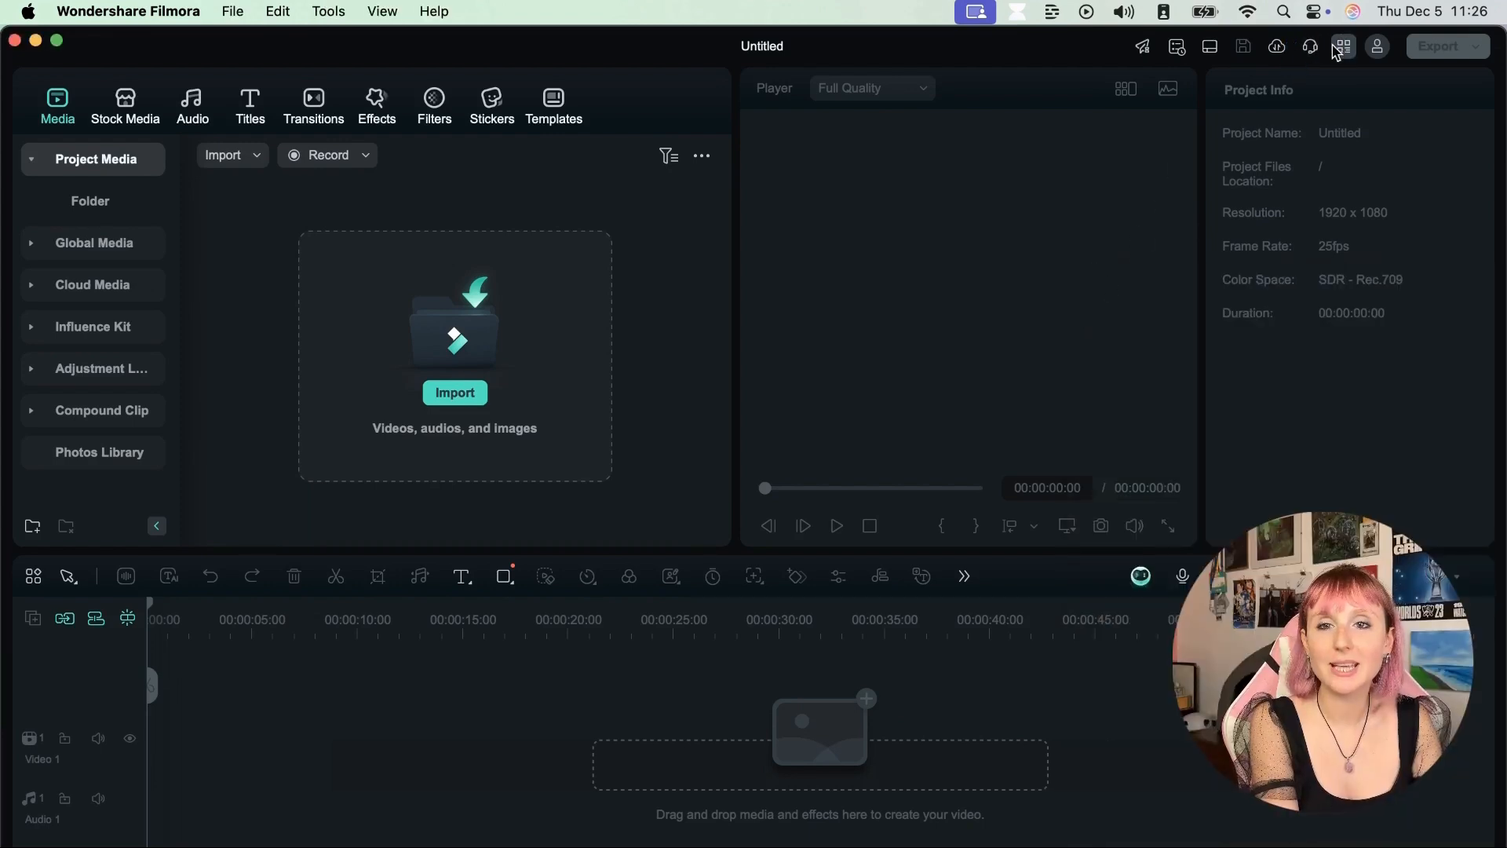
- Open Creator Hub from the grid menu, then view the account's subscription, credits and storage
{"action": "left_click", "coordinate": [1344, 46]}
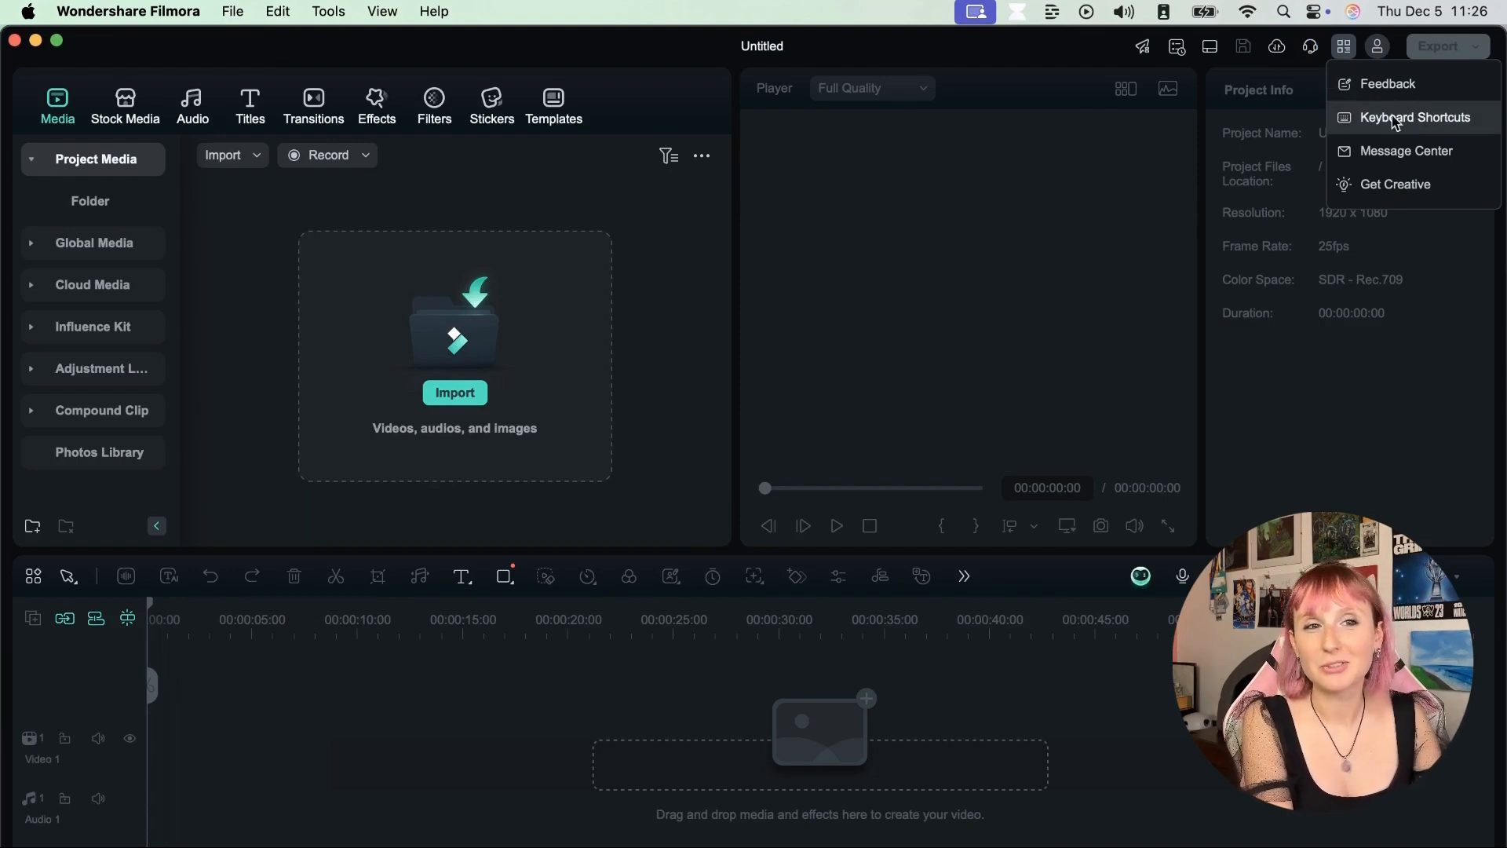
{"action": "left_click", "coordinate": [232, 10]}
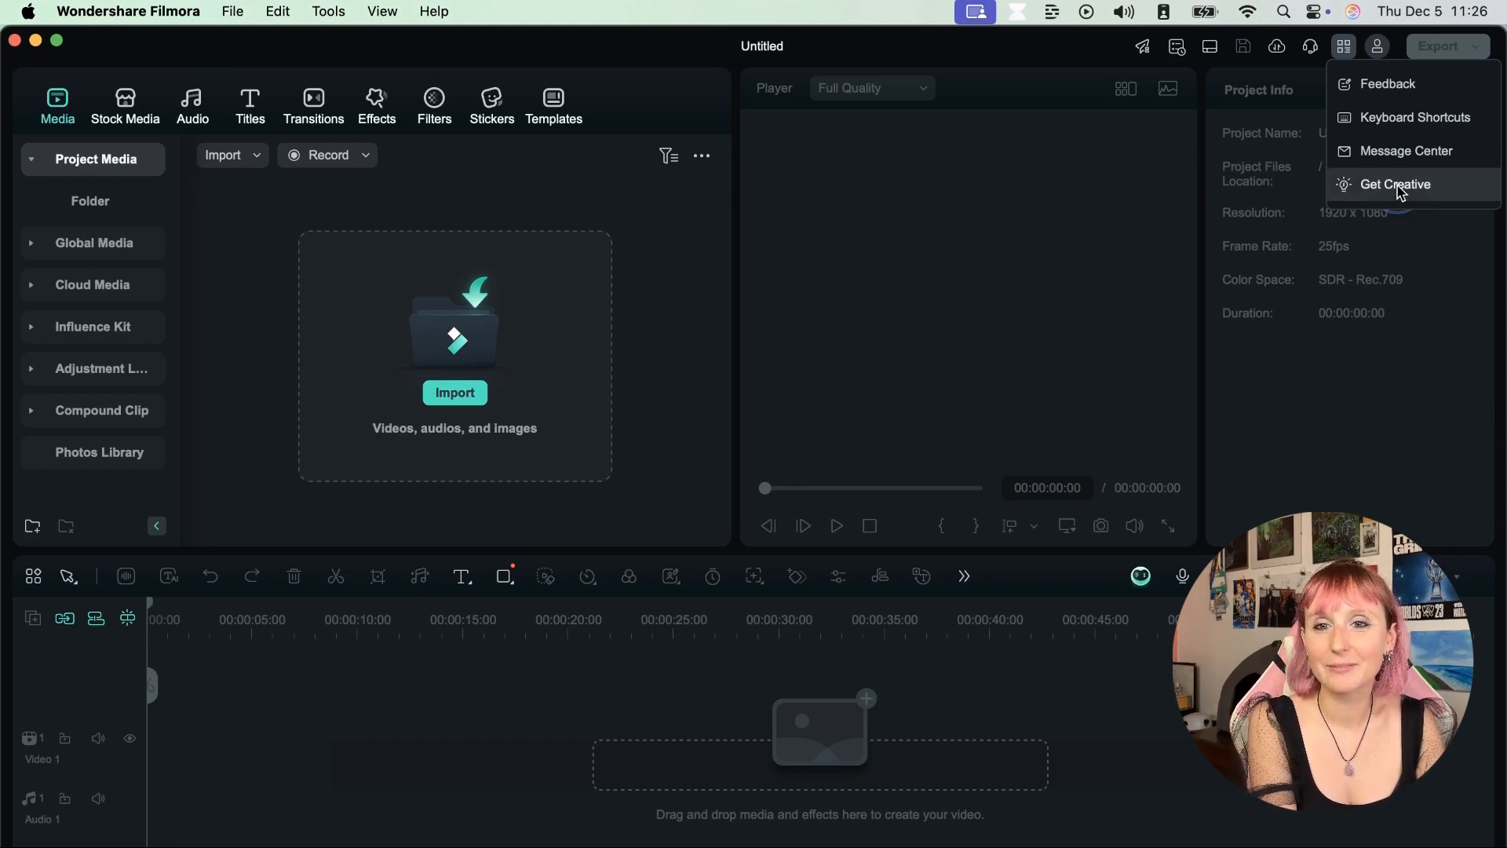
{"action": "left_click", "coordinate": [1396, 184]}
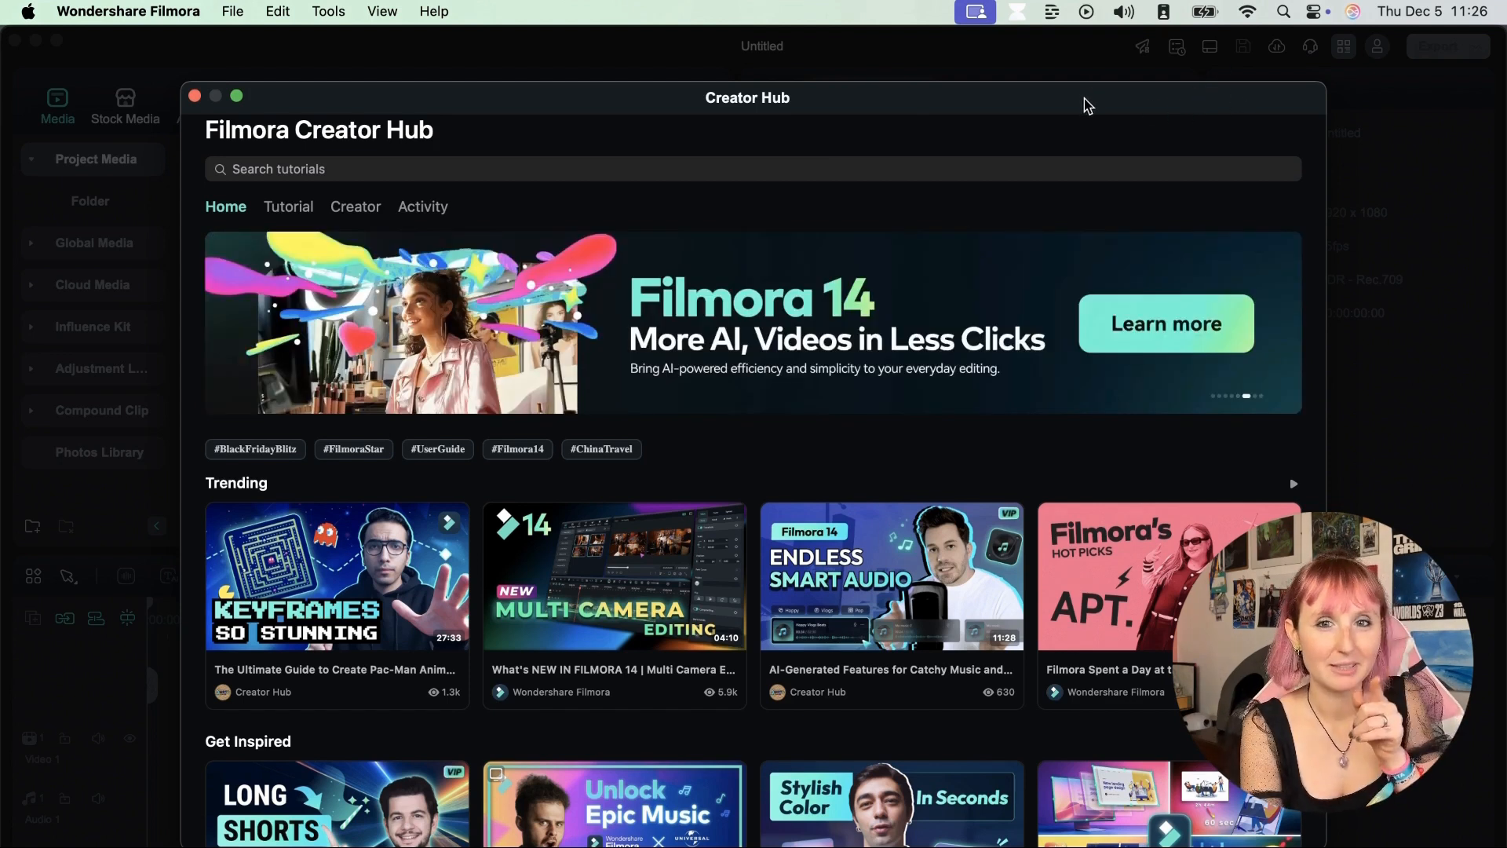
{"action": "left_click", "coordinate": [1377, 46]}
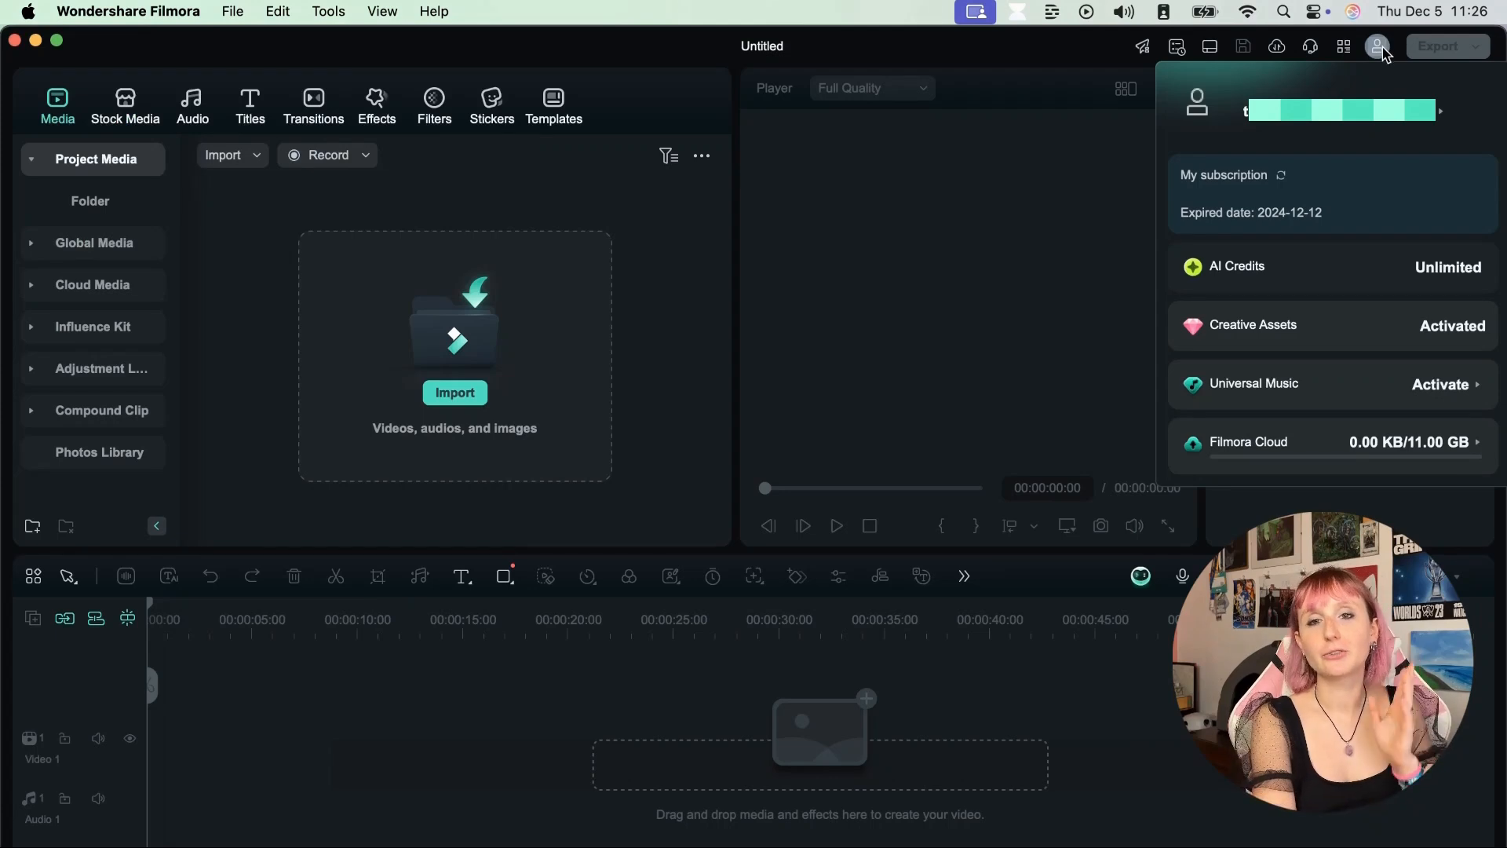